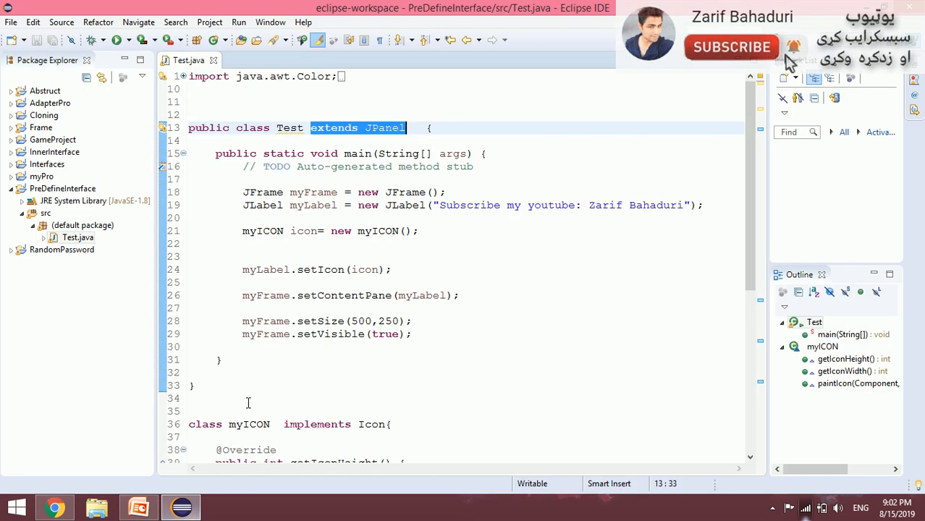
Highlight JPanel and Icon in the class headers of the open source file.
double_click(385, 127)
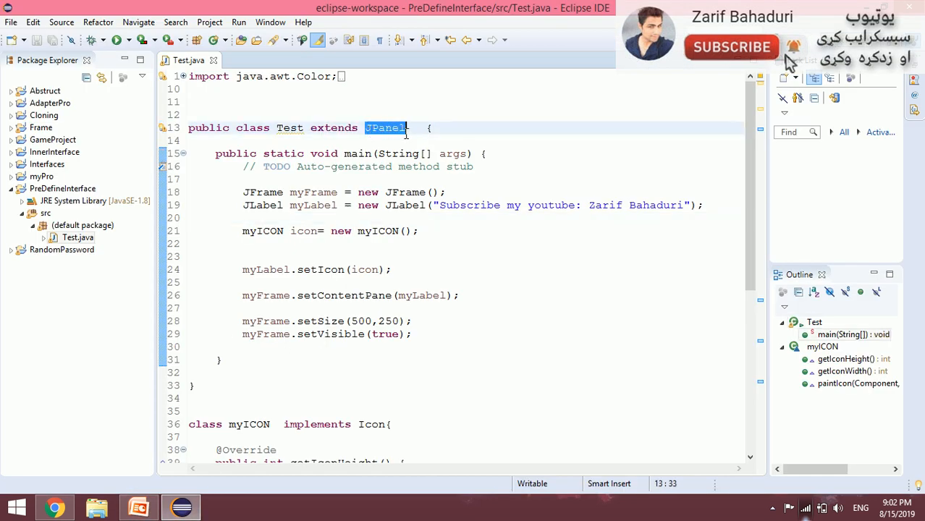
scroll(down, 3)
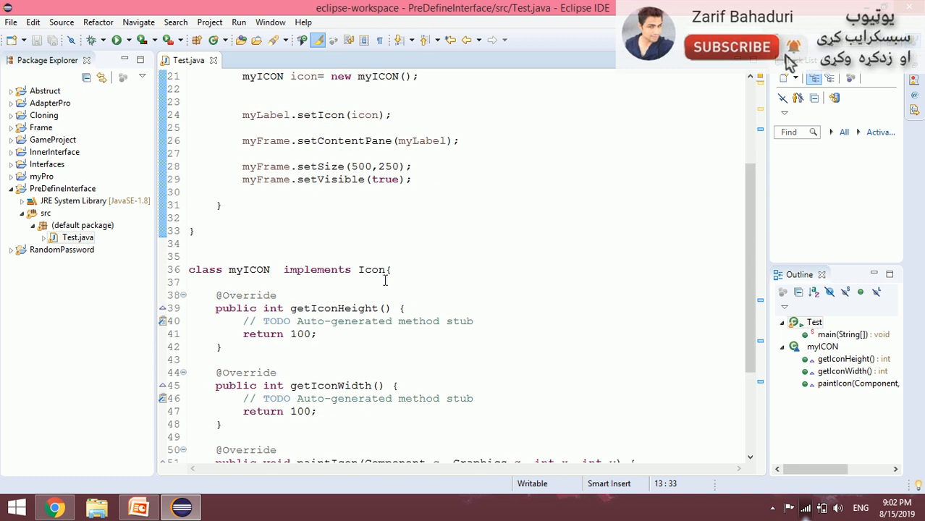
double_click(370, 270)
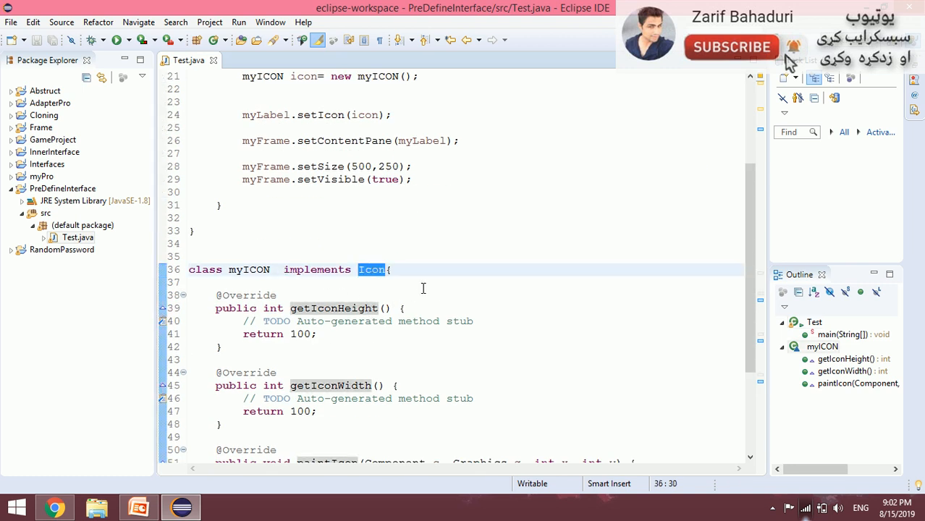
scroll(up, 3)
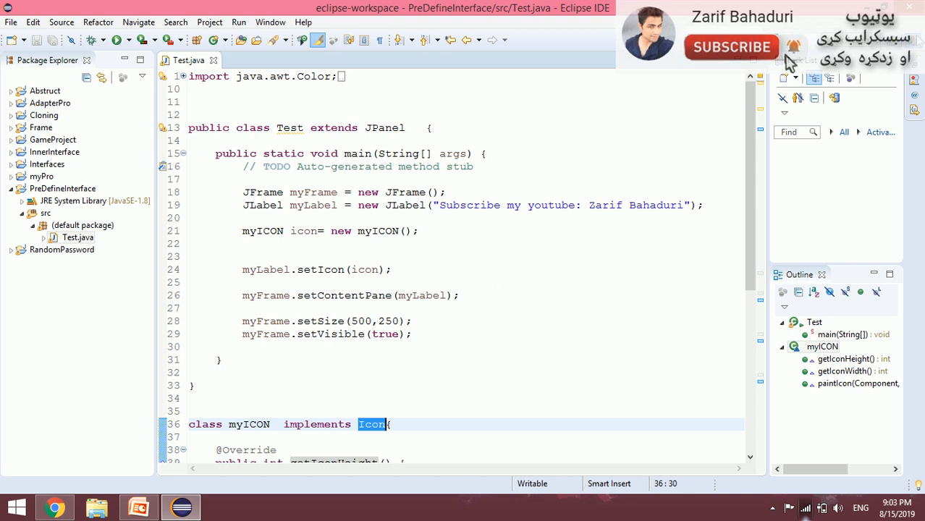
Browse the reference material in the other taskbar windows, scrolling through its pages.
click(136, 506)
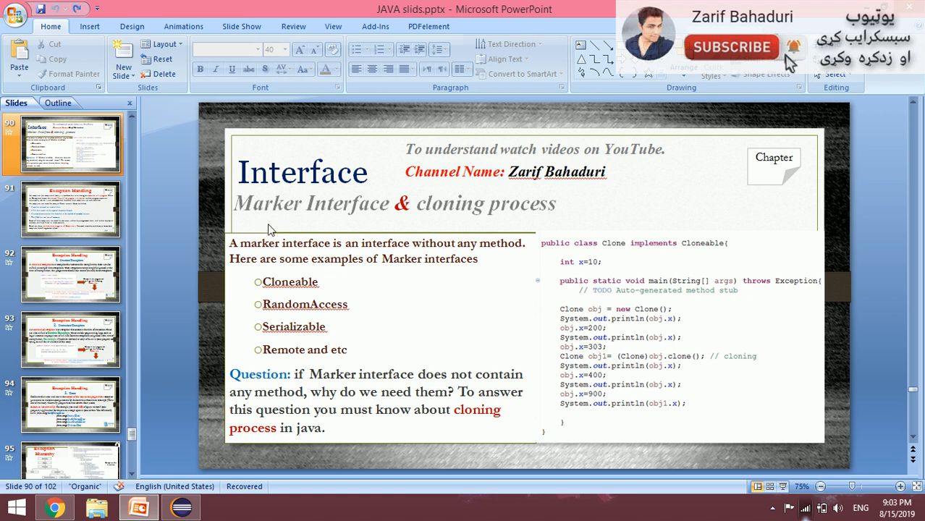
mouse_move(444, 301)
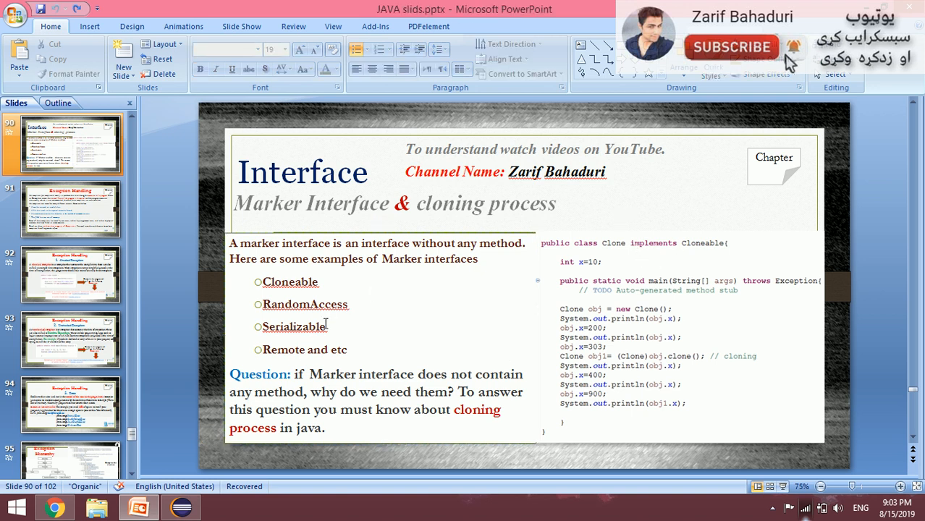
click(55, 506)
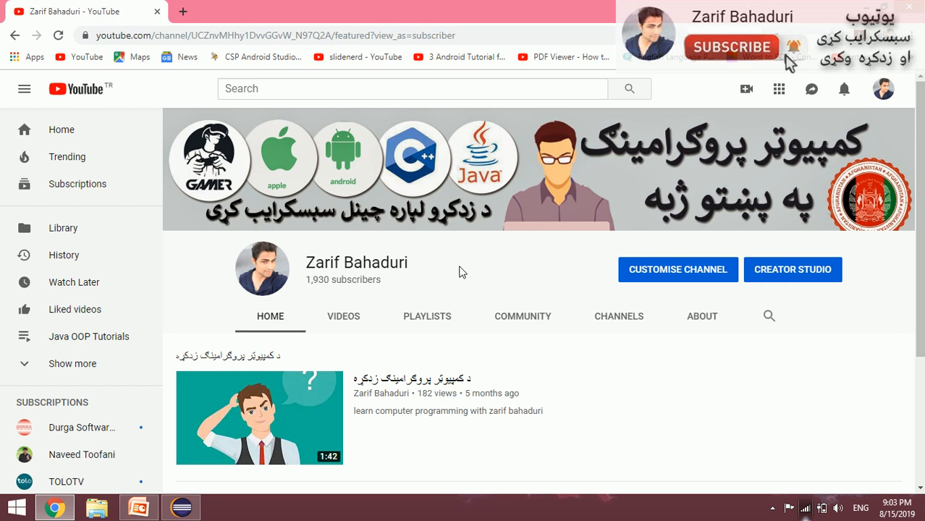
click(427, 316)
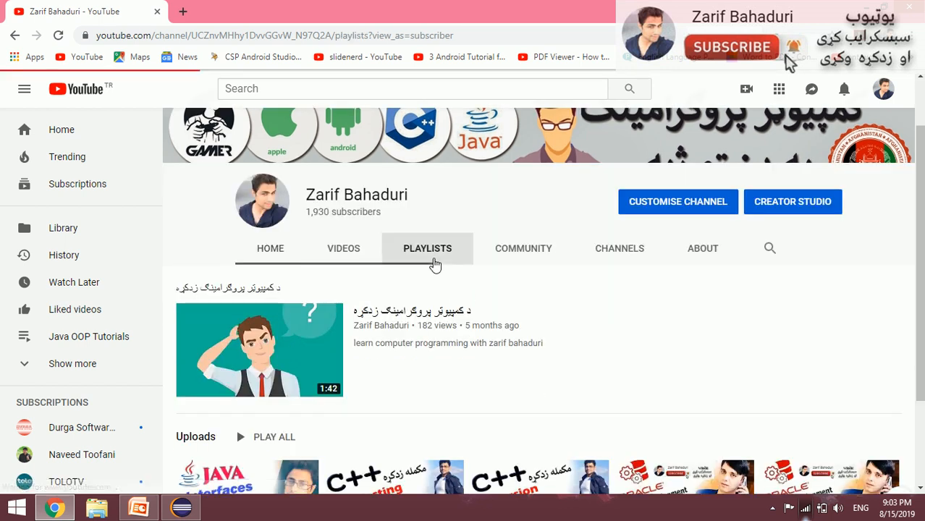
scroll(up, 3)
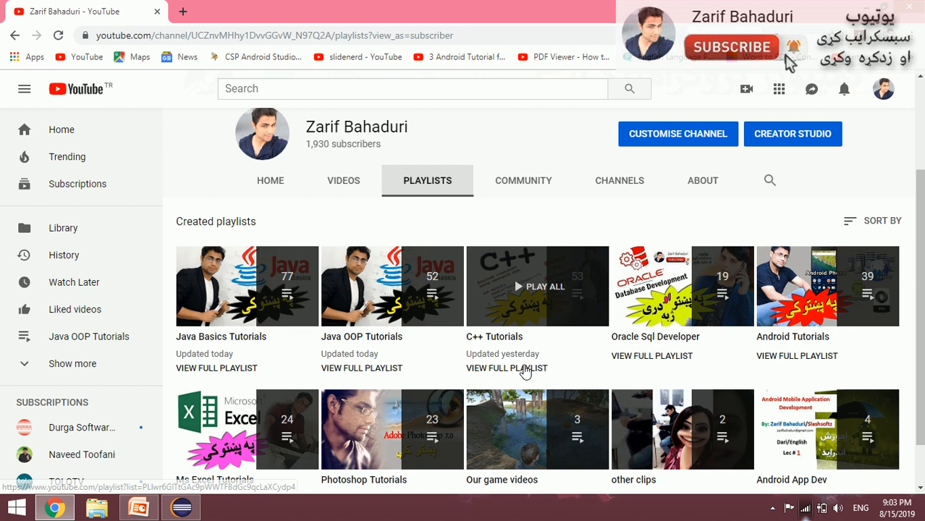
mouse_move(182, 471)
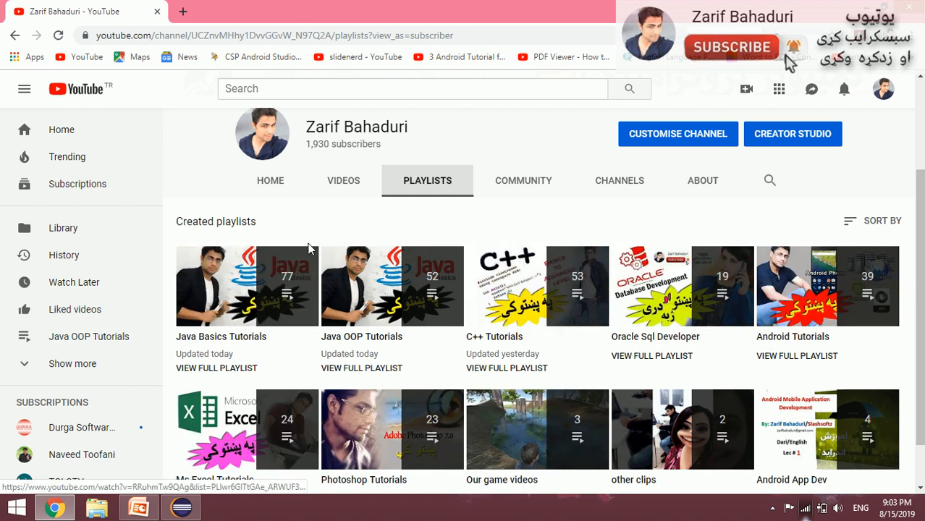
mouse_move(307, 234)
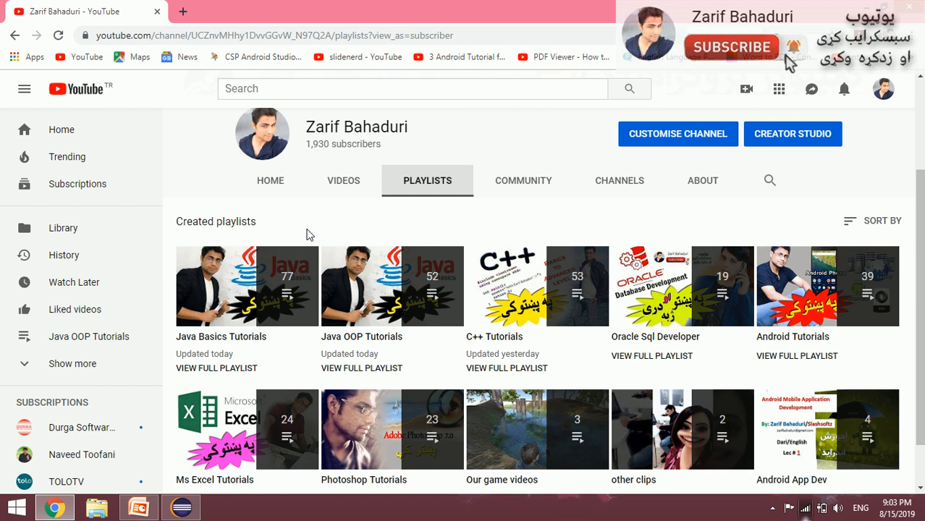
mouse_move(376, 225)
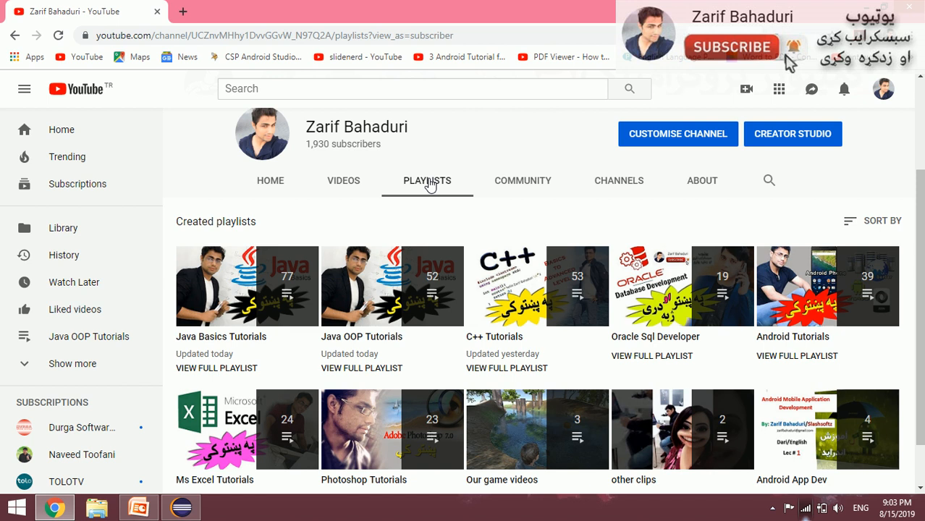
scroll(up, 3)
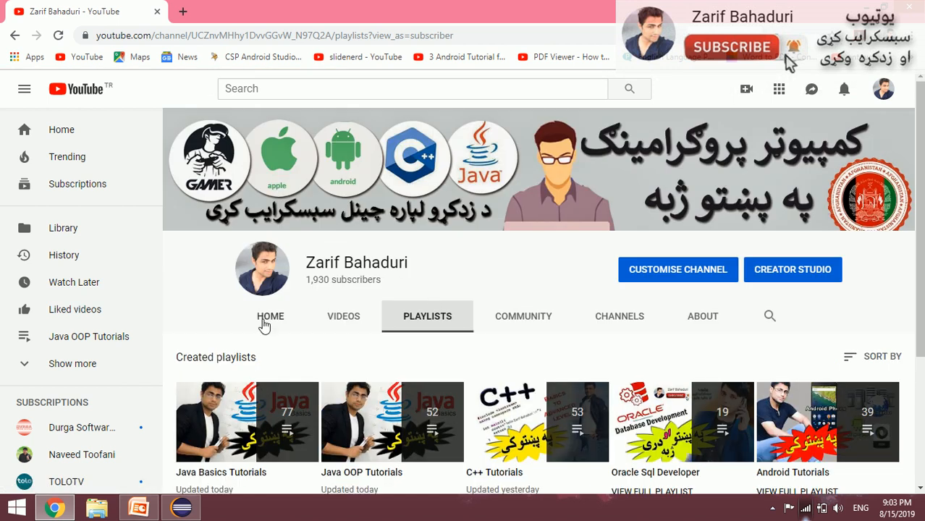
click(269, 316)
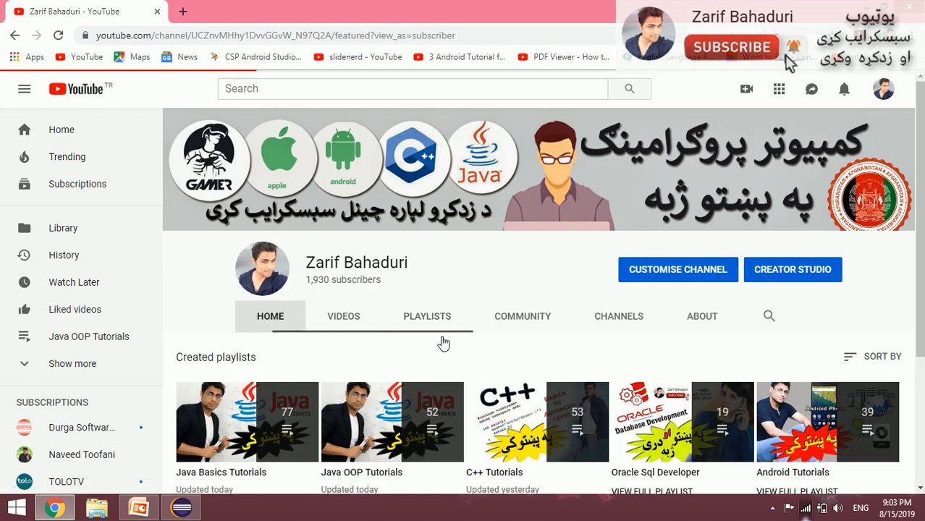
scroll(down, 3)
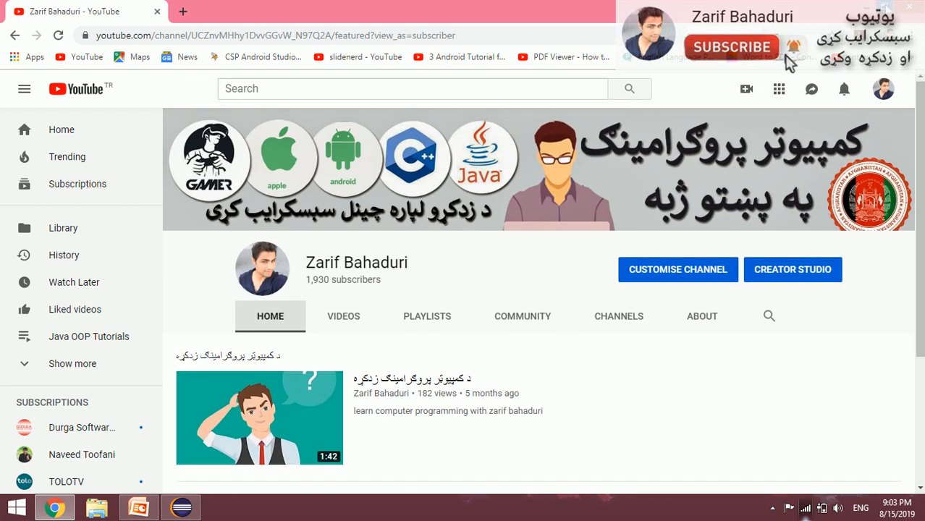
click(137, 506)
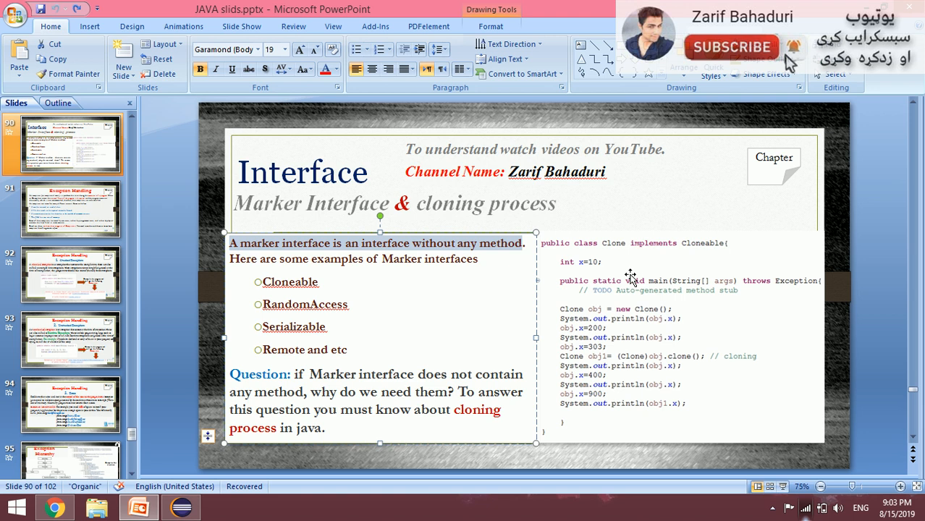
mouse_move(570, 237)
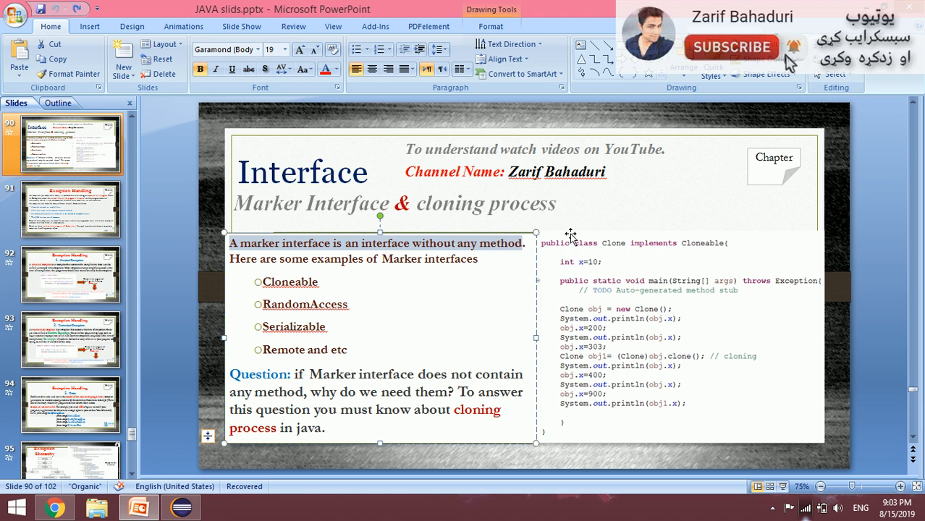
mouse_move(505, 256)
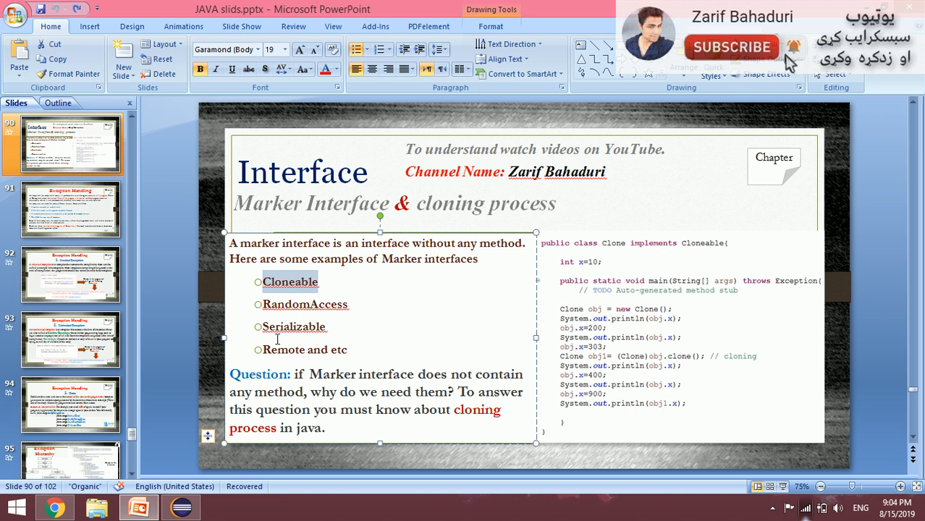
mouse_move(403, 349)
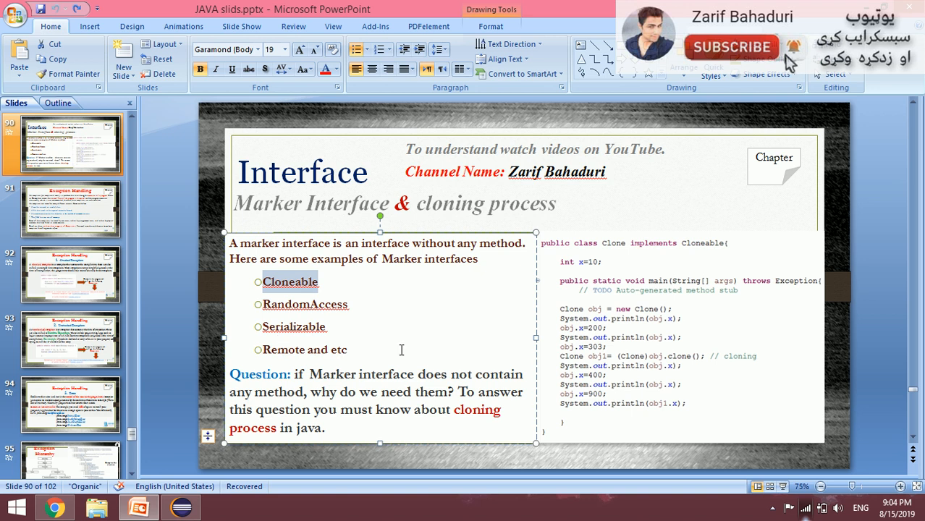
mouse_move(440, 348)
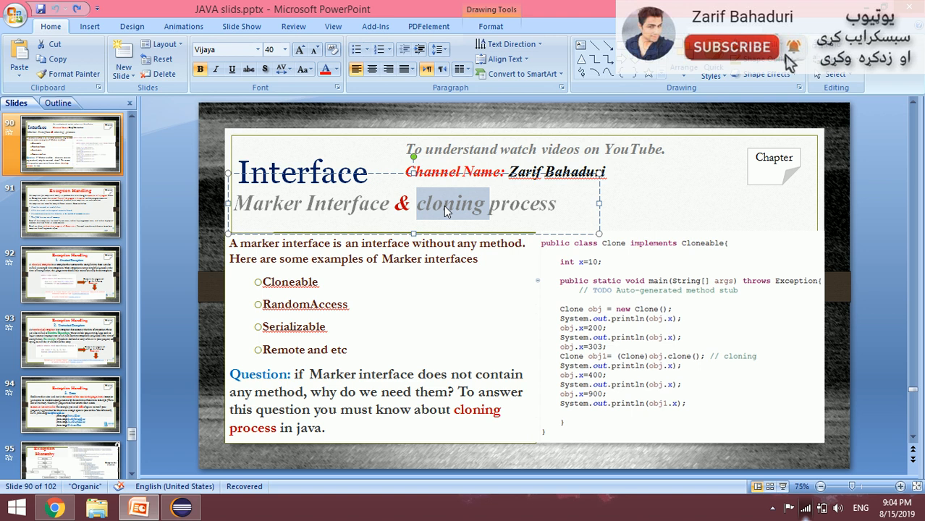
Point out the word 'cloning' in the PowerPoint slide title.
click(455, 211)
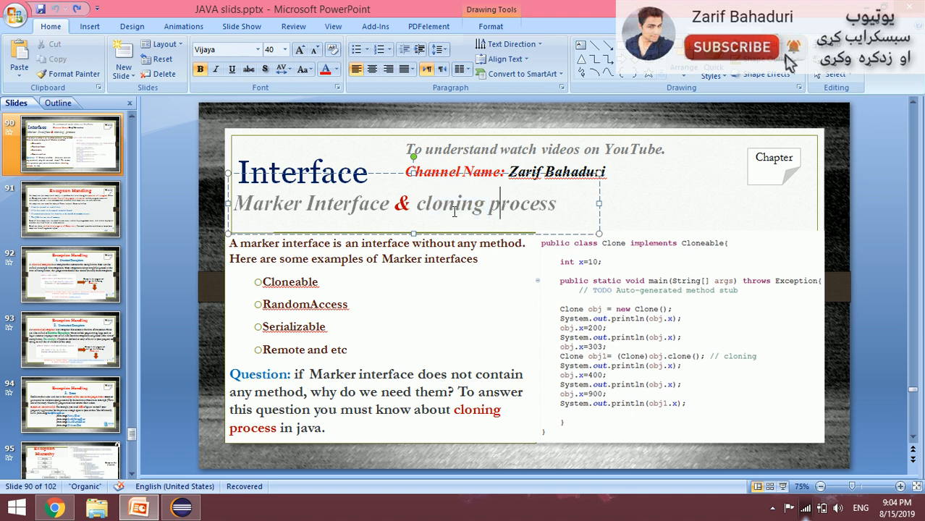
double_click(448, 202)
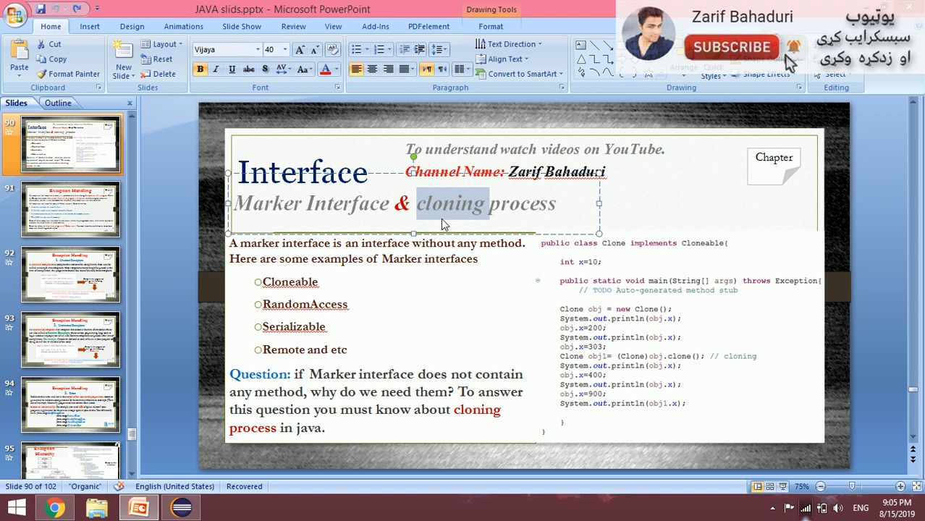
mouse_move(454, 211)
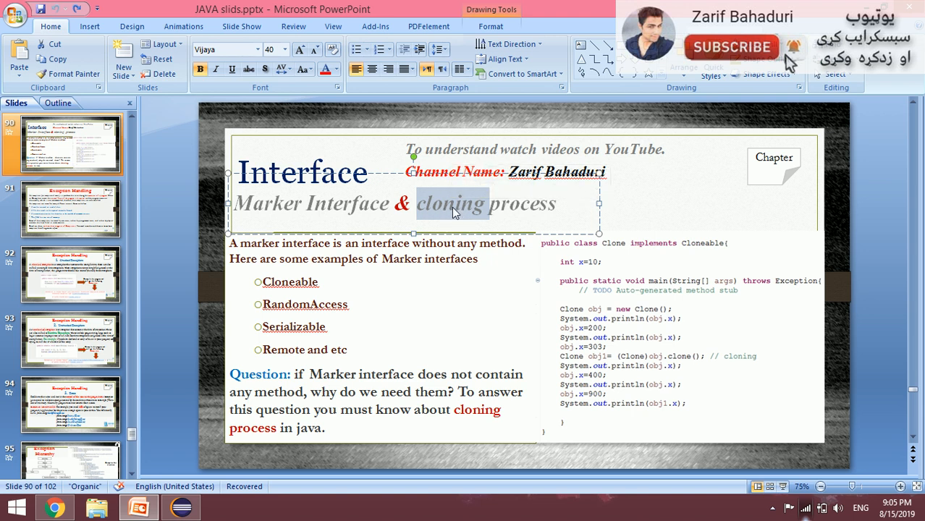
click(312, 327)
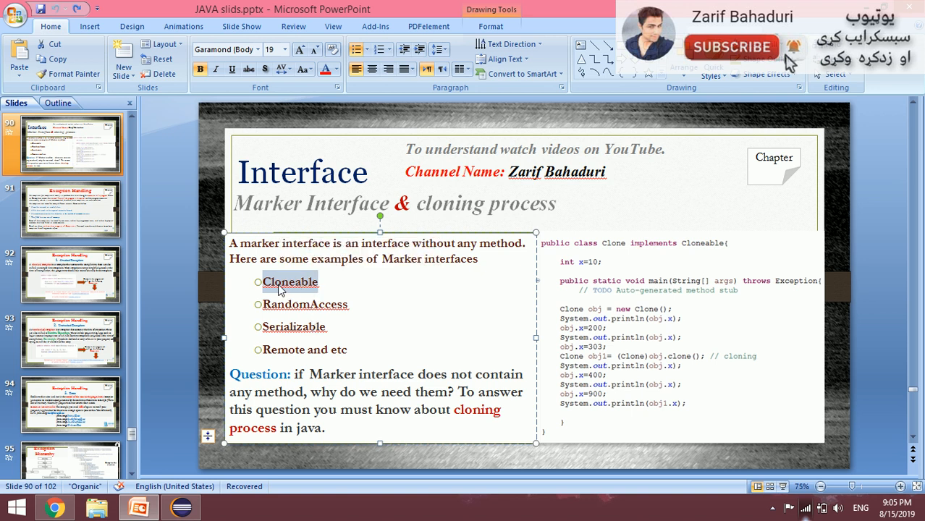
mouse_move(295, 290)
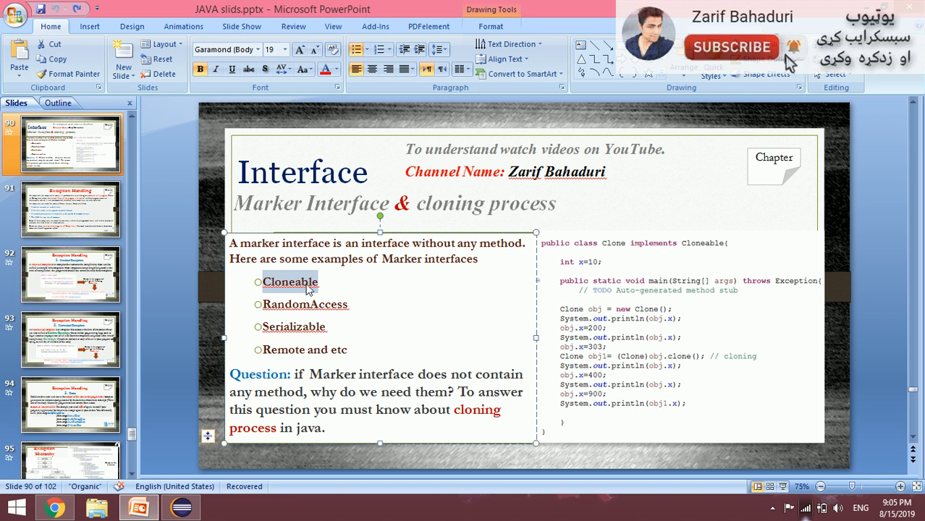
mouse_move(311, 290)
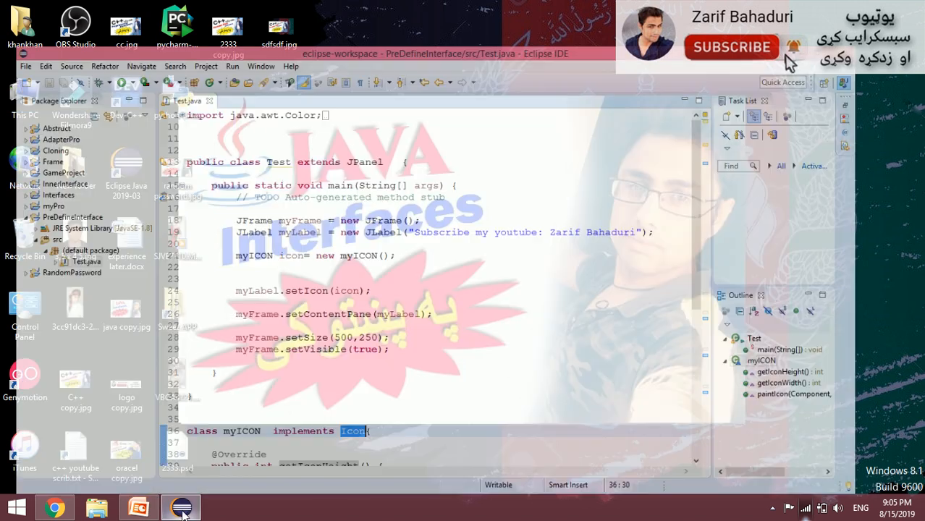
Back in Eclipse, highlight the Icon interface's three abstract methods and close Test.java.
click(180, 506)
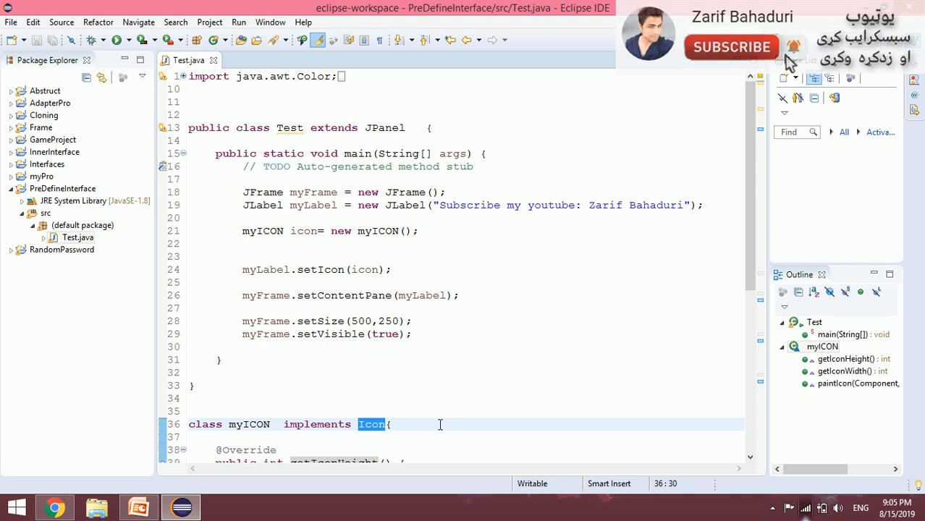
scroll(down, 3)
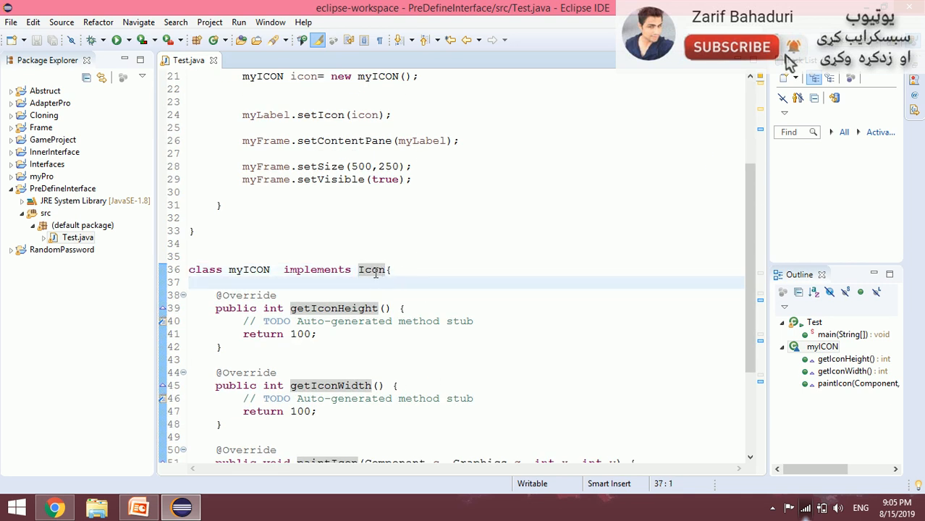
scroll(down, 3)
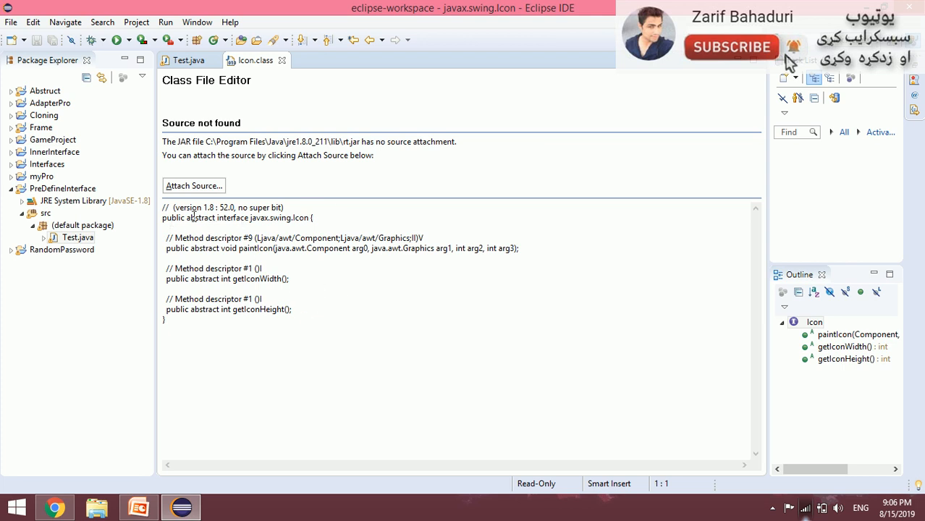
mouse_move(259, 220)
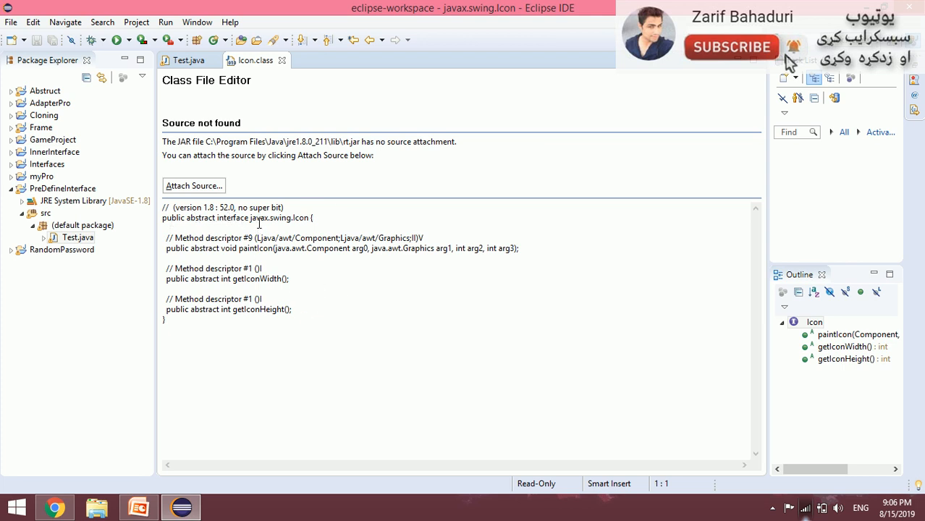
double_click(301, 217)
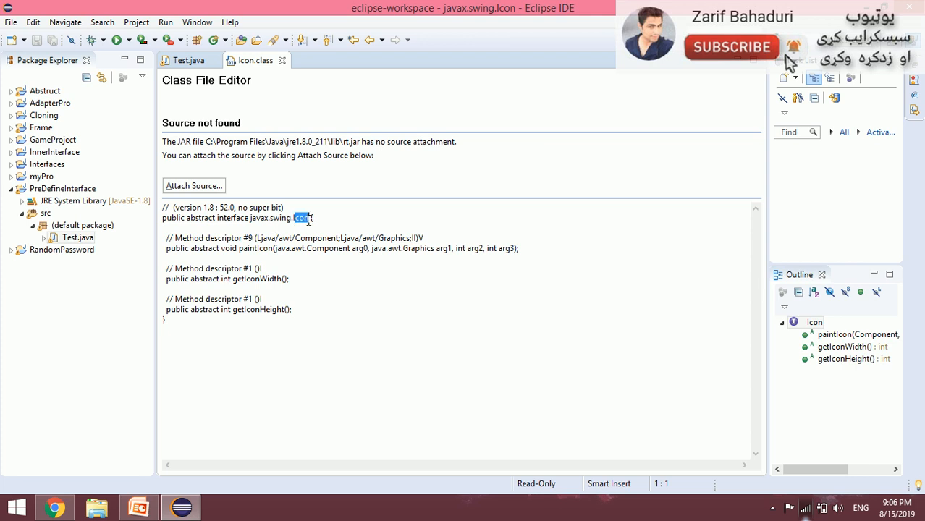
click(292, 310)
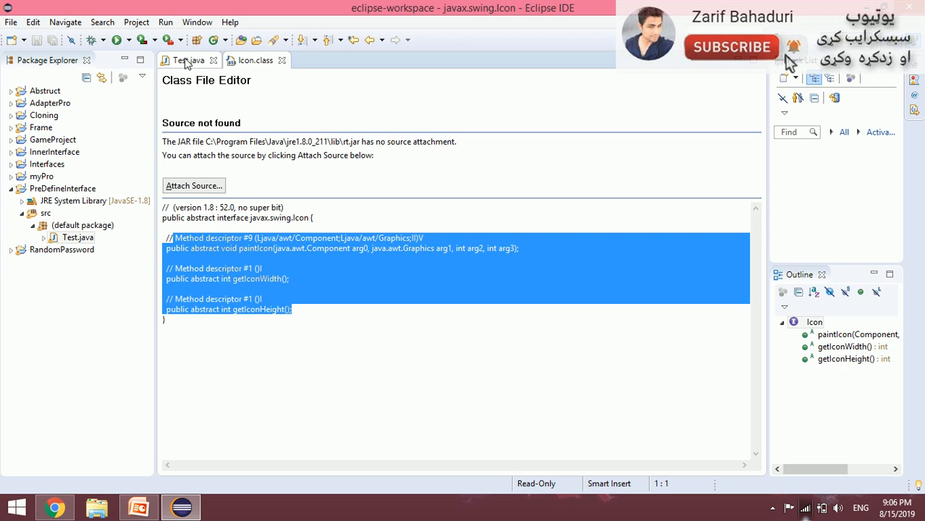
click(188, 61)
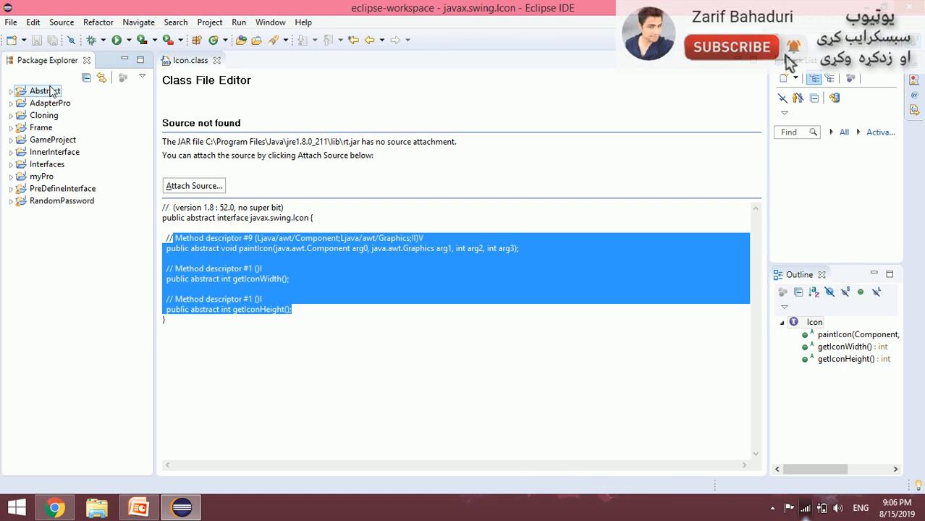
Close the Icon class file and create a new Java project named MarkerInterfacde.
click(217, 61)
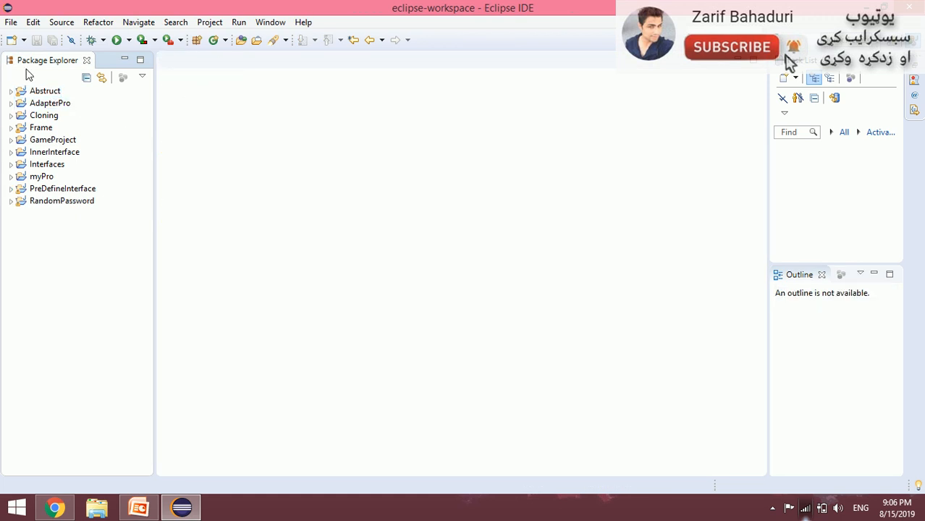
click(12, 22)
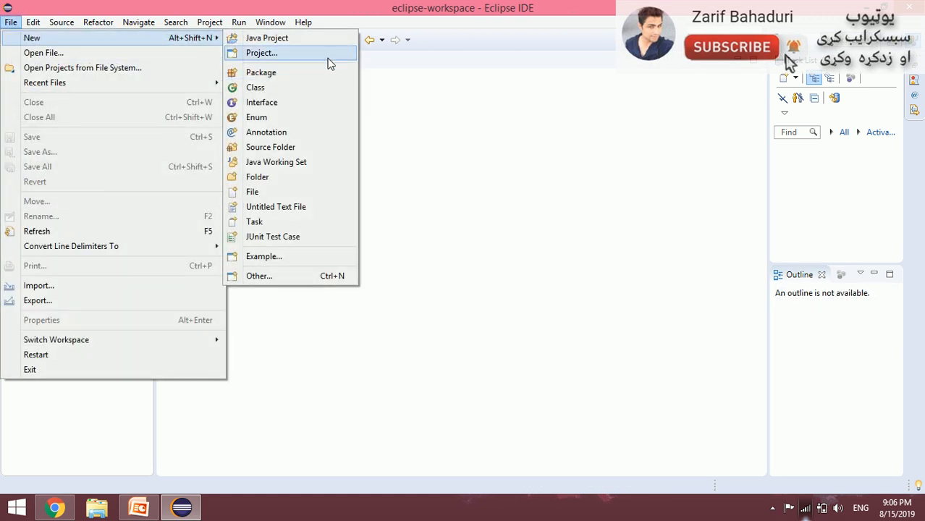
click(261, 52)
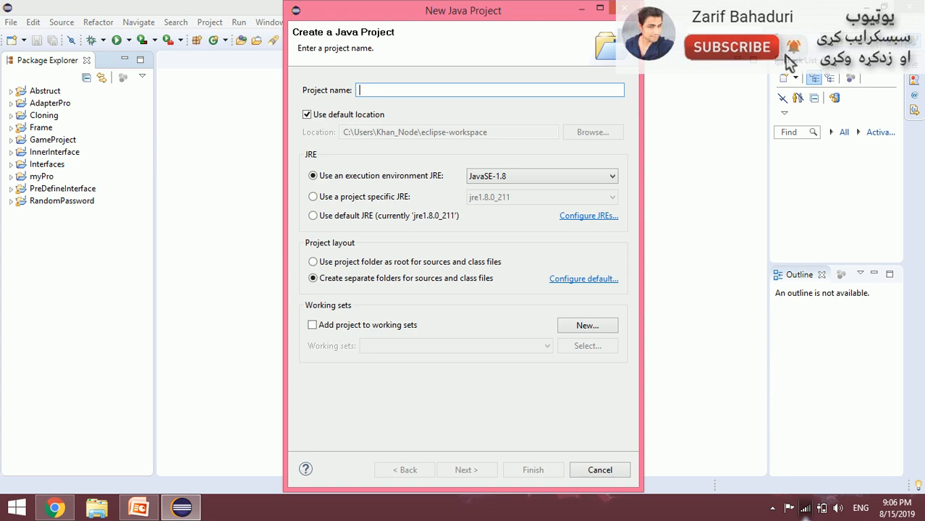
text(MarkerInterf)
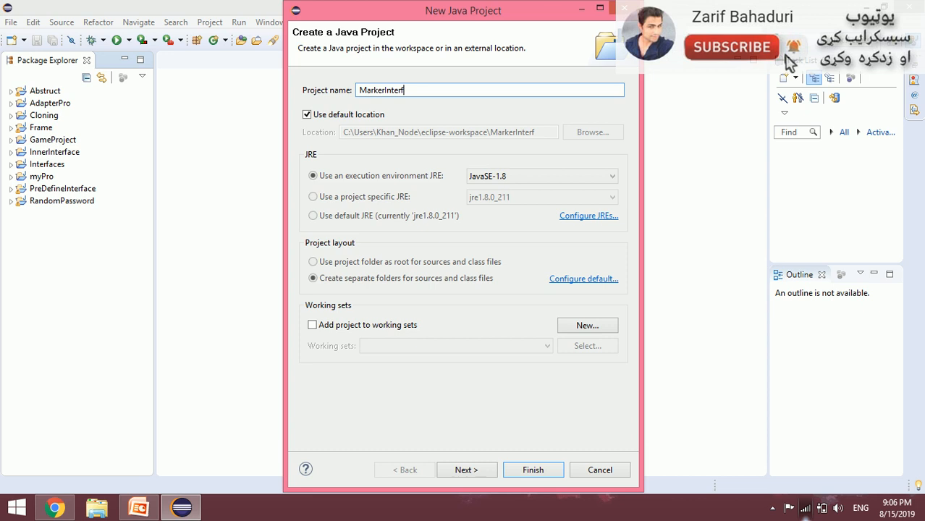
click(532, 469)
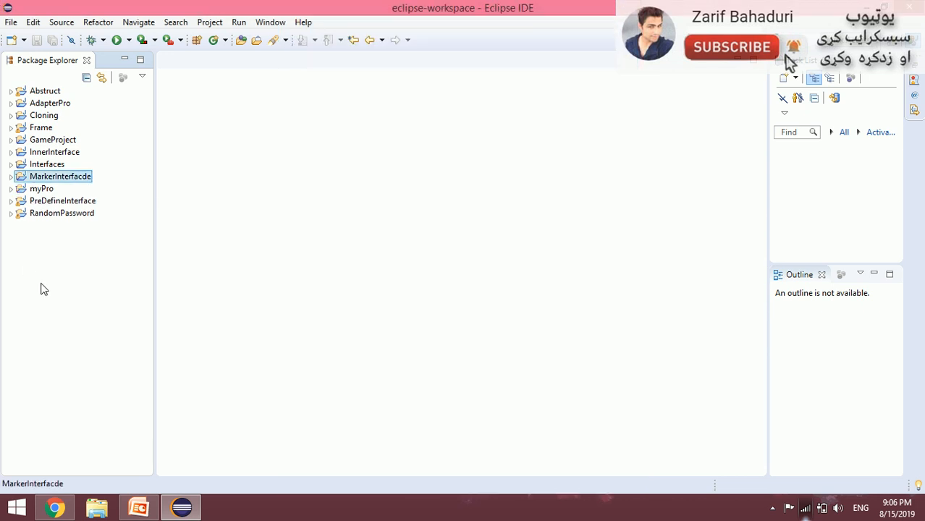
Create a class Test in src with a generated main method stub.
click(11, 176)
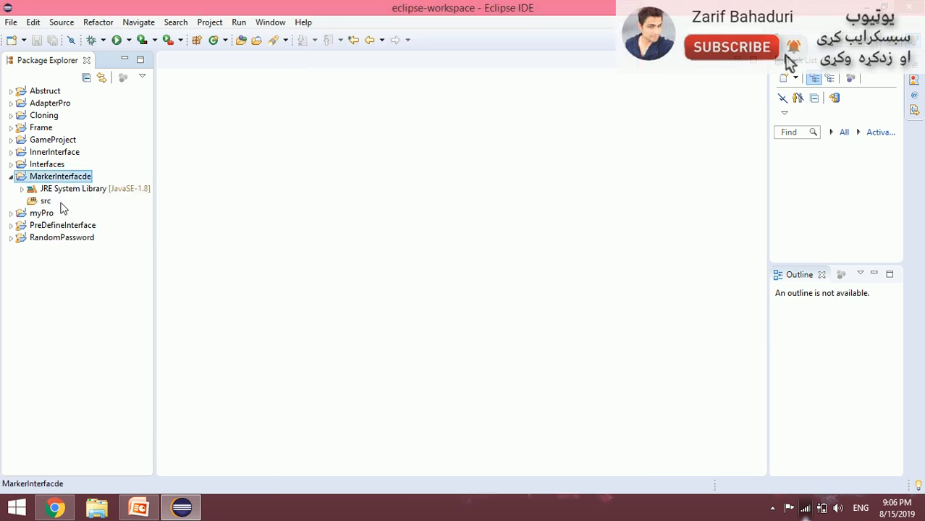
right_click(59, 176)
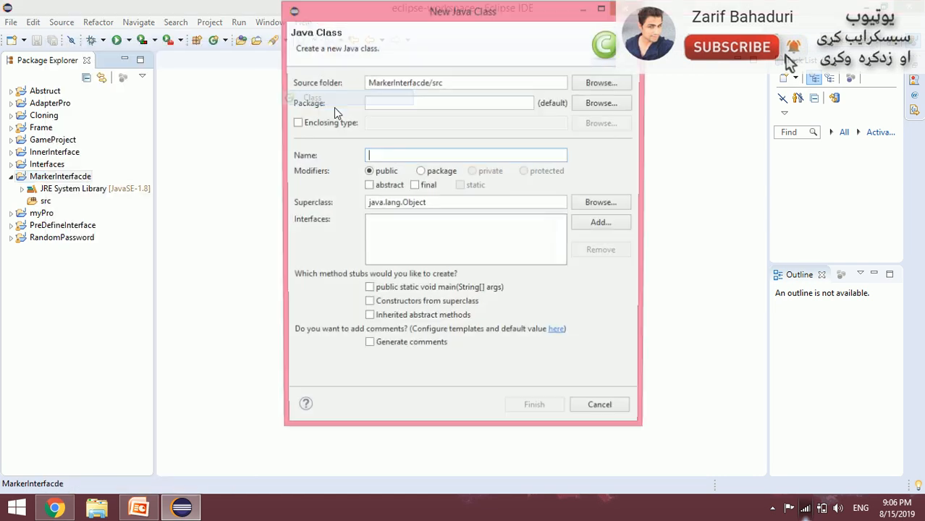
text(Tes)
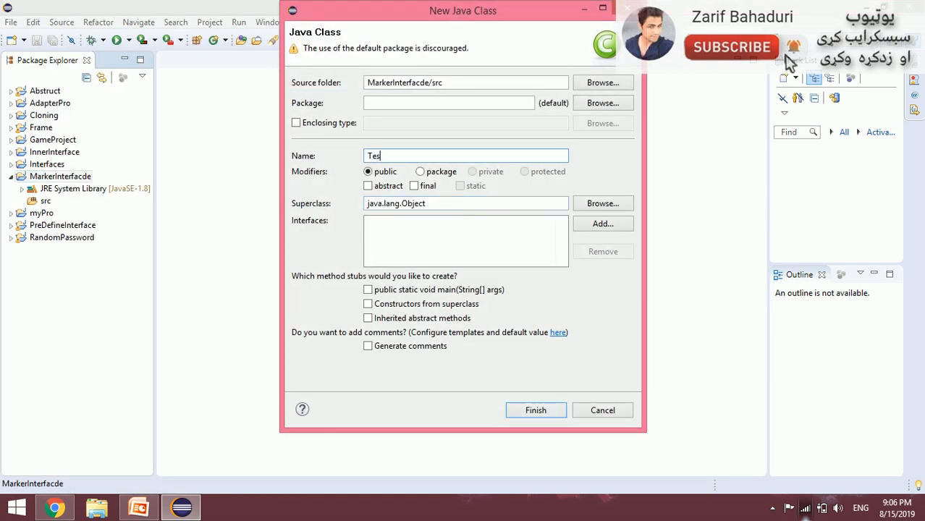
click(367, 289)
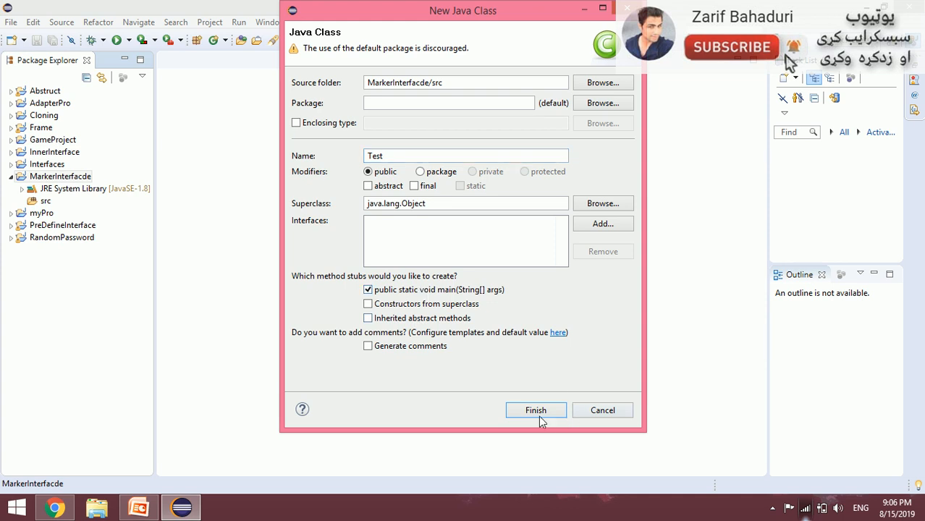
click(536, 409)
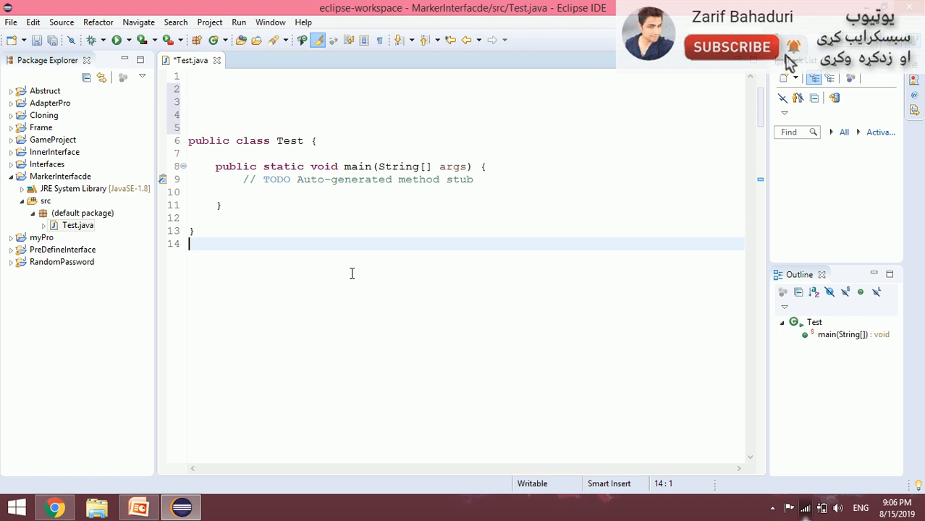
click(311, 140)
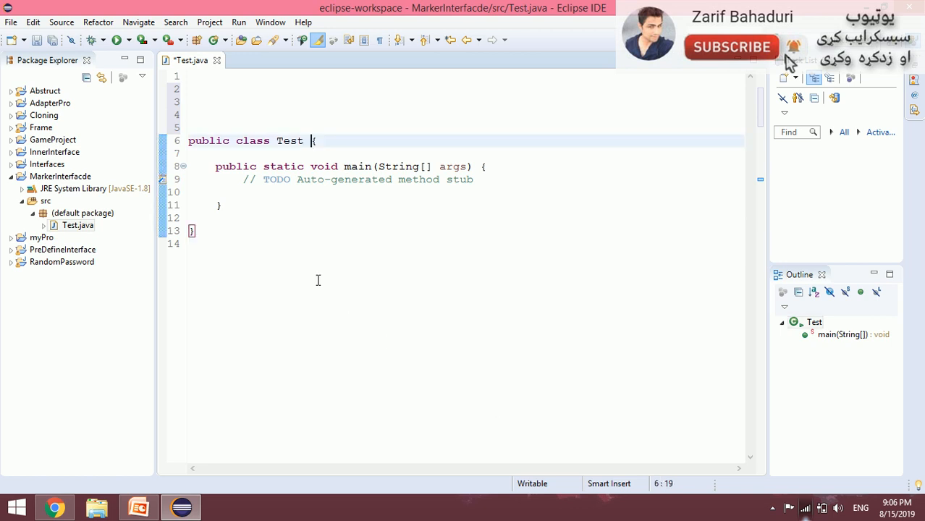
text(int)
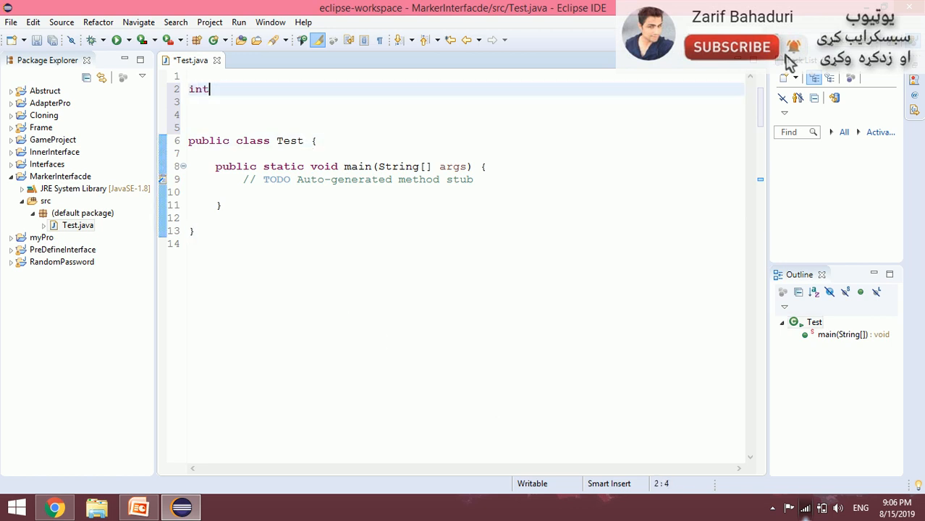
text(erface fa)
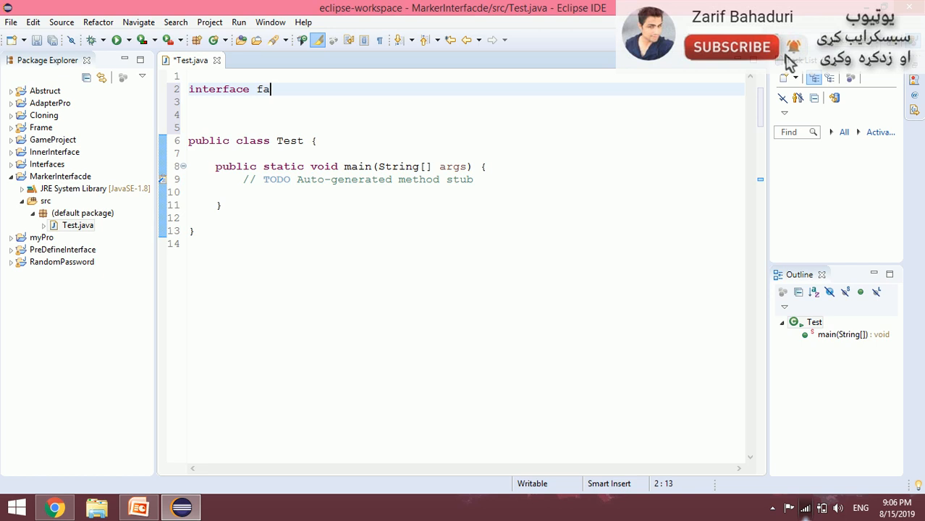
text(ce1{)
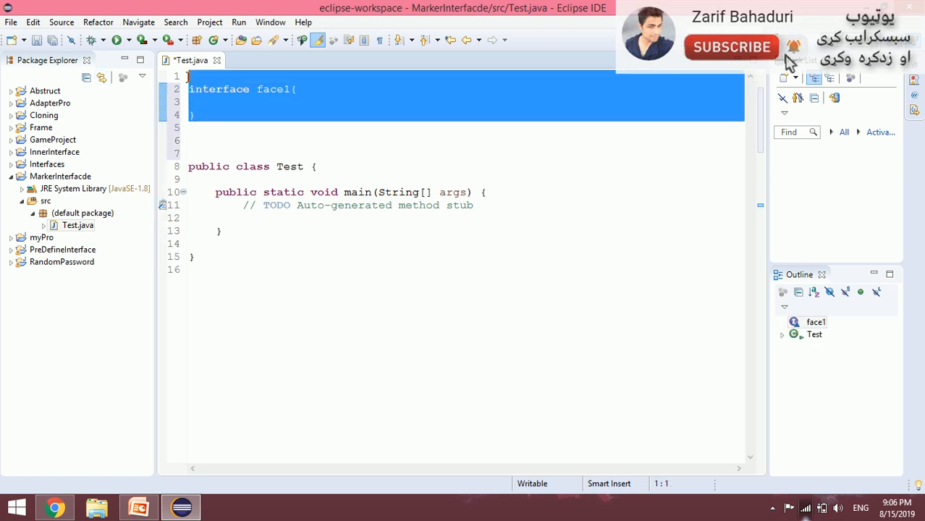
double_click(272, 89)
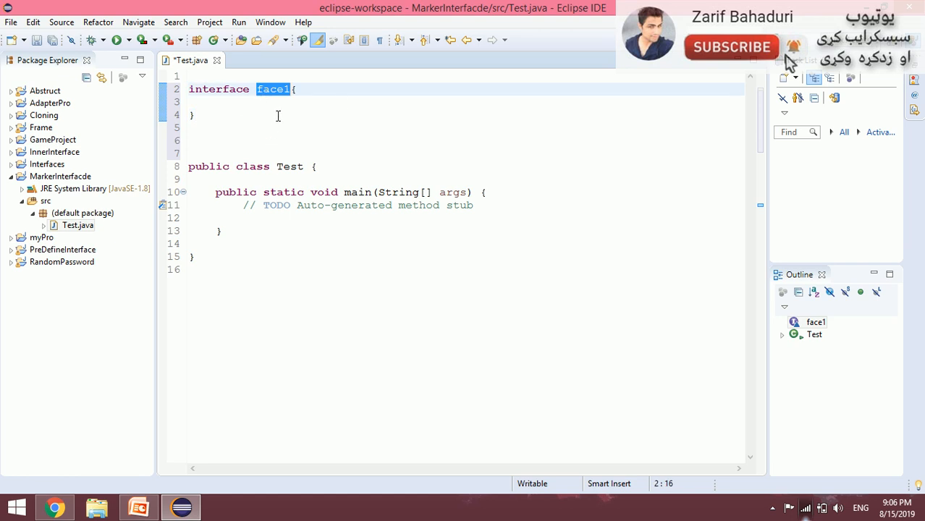
mouse_move(266, 113)
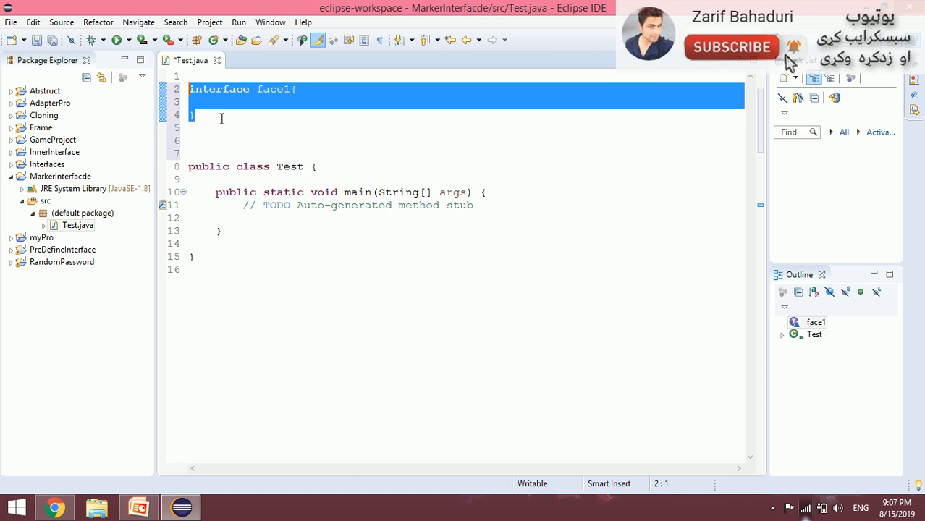
key(Delete)
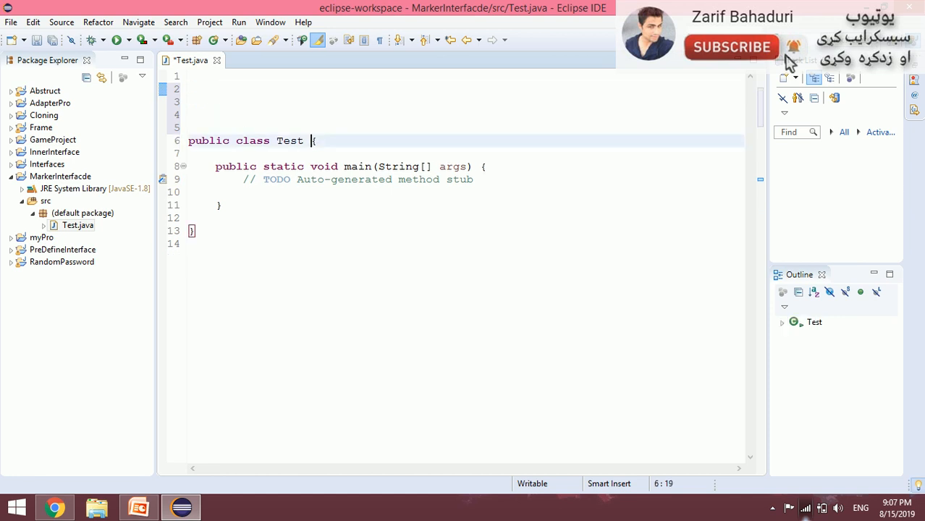
Complete the declaration as 'class Test implements Cloneable' using content assist.
text(C)
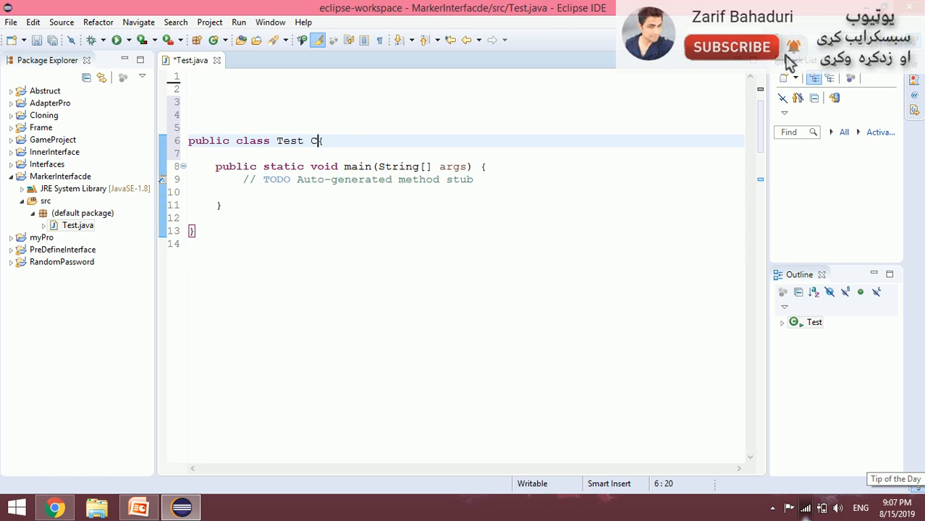
text(lo)
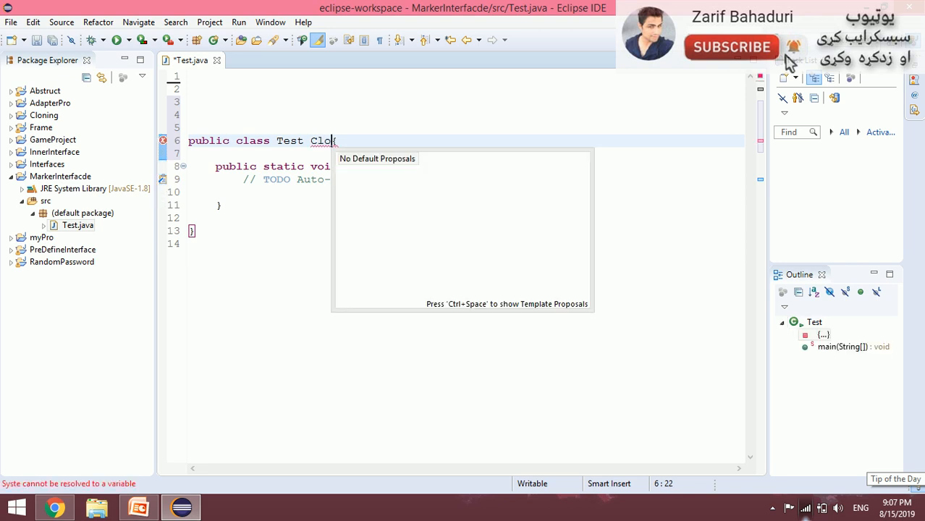
text(imple)
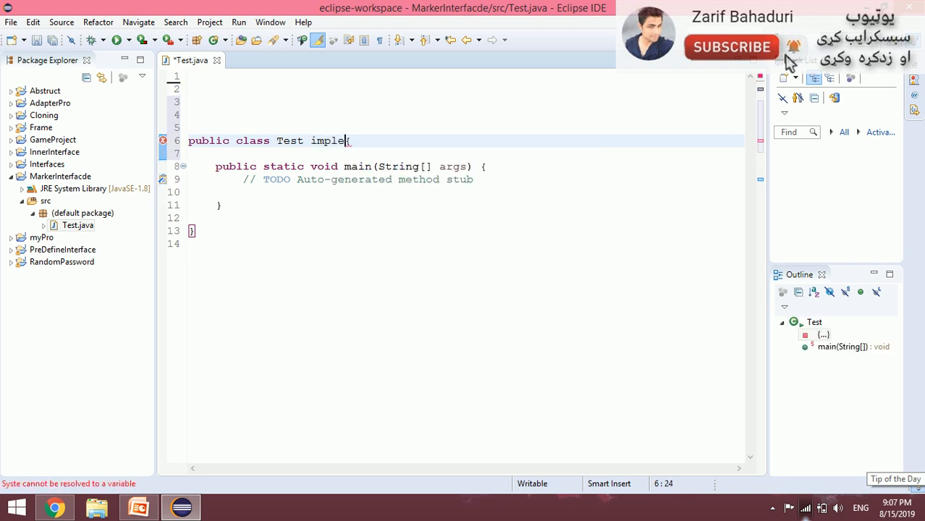
key(BackSpace)
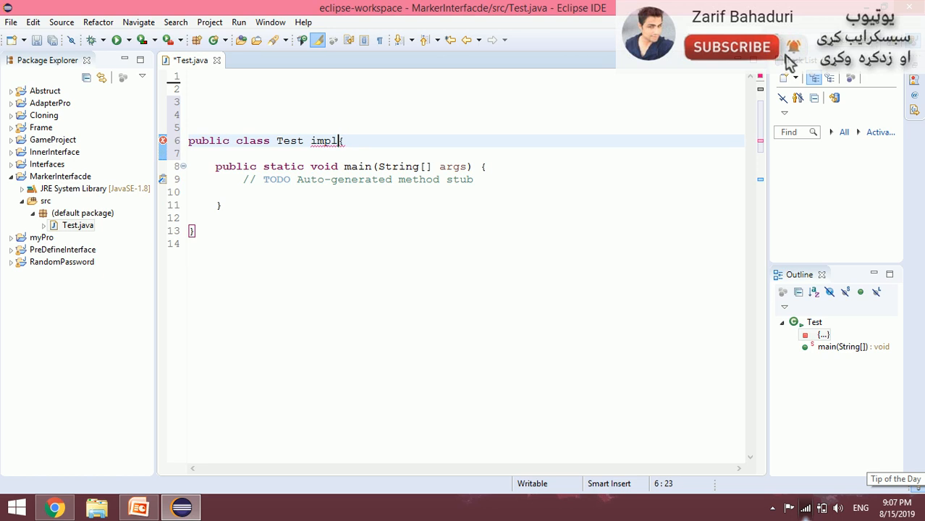
text(ements cl)
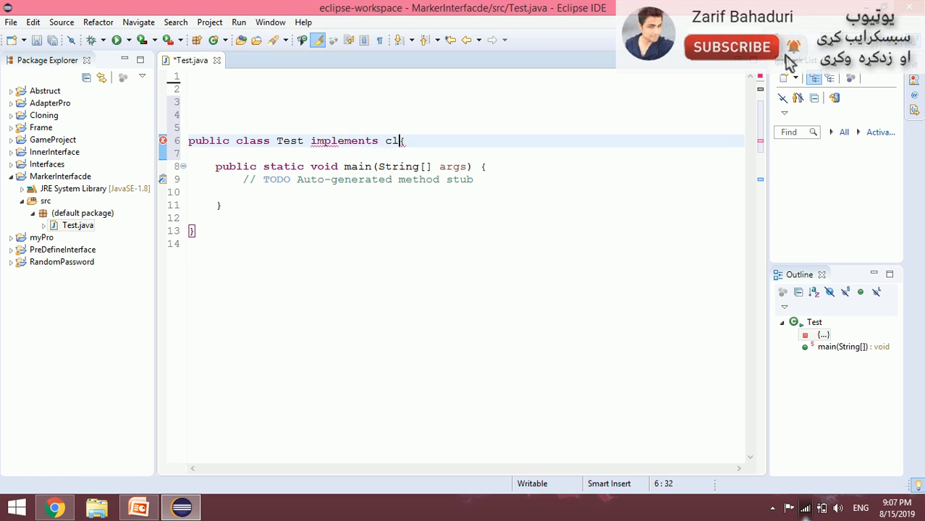
key(ctrl+o)
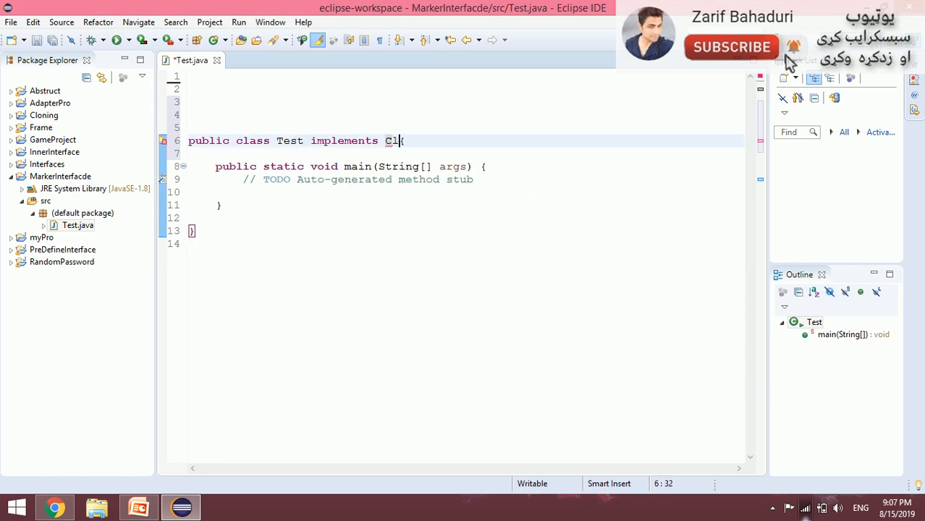
text(oneable)
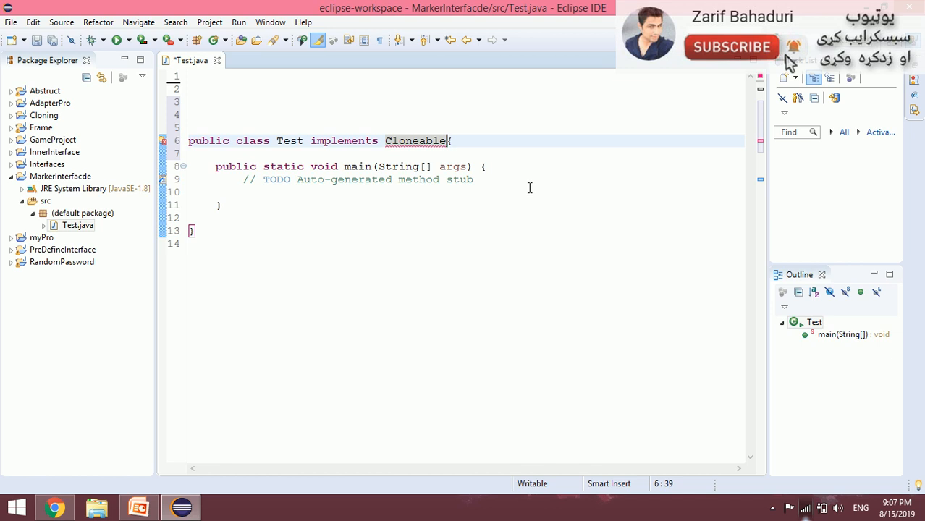
click(192, 230)
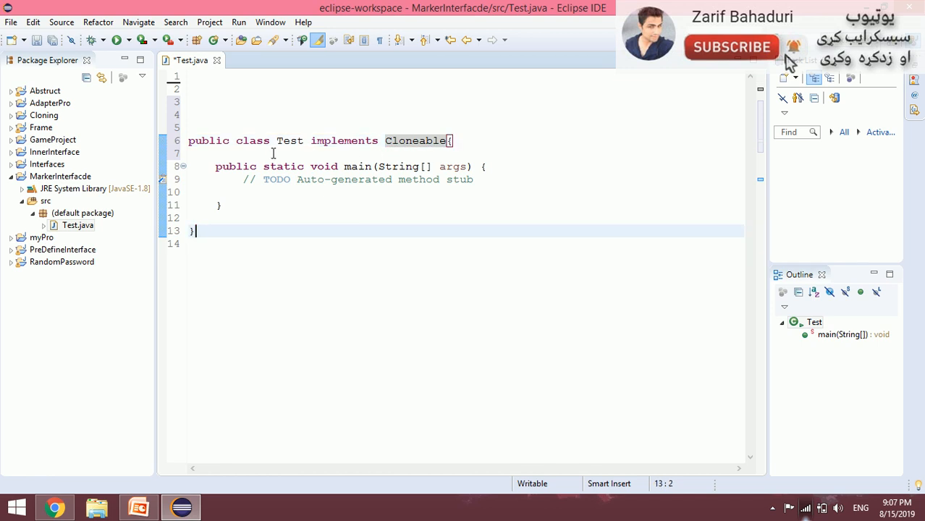
double_click(290, 140)
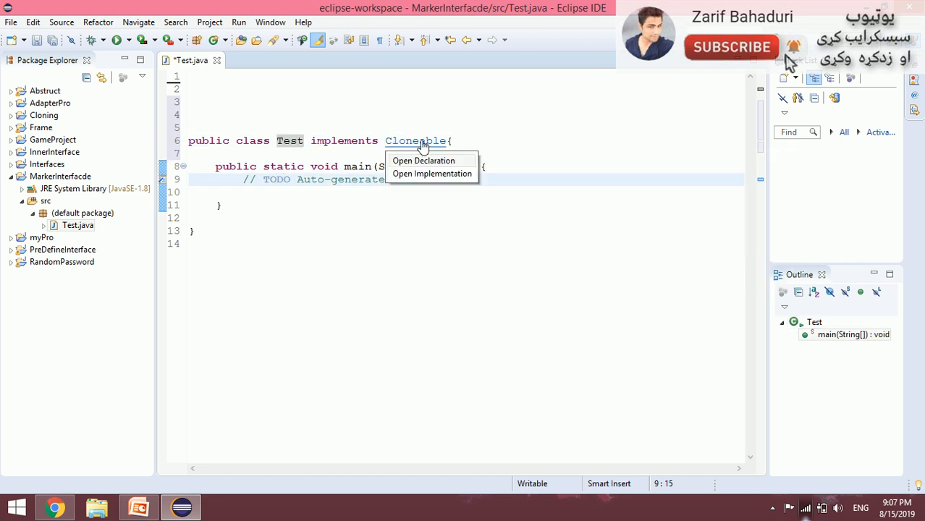
View Cloneable's empty declaration, then return to Test.java to implement Icon instead.
click(423, 161)
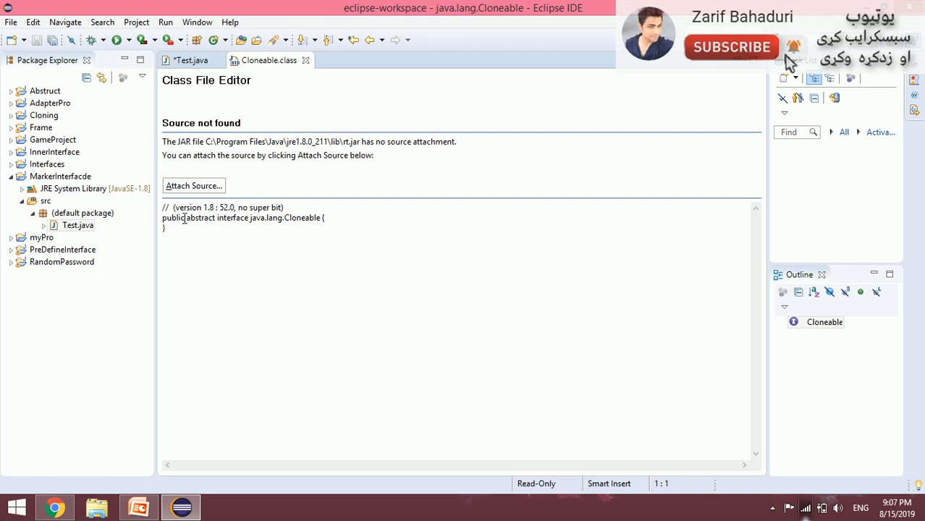
mouse_move(241, 223)
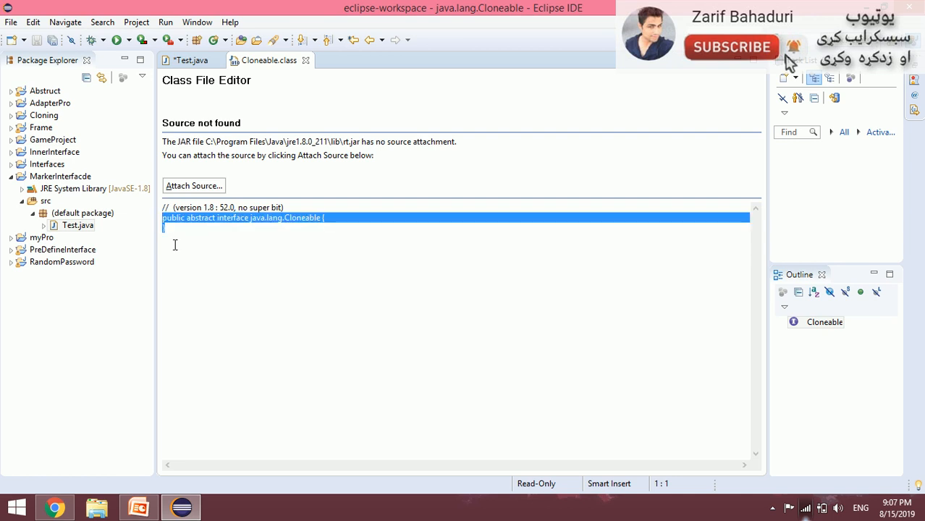
mouse_move(232, 271)
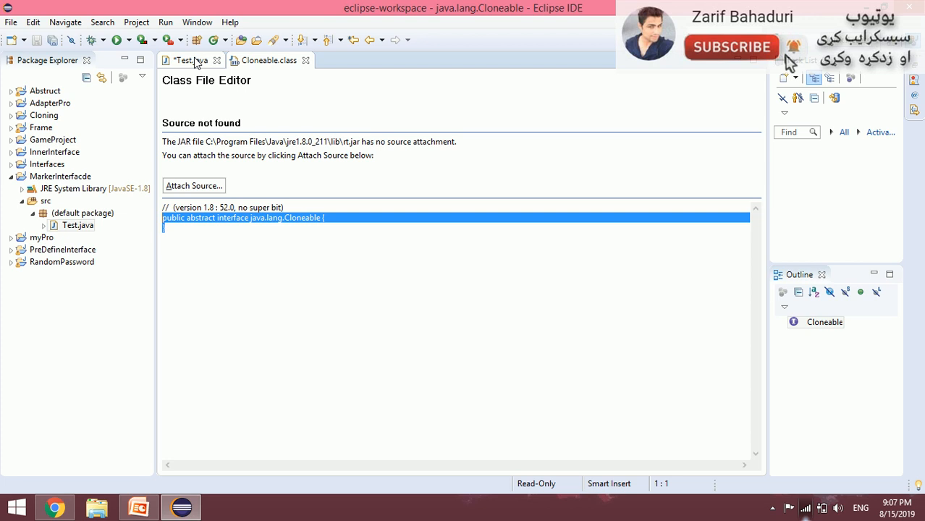
click(190, 61)
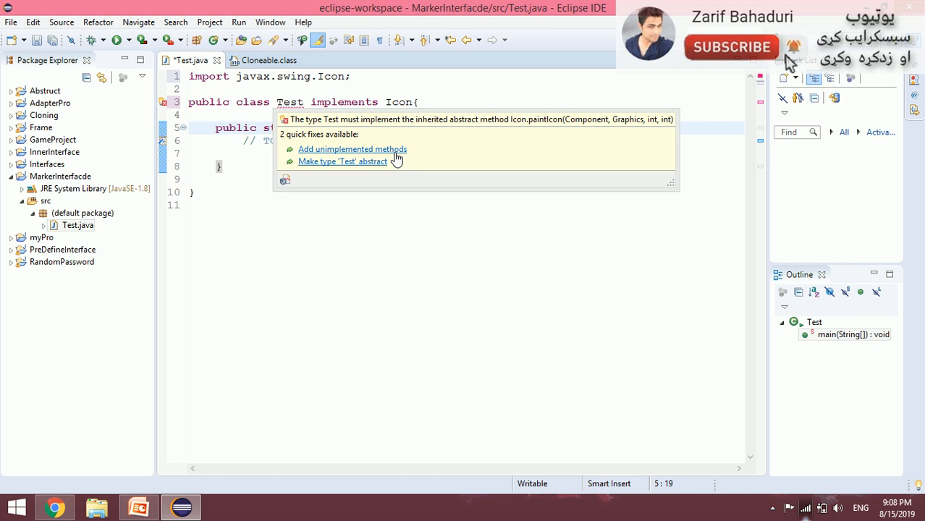
Add Icon's unimplemented method stubs via quick fix and view the Icon declaration.
click(353, 149)
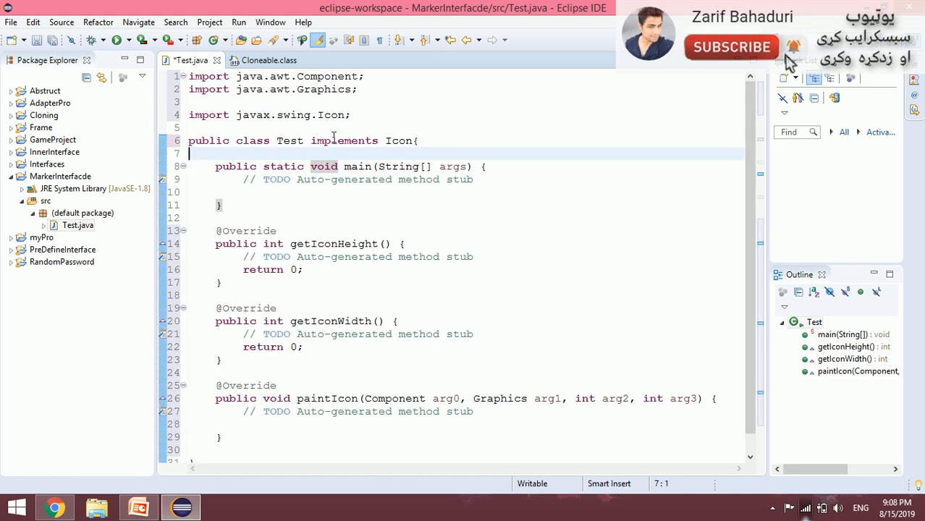
click(347, 61)
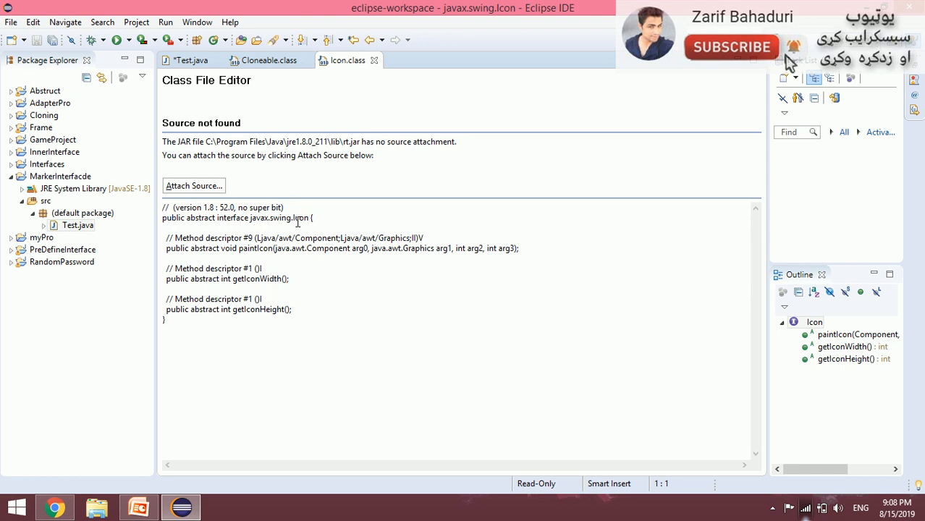
double_click(301, 217)
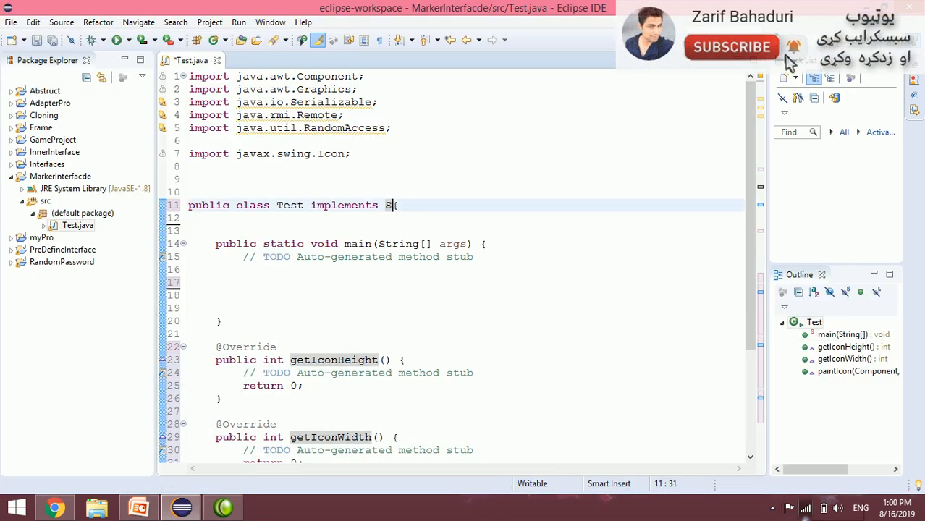
Change the implemented interface to Serializable.
text(erializable)
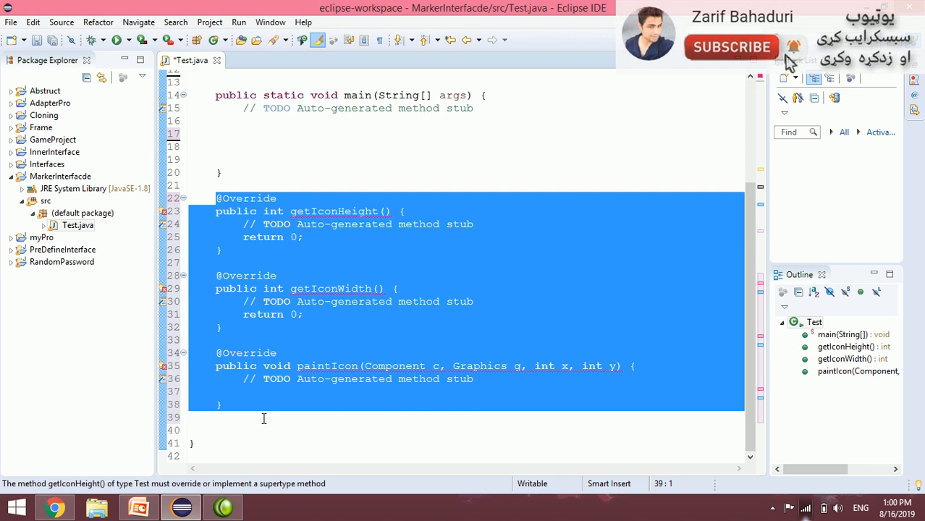
mouse_move(258, 423)
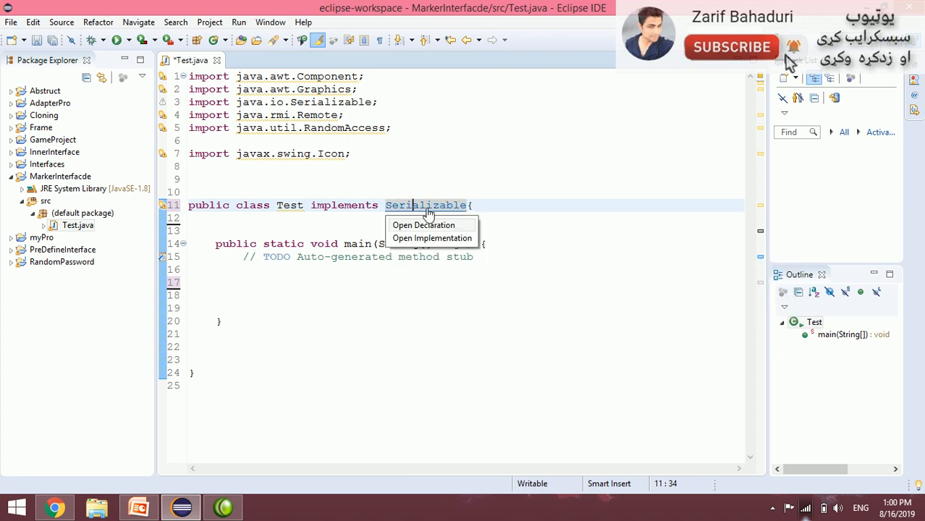
View the empty RandomAccess declaration and make Test implement RandomAccess.
click(422, 225)
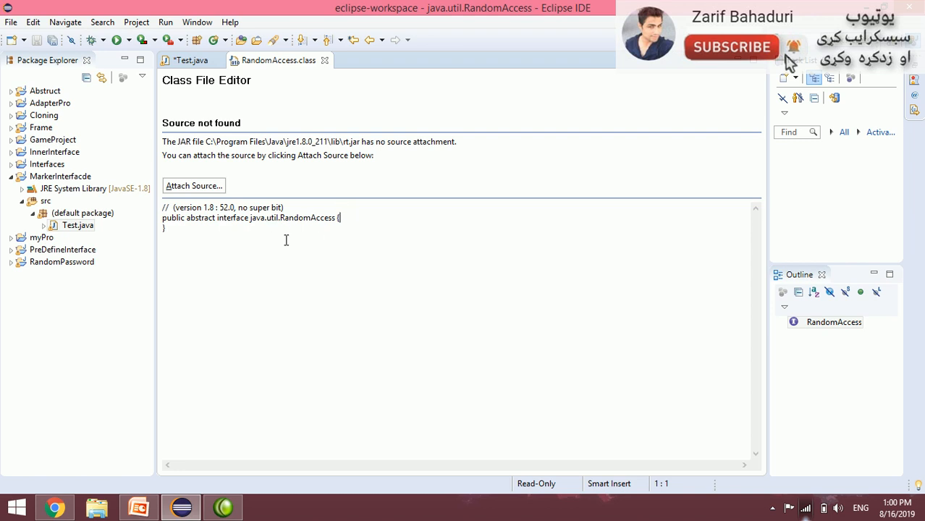
mouse_move(312, 226)
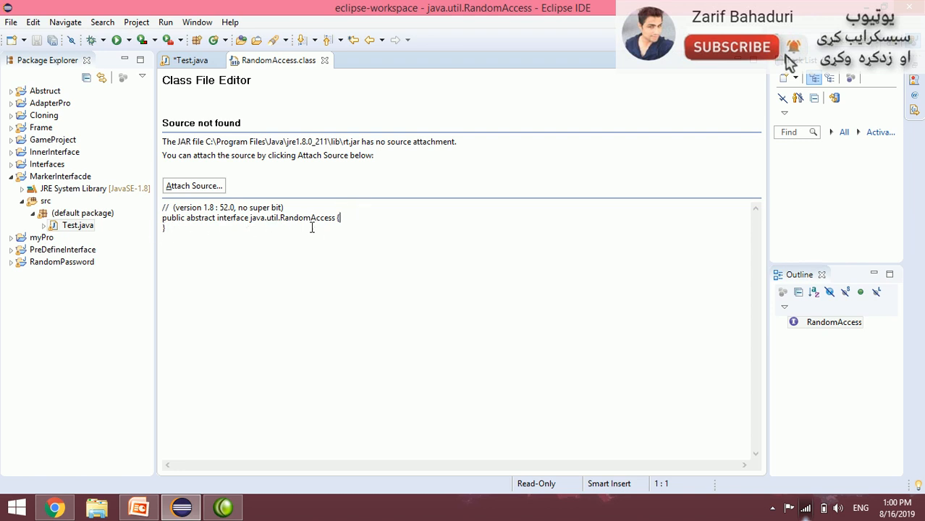
click(191, 61)
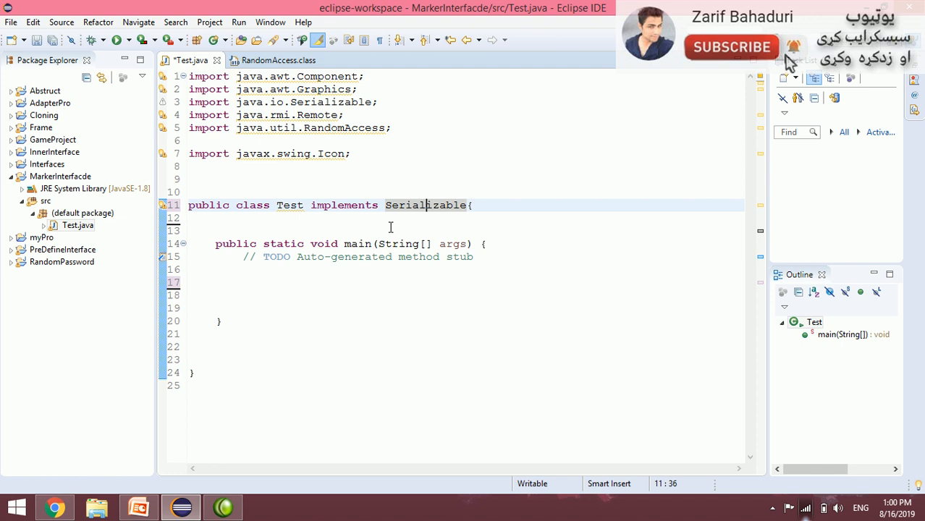
double_click(425, 205)
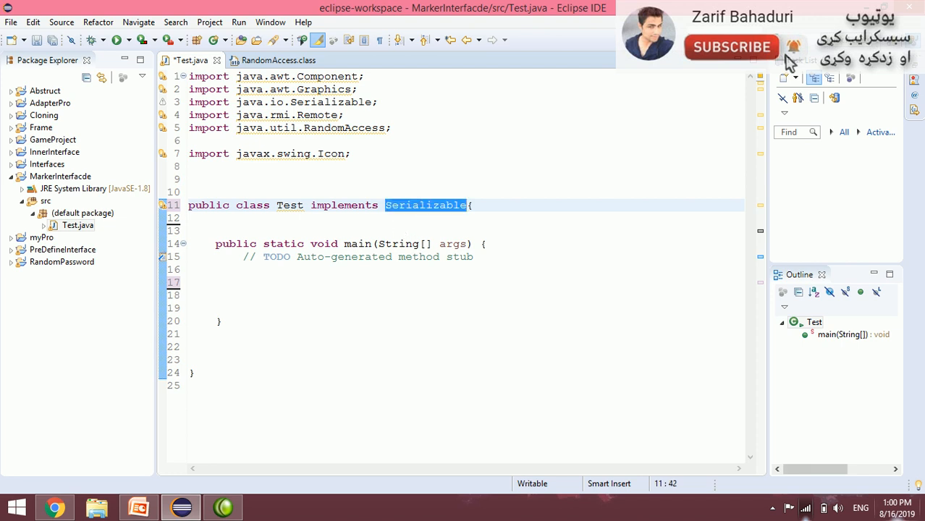
text(RandomAccess)
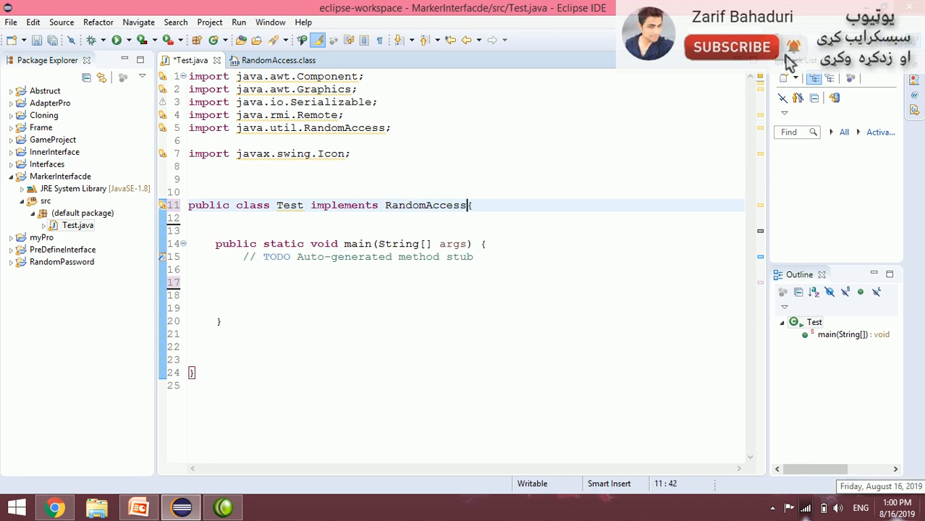
click(278, 61)
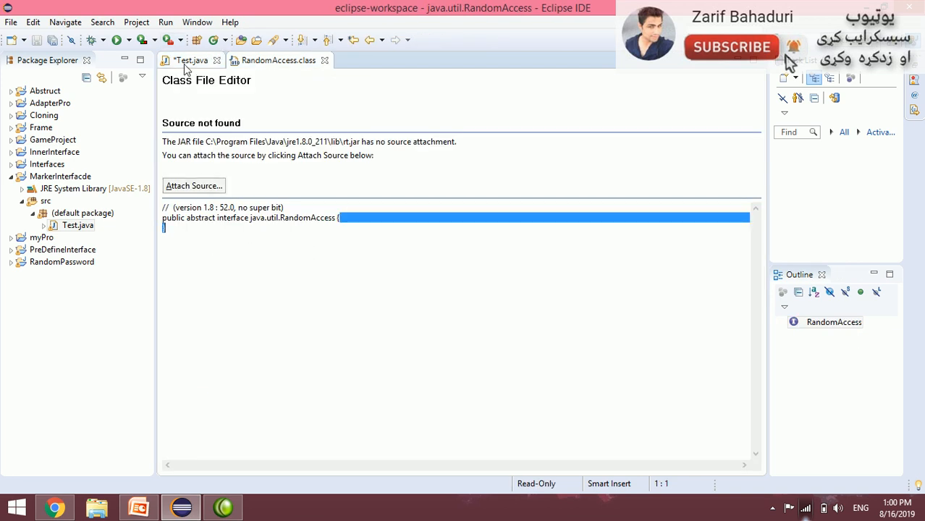
Make Test implement java.rmi.Remote, then switch to the marker-interface slides.
click(191, 60)
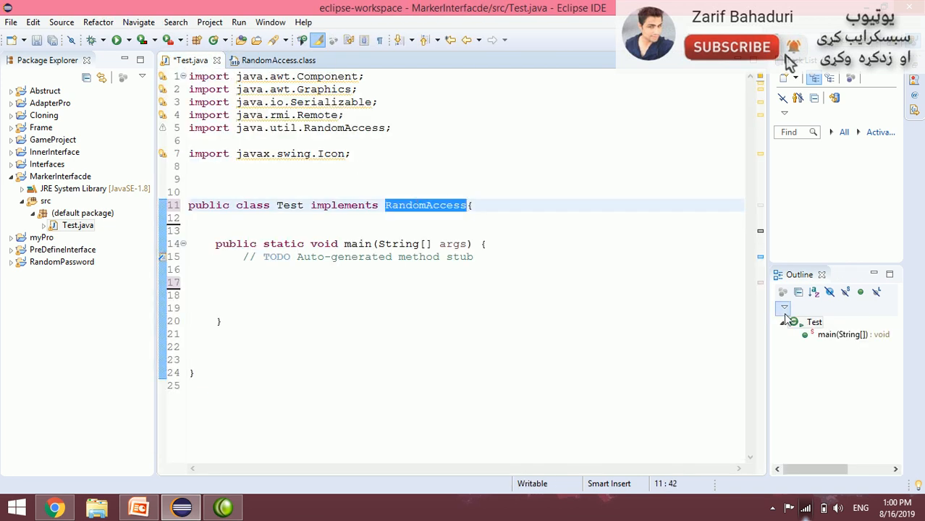
text(Rem)
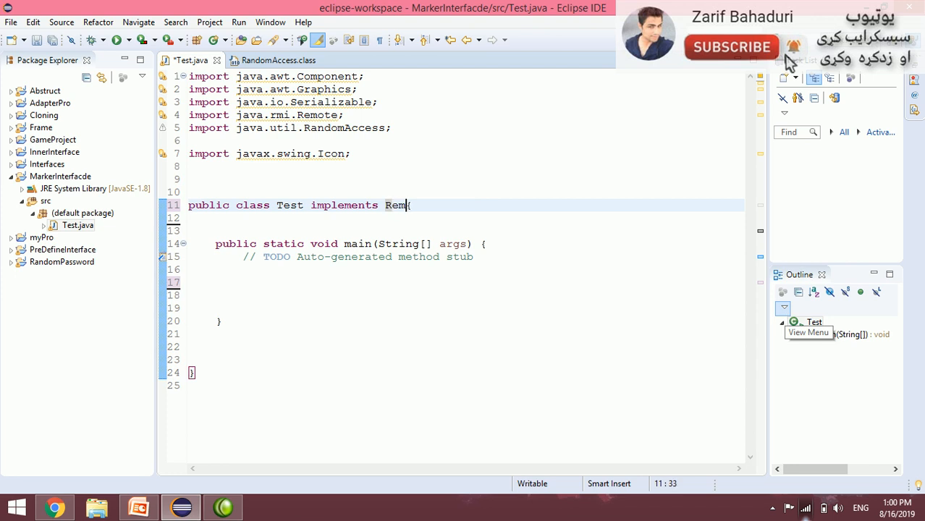
text(ote)
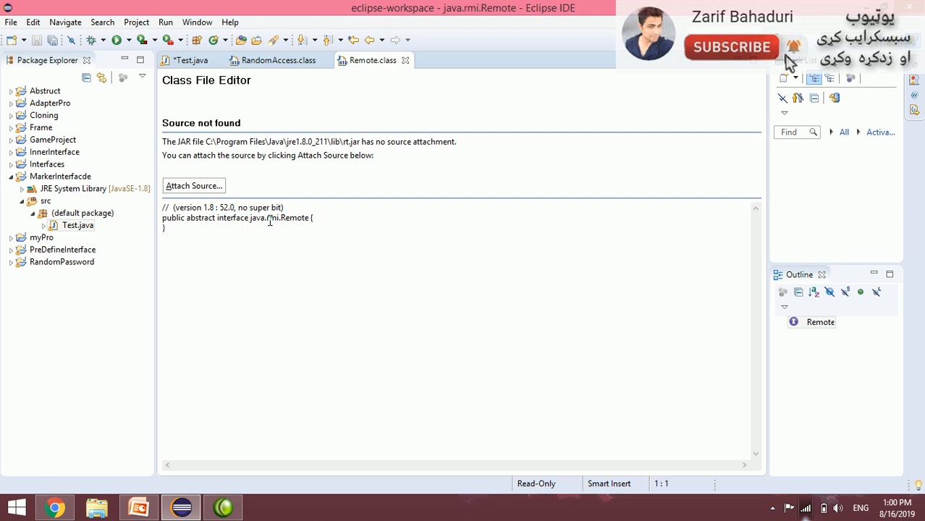
double_click(290, 217)
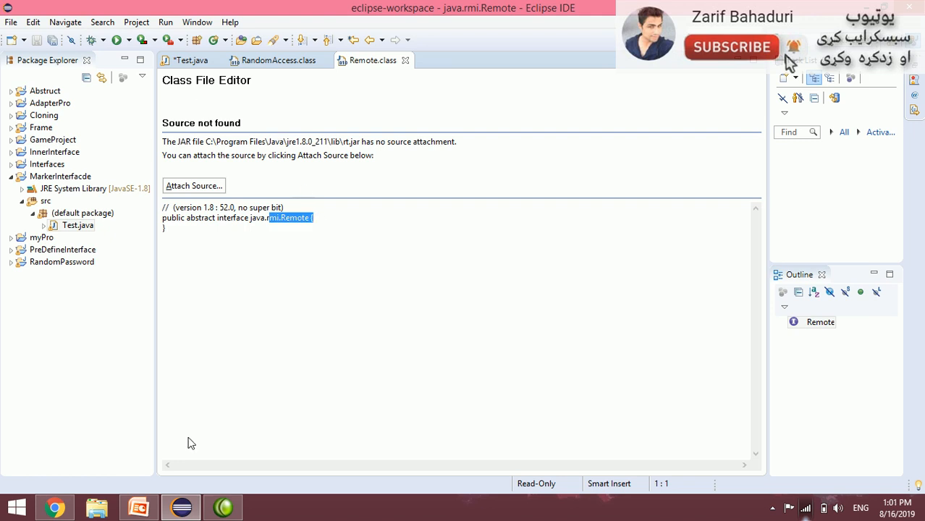
click(136, 506)
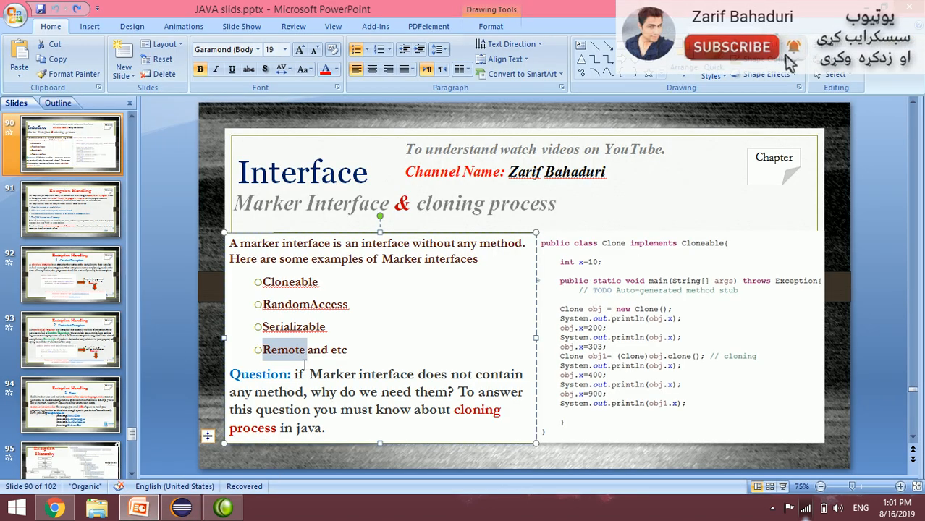
mouse_move(308, 230)
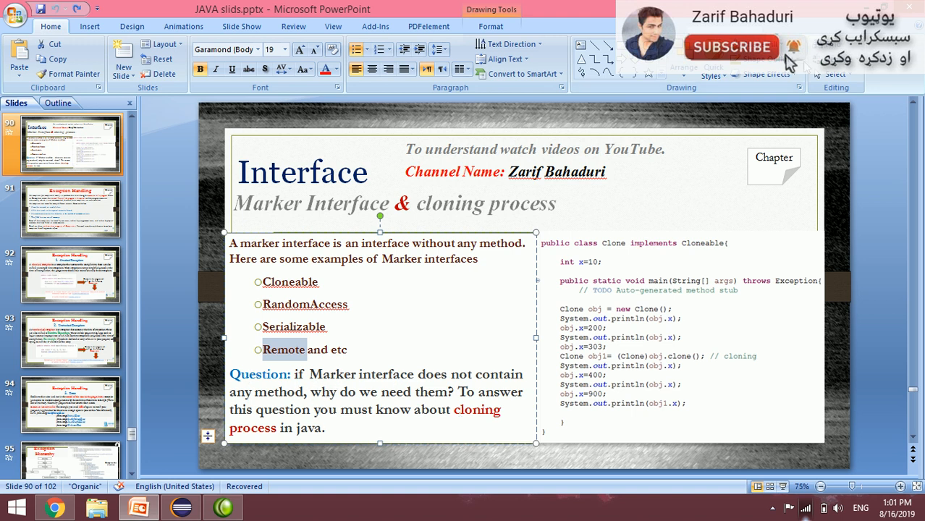
mouse_move(587, 131)
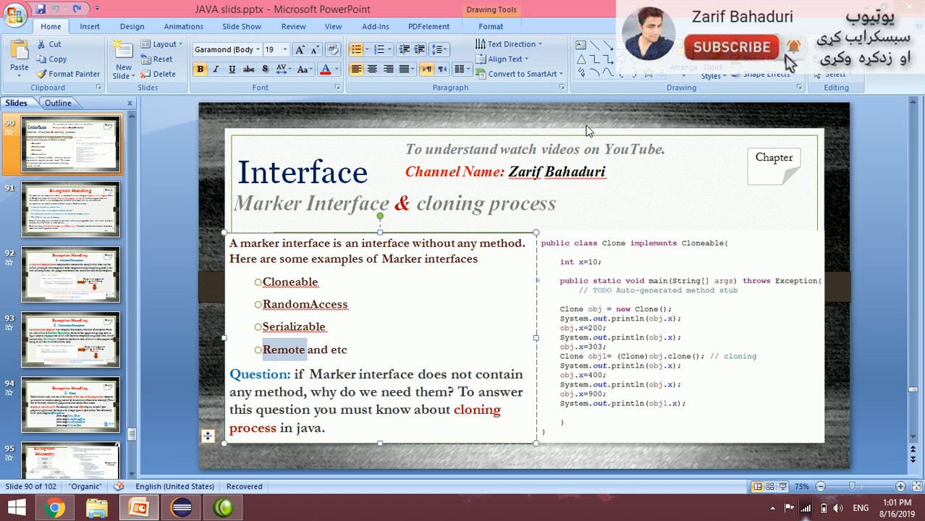
mouse_move(388, 423)
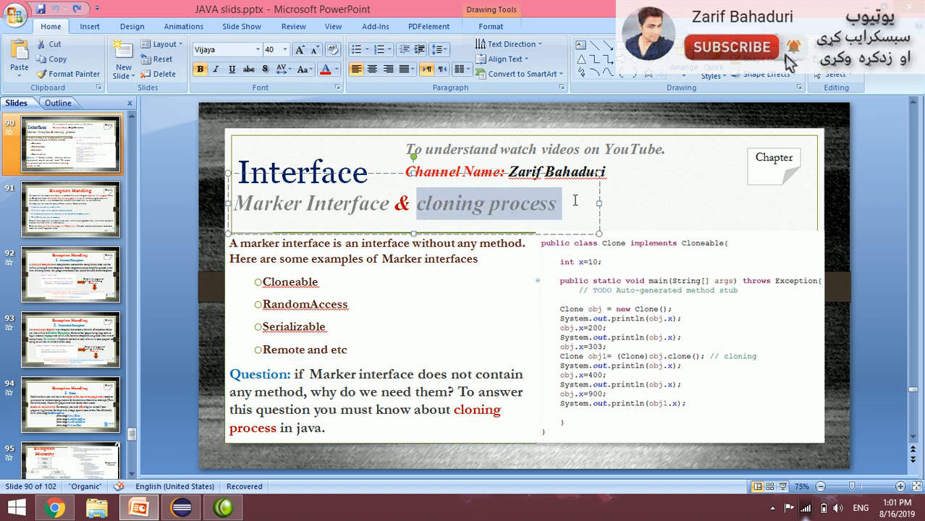
Point out 'cloning process' in the slide title and return to Eclipse.
click(626, 258)
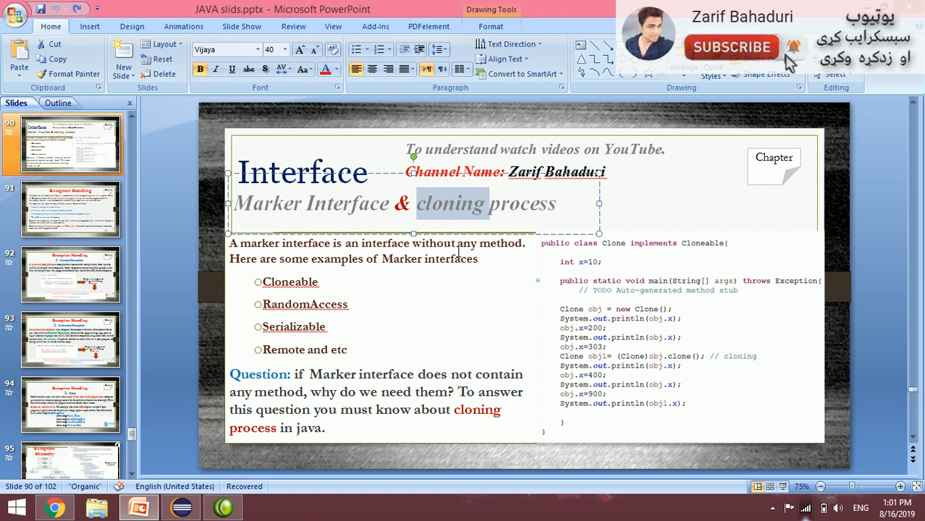
mouse_move(666, 206)
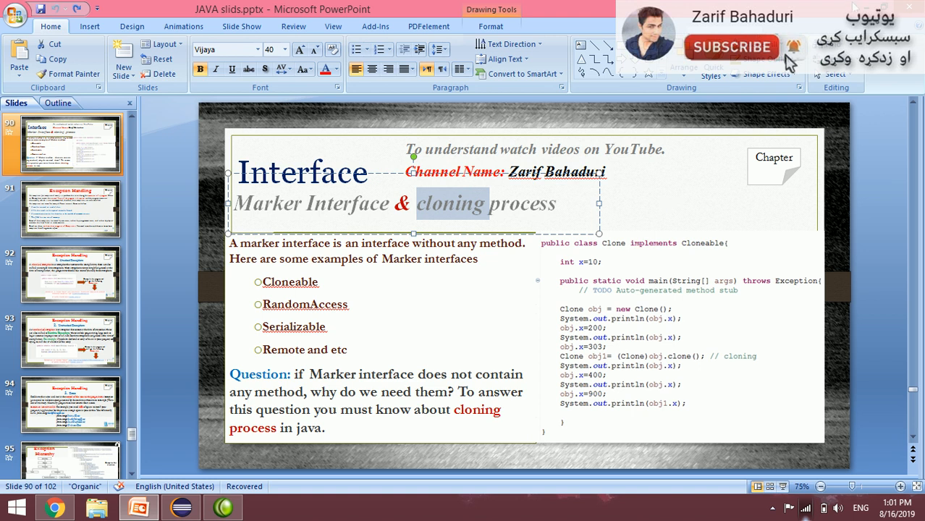
click(181, 507)
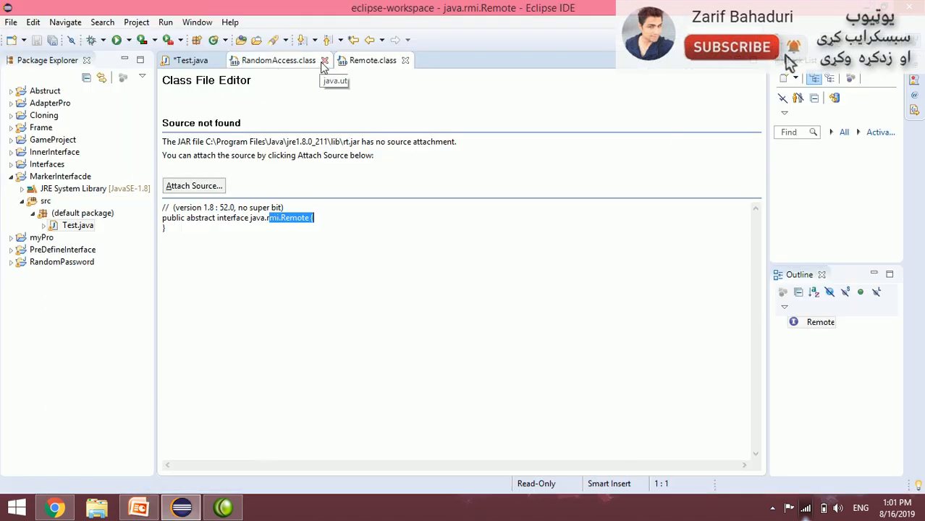
Add the field 'int n=10;' to the Test class body.
click(190, 61)
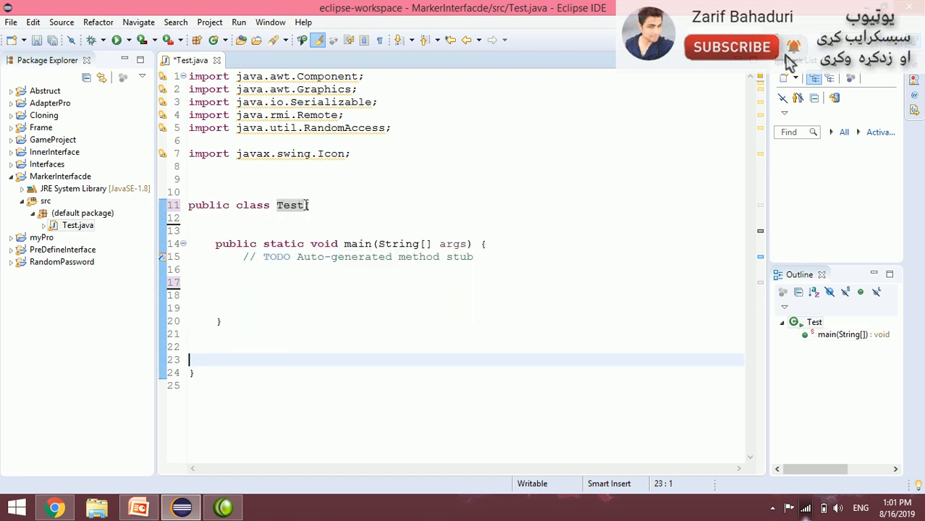
click(311, 206)
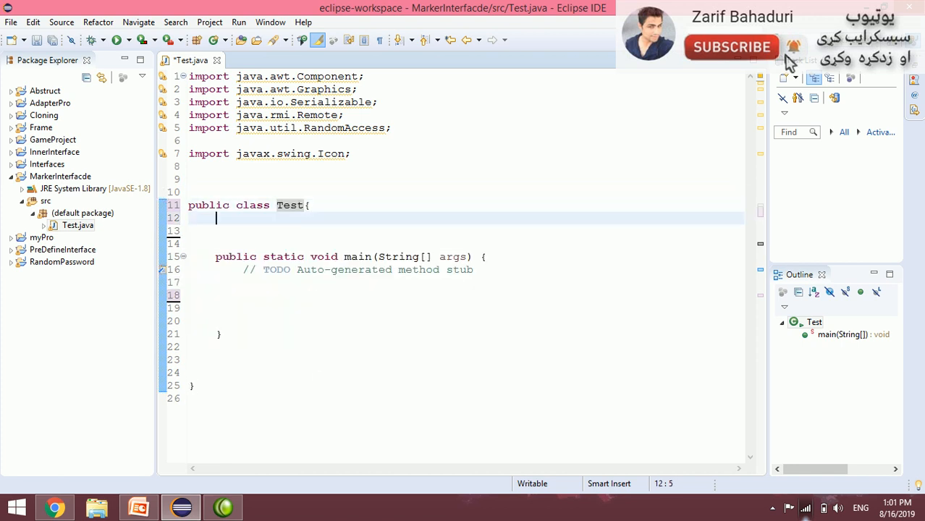
text(int)
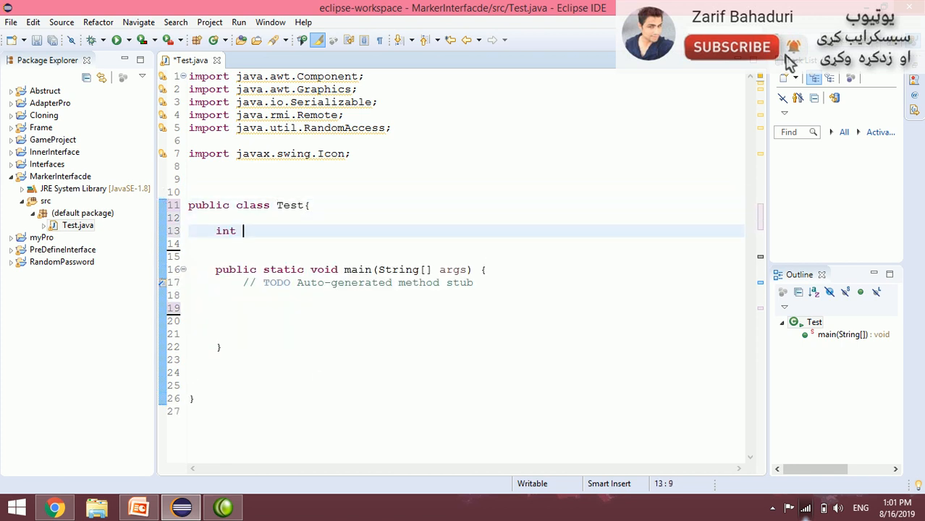
text(n=10;)
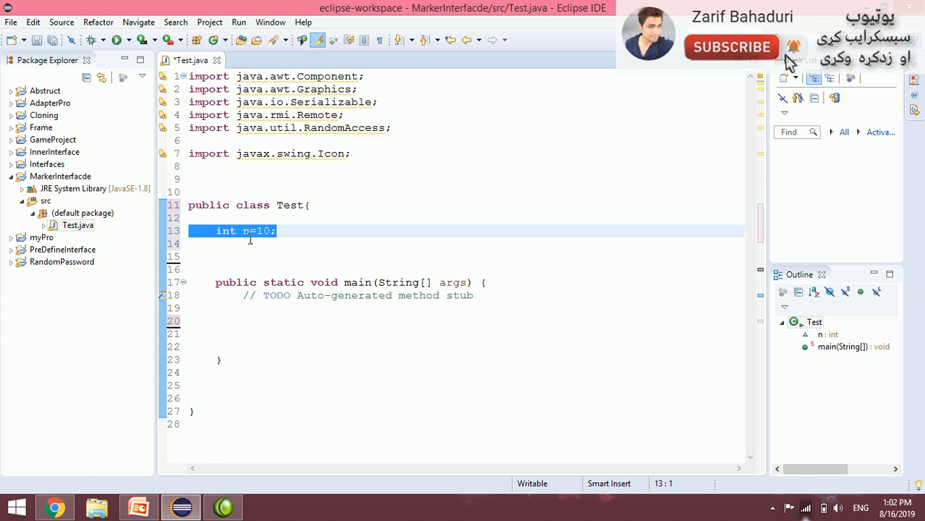
double_click(244, 230)
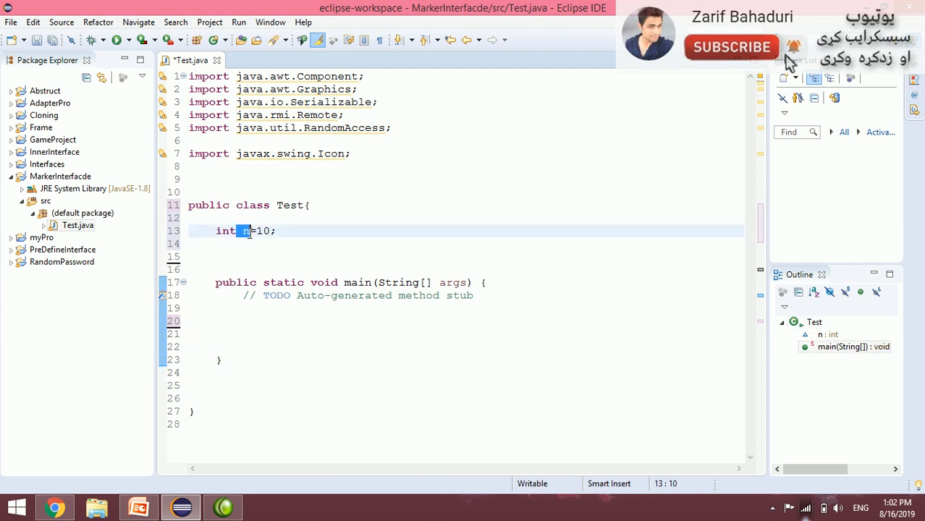
double_click(289, 205)
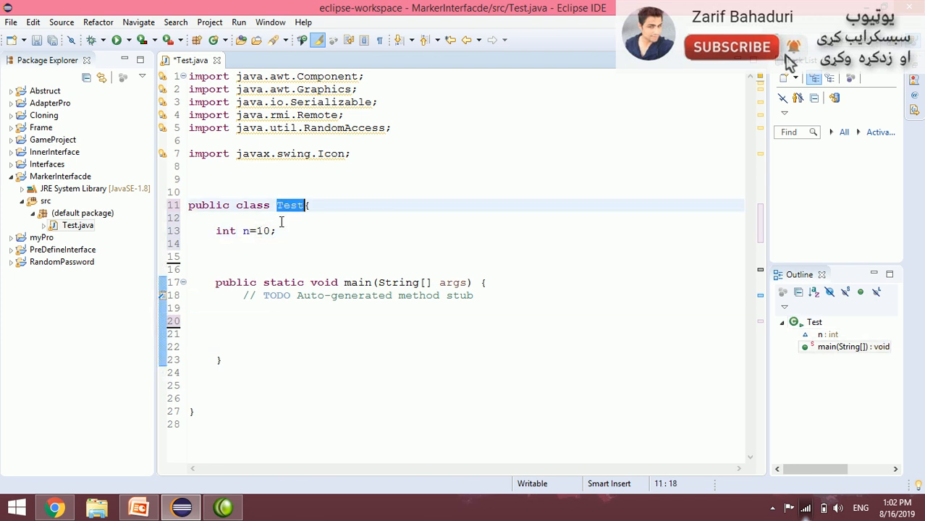
In main, write 'Test obj = new Test();' and 'System.out.println(obj.n);'.
click(289, 333)
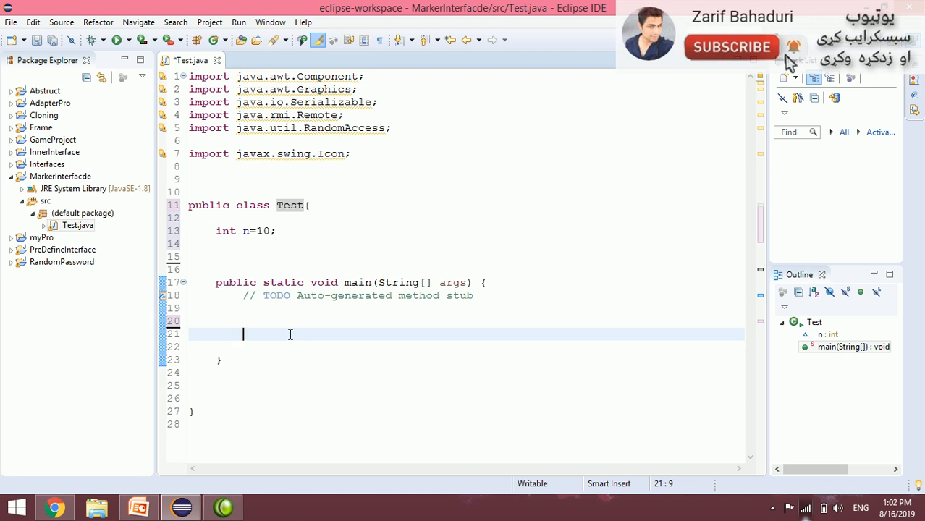
text(Test obj= new)
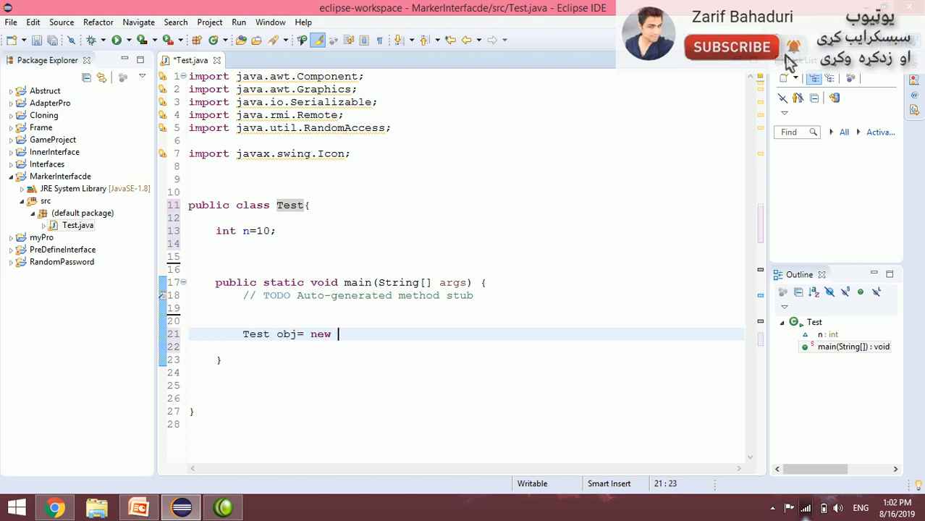
text(Test();)
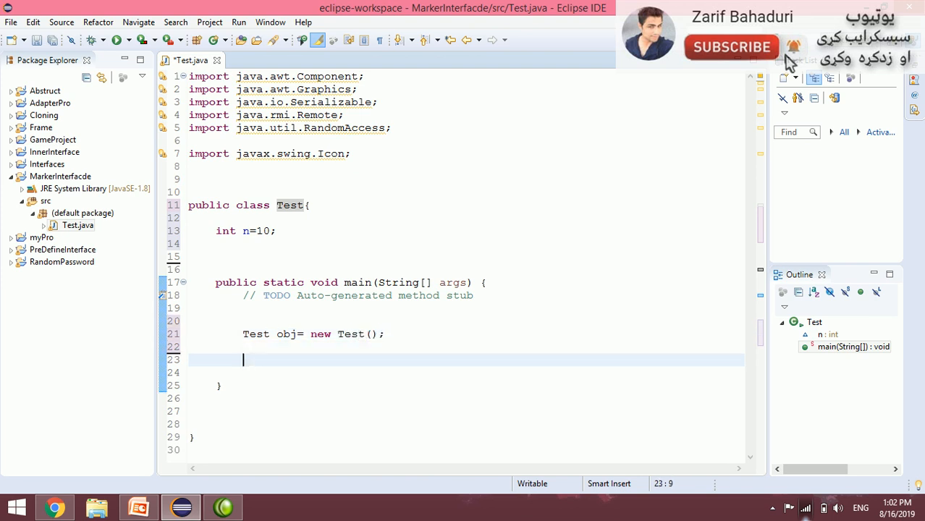
text(System.out.println)
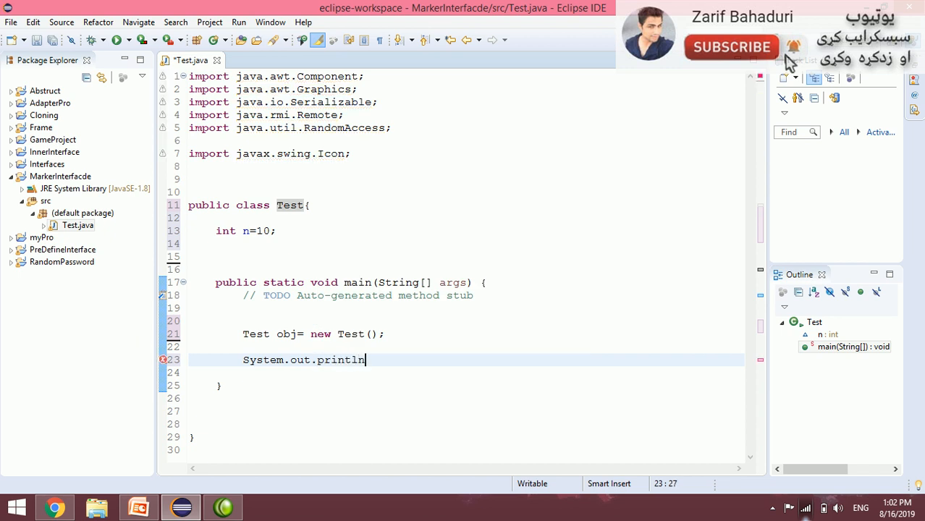
text(*=())
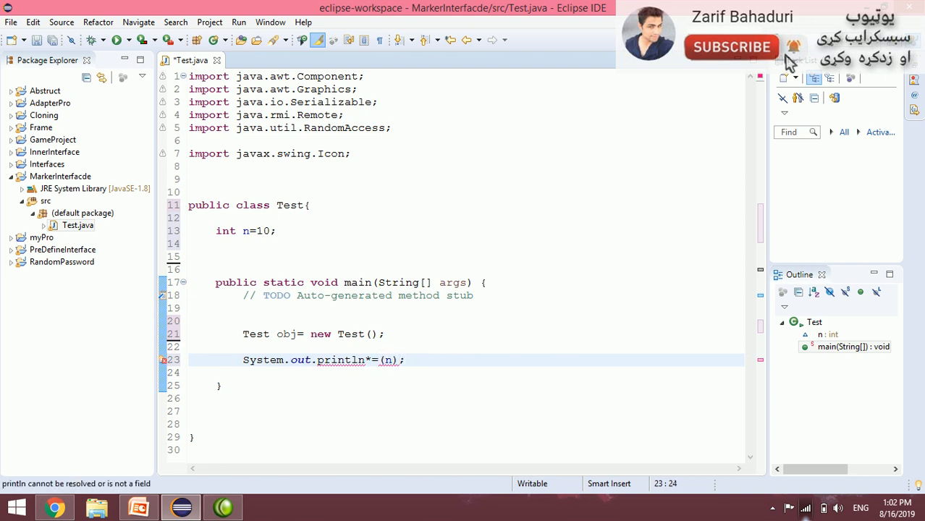
key(BackSpace)
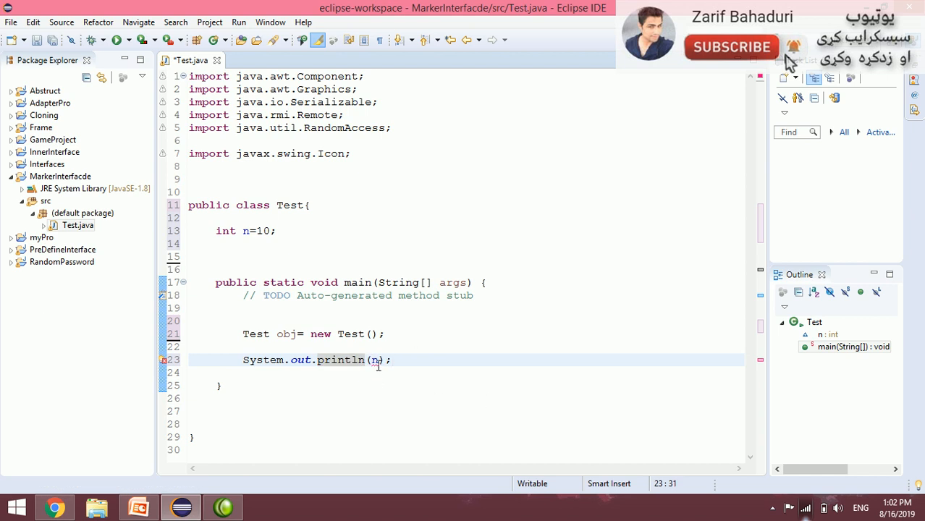
double_click(374, 359)
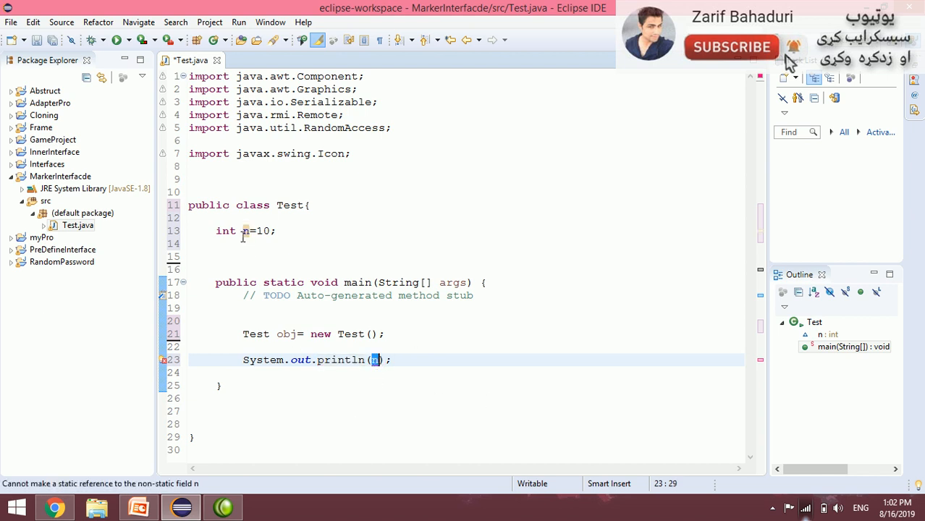
click(284, 333)
text(obj.)
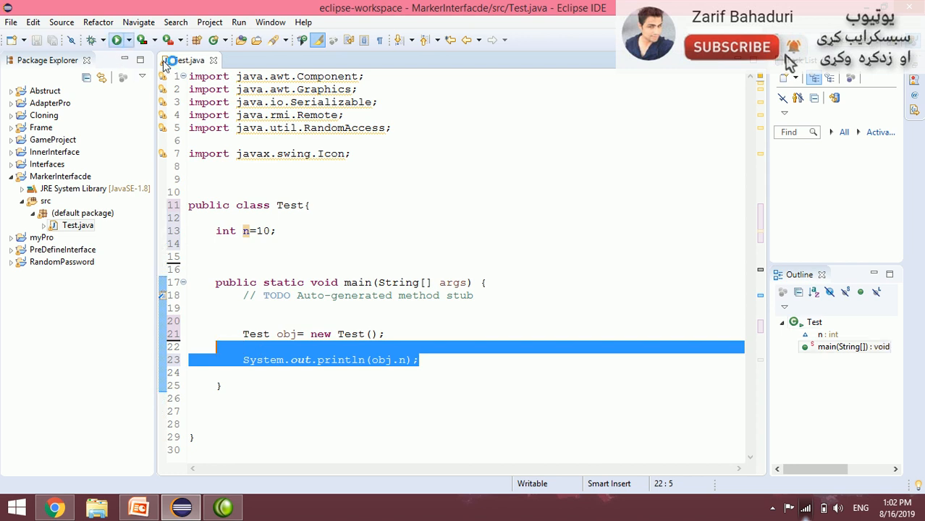
Run to print 10, add 'obj.n=20;' with a println, and run again to show 20.
click(115, 40)
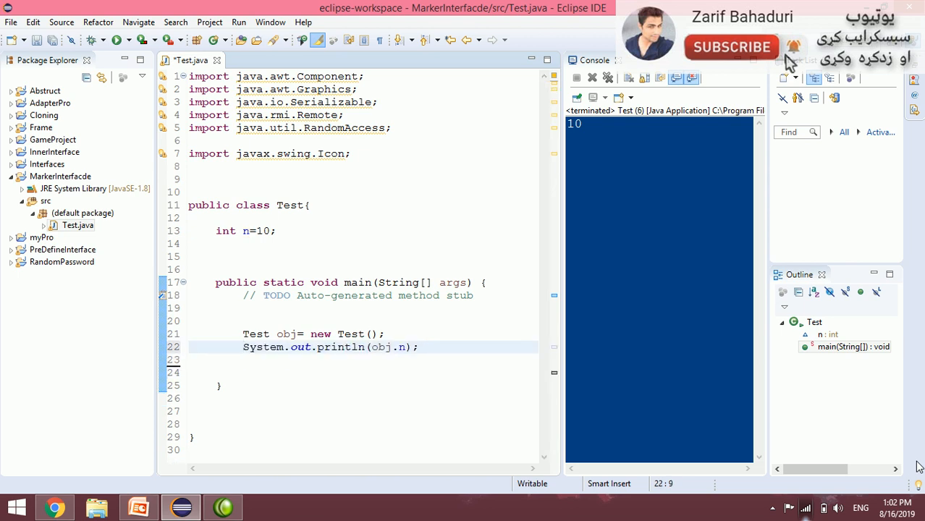
text(obj)
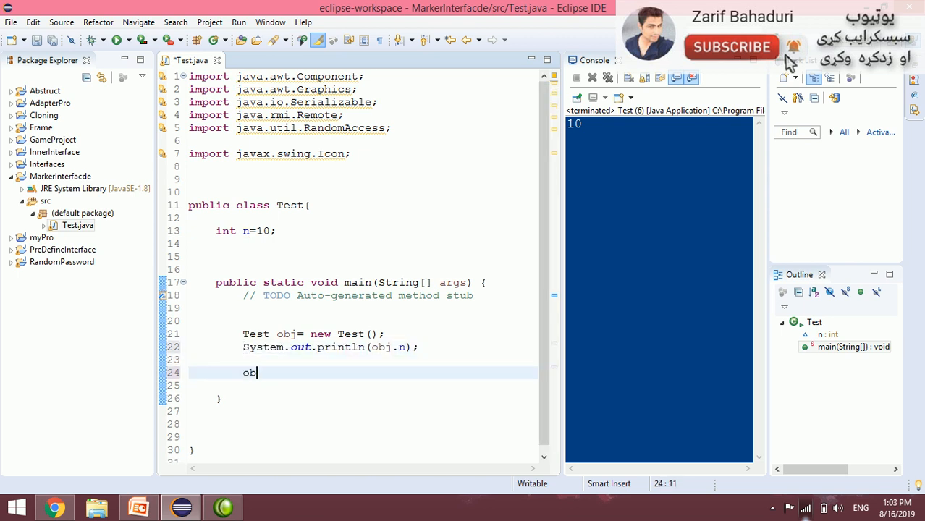
text(.n)
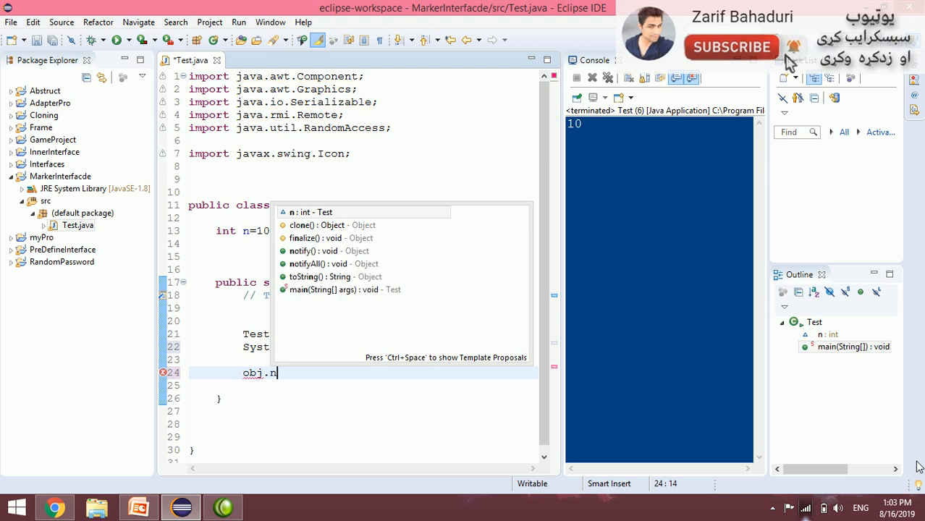
text(=20;)
click(363, 385)
text(System.out.println(obj.n);)
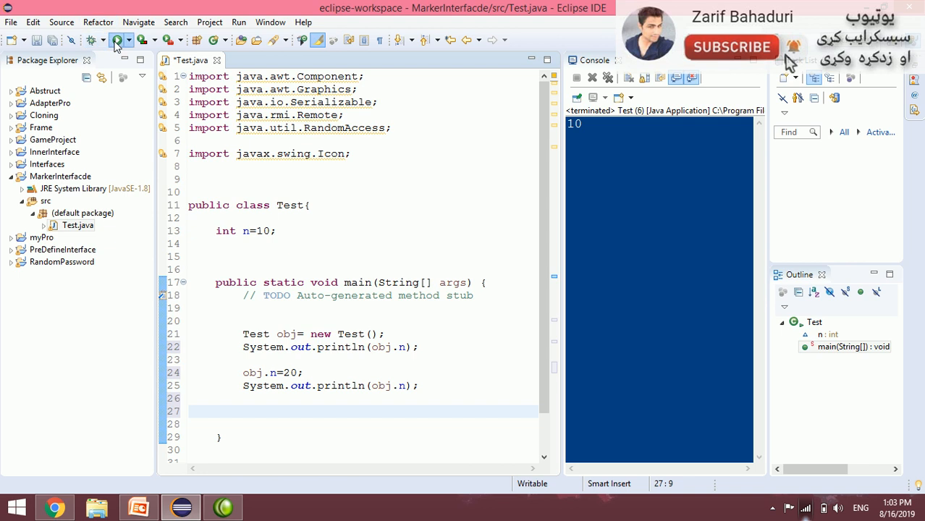
click(116, 41)
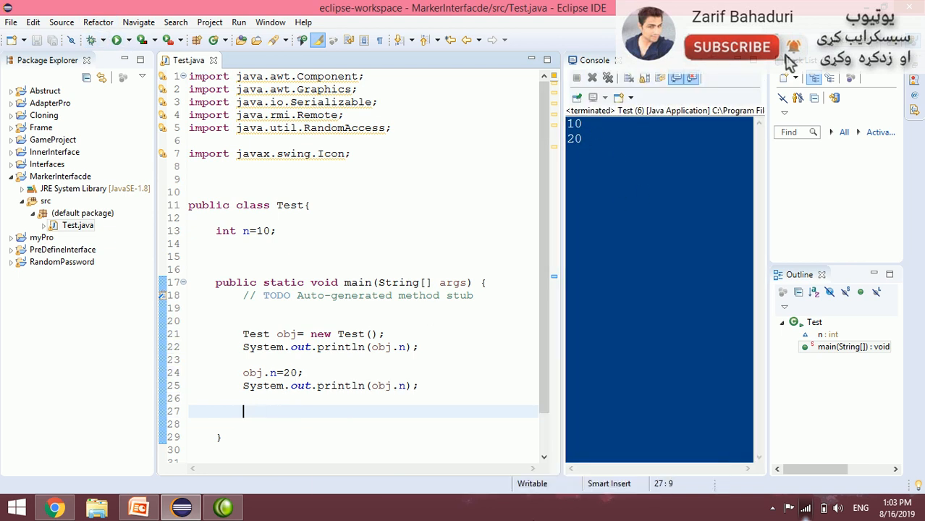
Add 'obj.n=209;' followed by another 'System.out.println(obj.n);'.
text(ob)
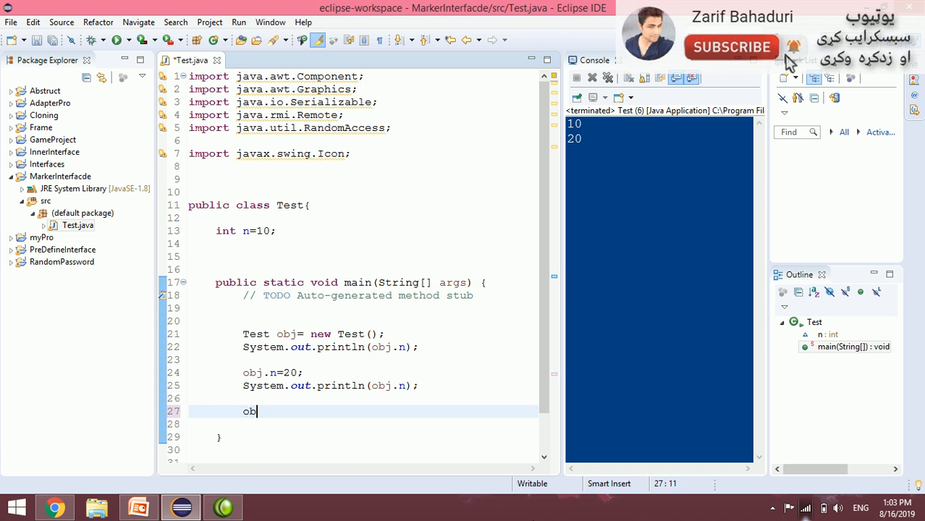
text(j.n=)
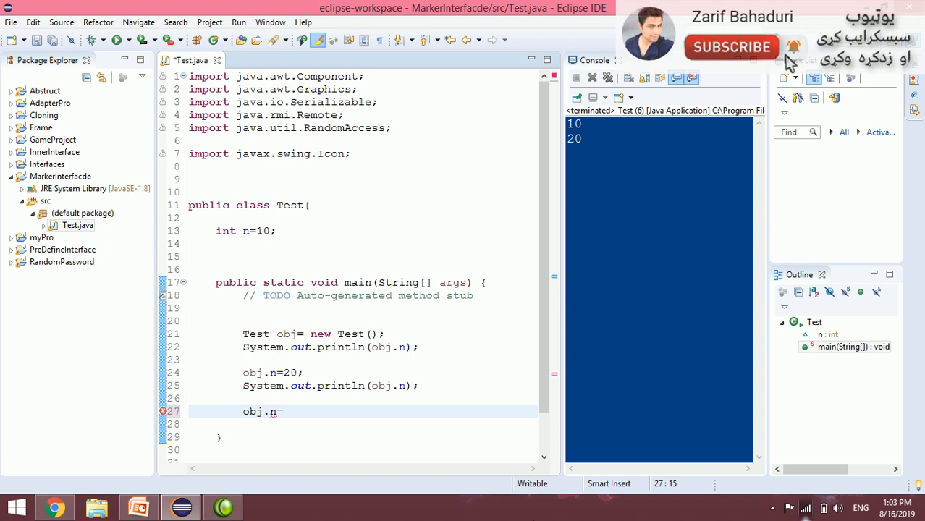
text(2)
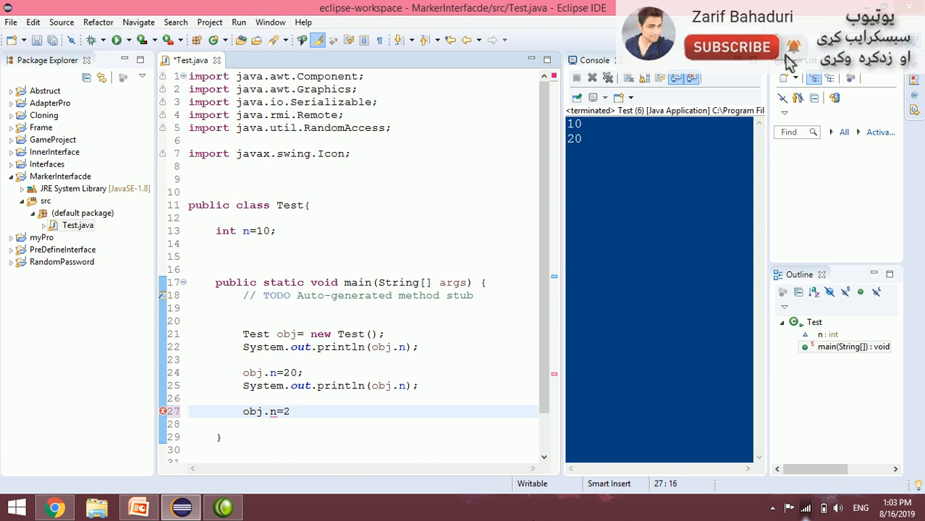
text(09;)
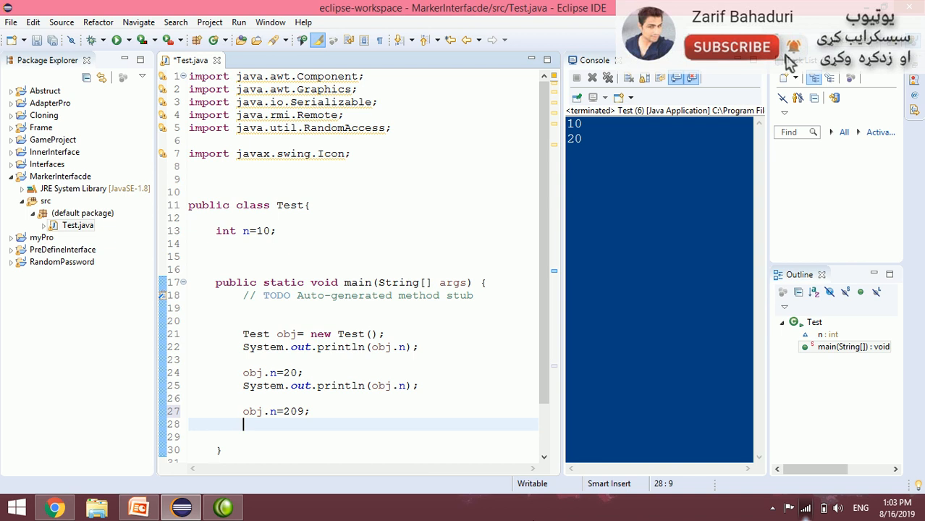
text(System.out.println(obj.n);)
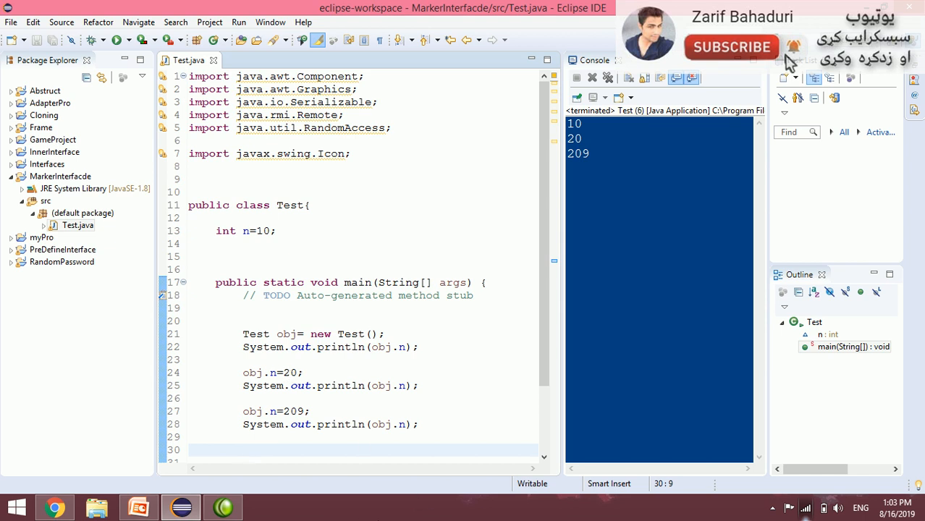
text(obj.n=30;)
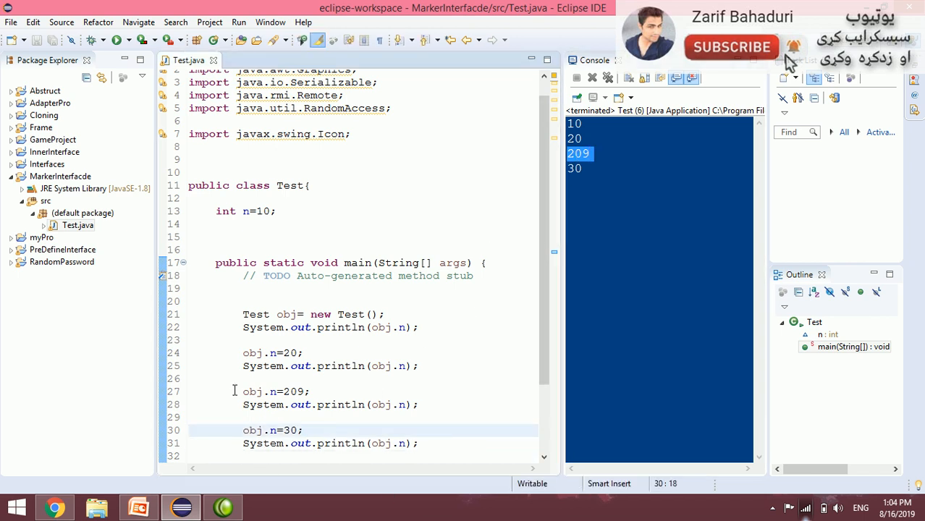
Add obj.n=40; with a println of obj.n after the 30 print and run to show output ending in 40.
drag(243, 391, 419, 406)
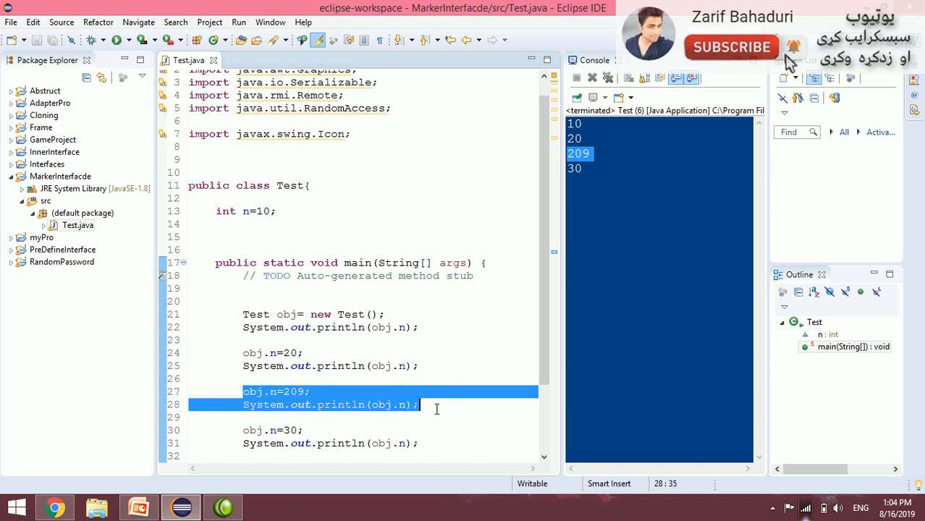
click(254, 211)
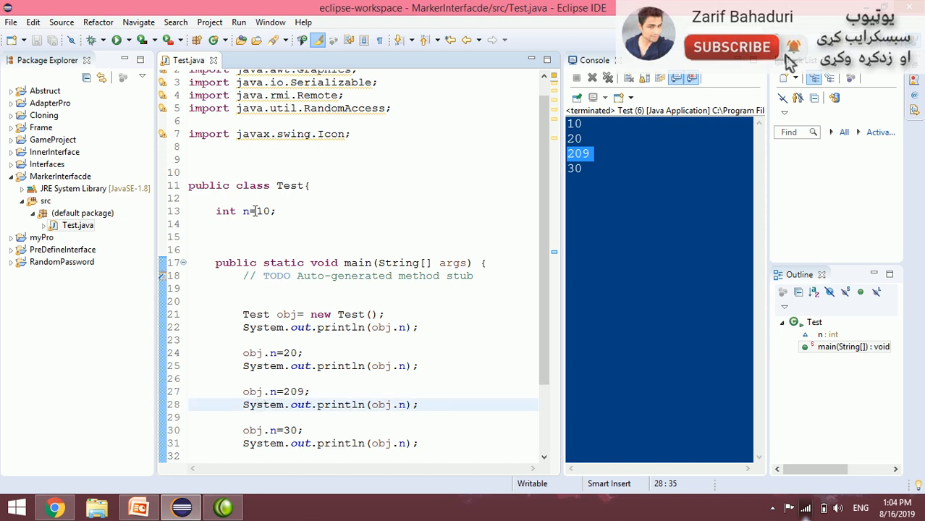
double_click(287, 314)
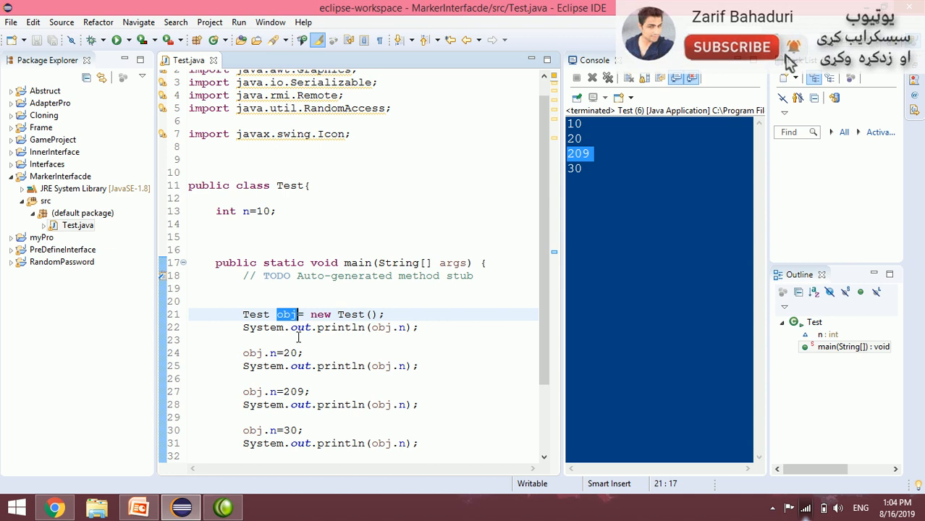
click(420, 405)
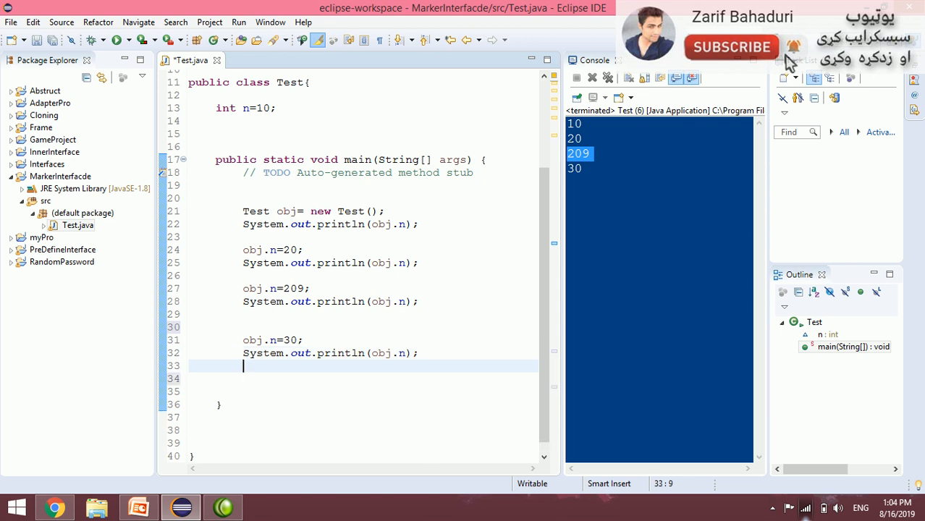
text(obj.n=)
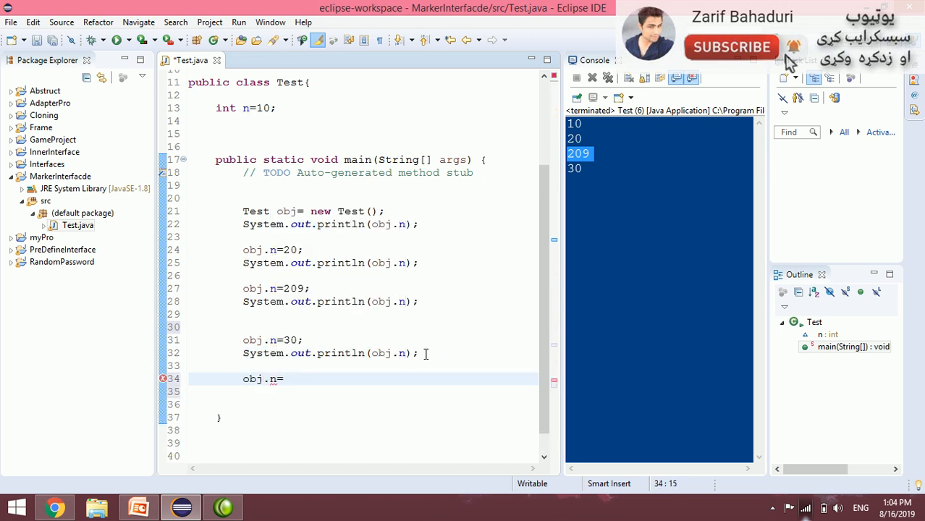
text(40;)
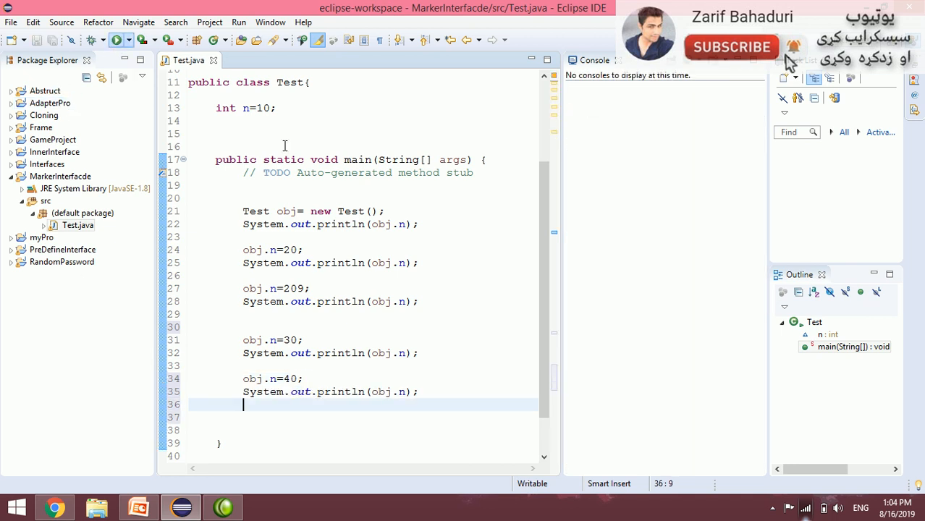
click(116, 41)
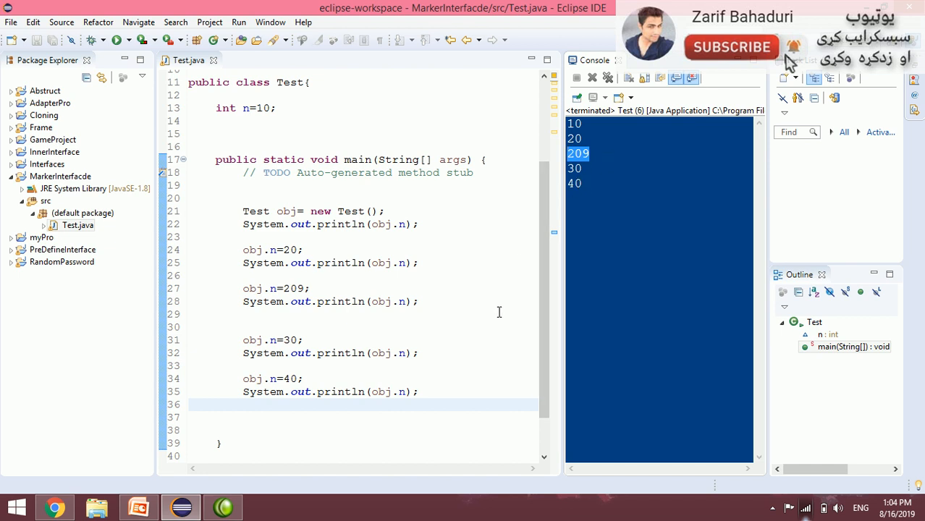
mouse_move(567, 240)
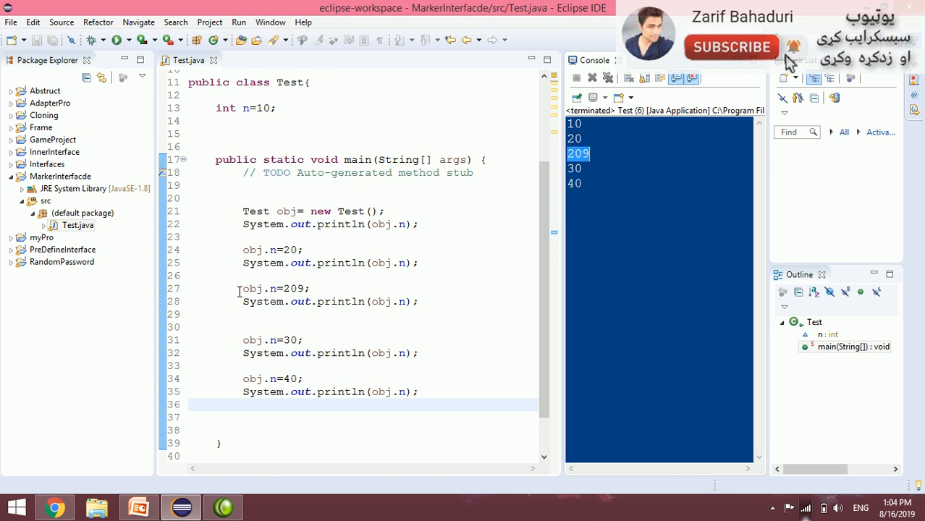
Add an obj.clone(); call after the 209 print and make class Test implement Cloneable.
click(448, 302)
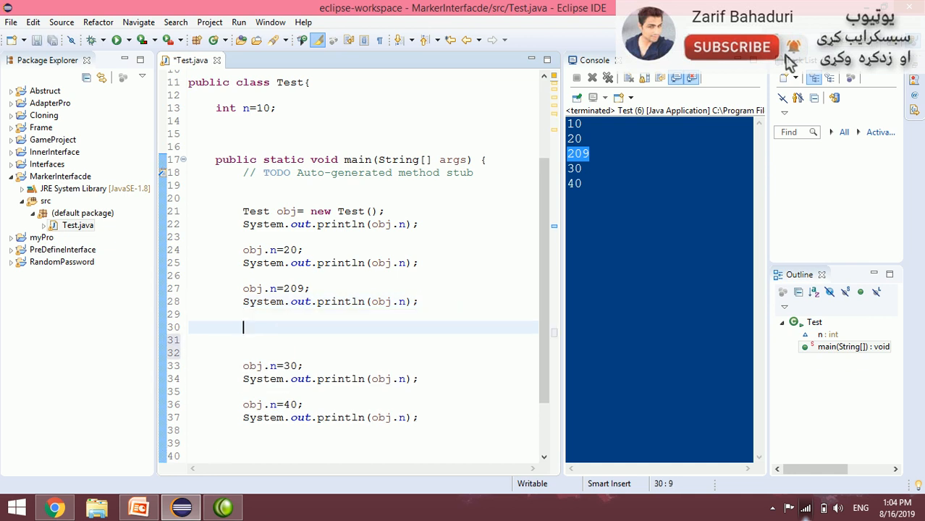
text(obj.clone()
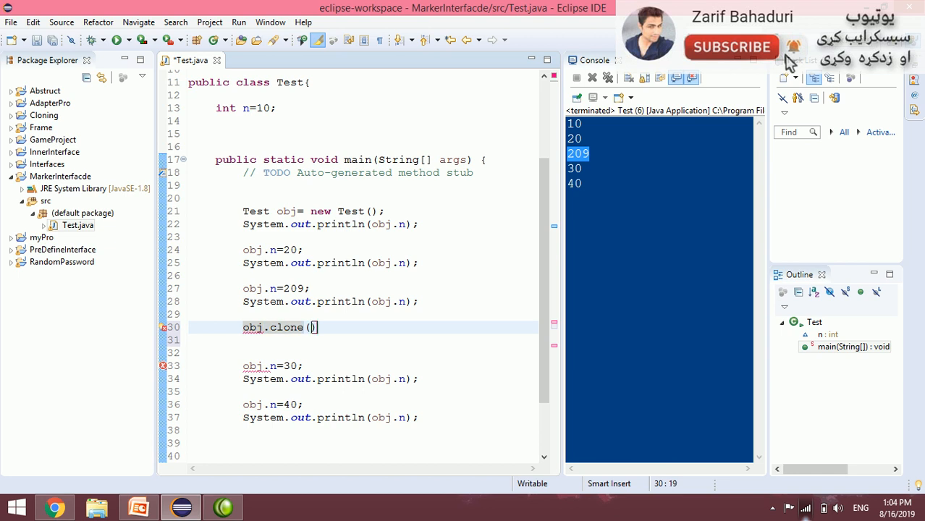
text(;)
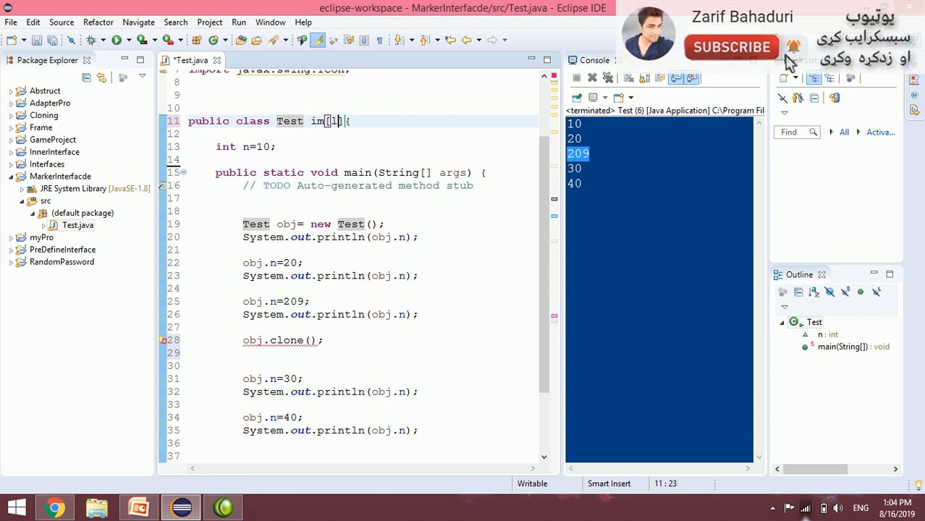
text(implements)
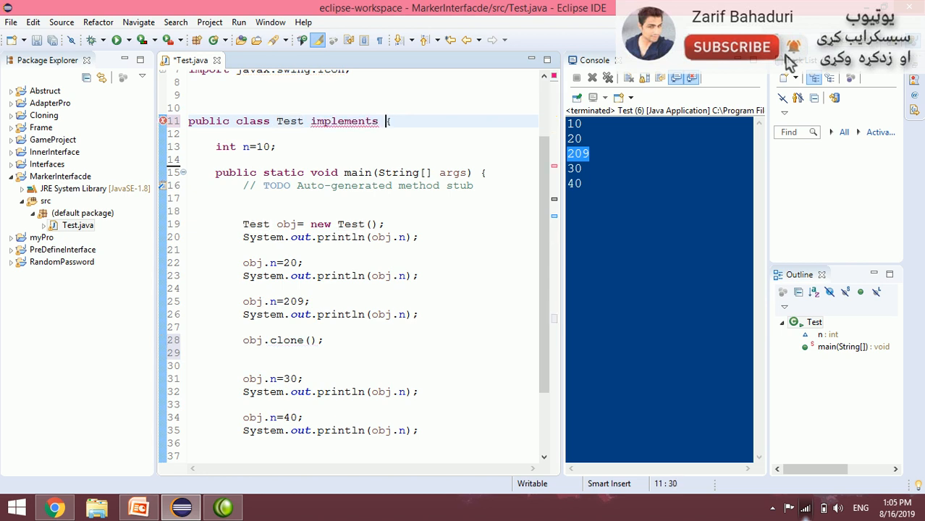
text(Cloneable)
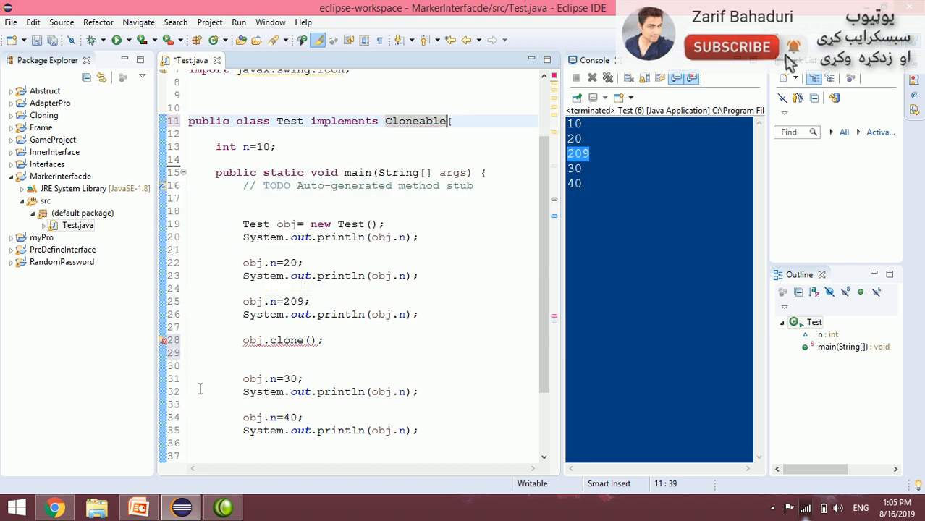
Turn the clone call into Test obj2=(Test)obj.clone(); and move to the end of main's signature.
click(243, 365)
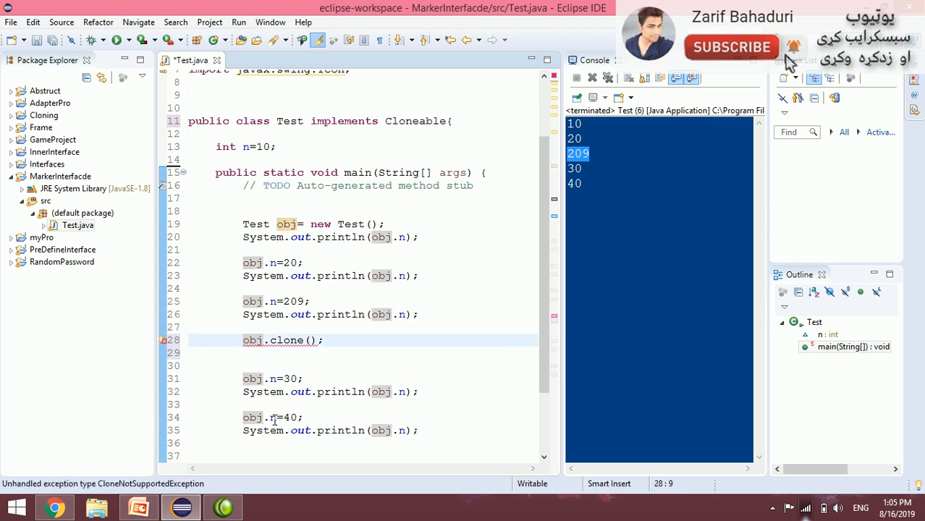
text(Test obj2)
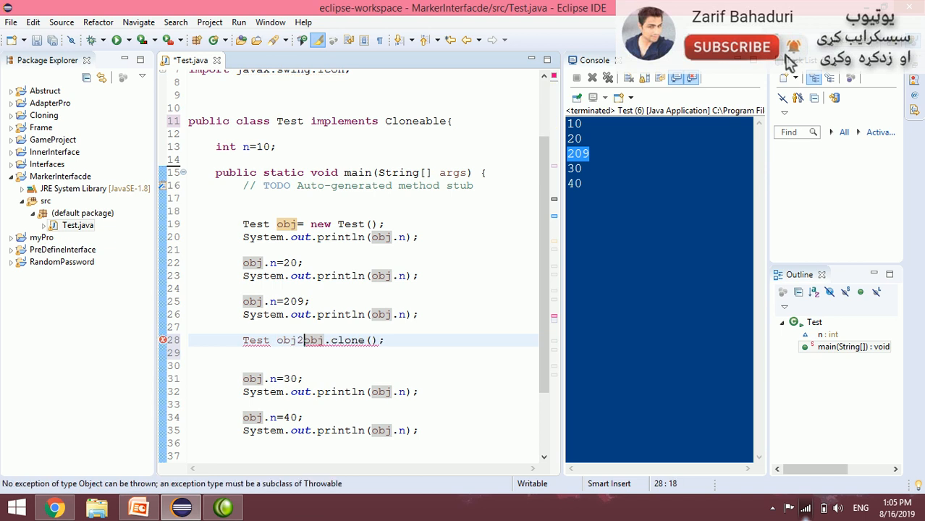
text(=)
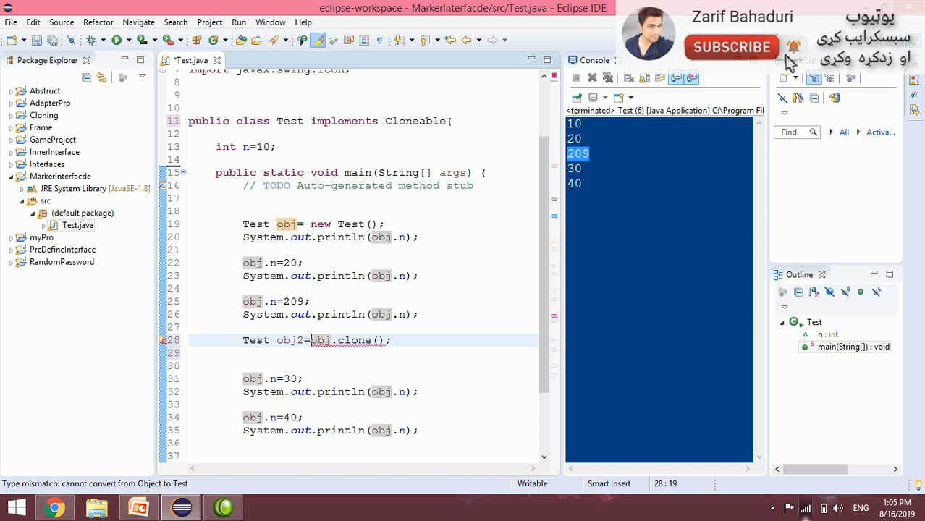
text((Te)
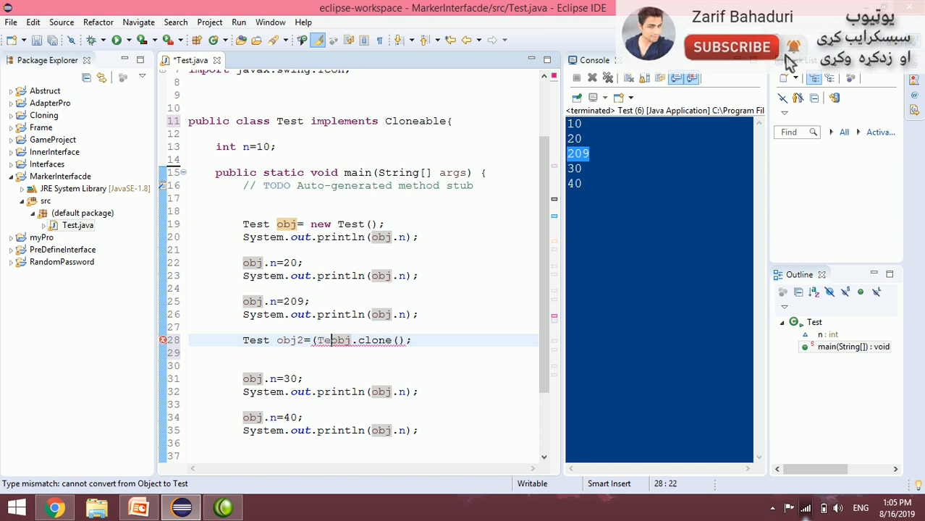
text(st)
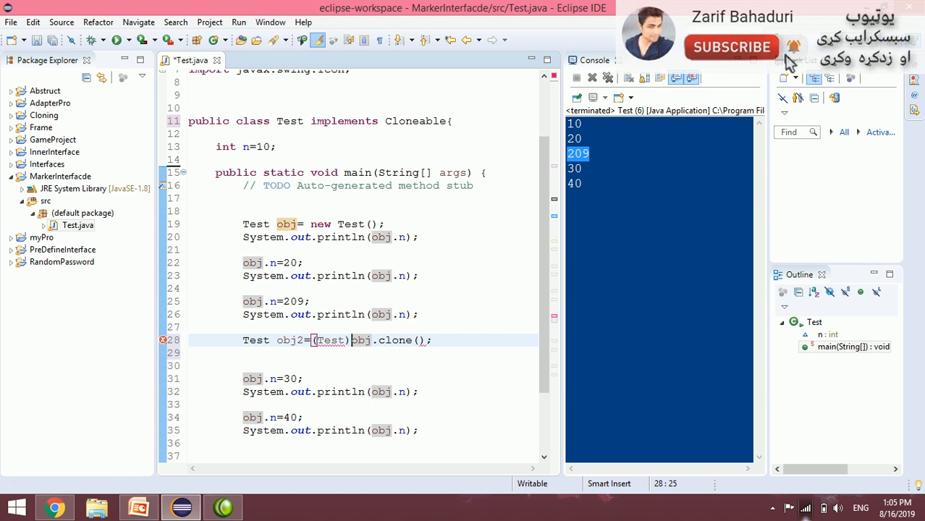
click(217, 365)
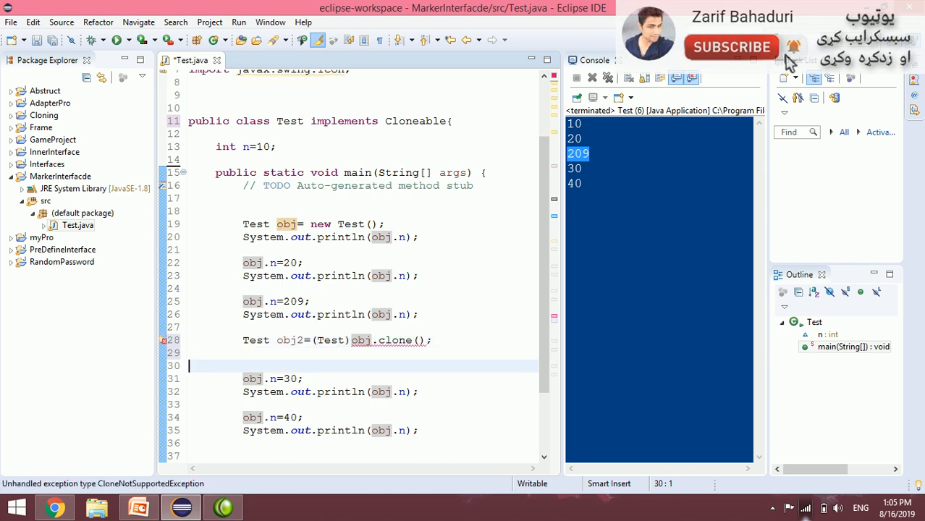
click(330, 340)
text( t)
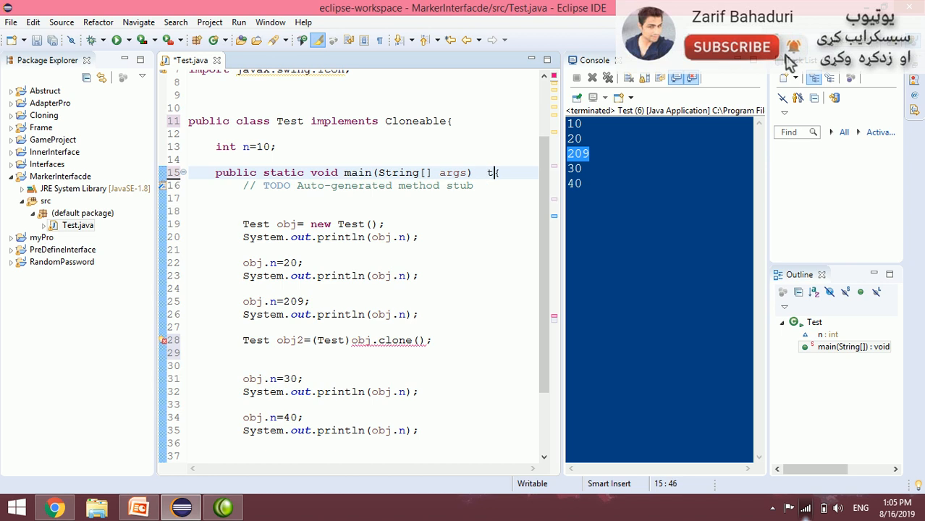
Declare main with throws Exception so the clone line's unhandled-exception error clears.
text(hrows e)
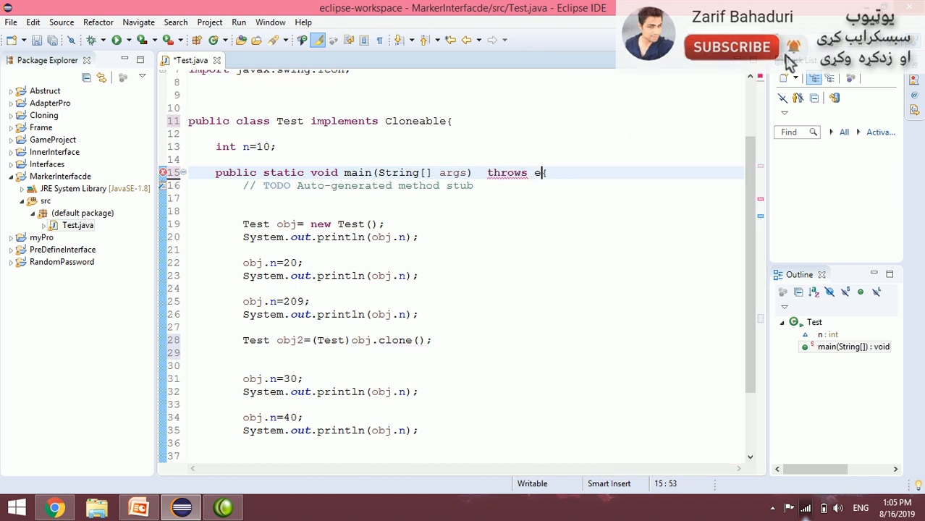
text(xception)
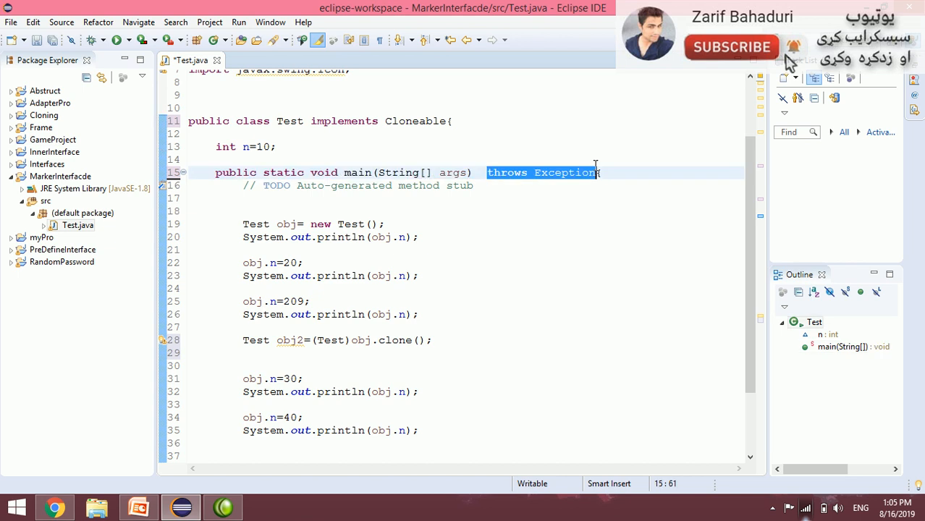
click(591, 196)
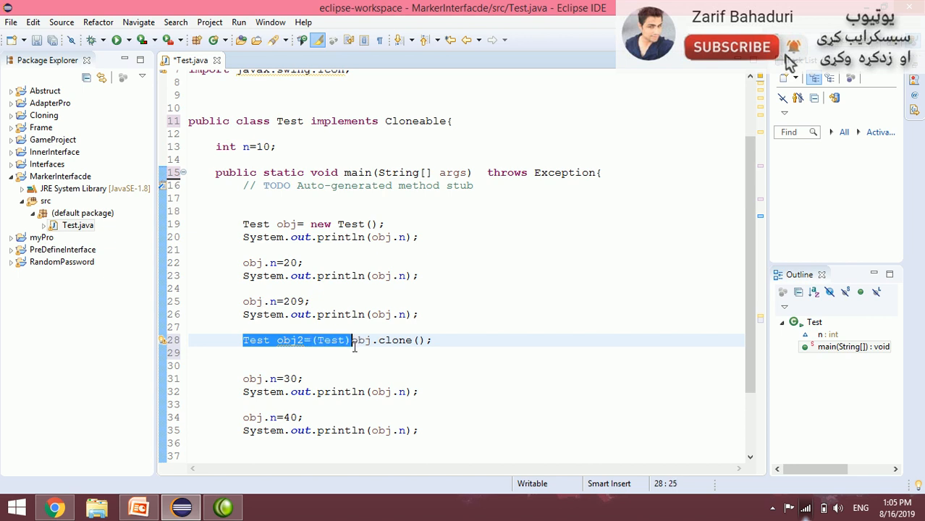
Review the int n=10 field and the obj2 clone line, ending at the clone statement's end.
click(354, 340)
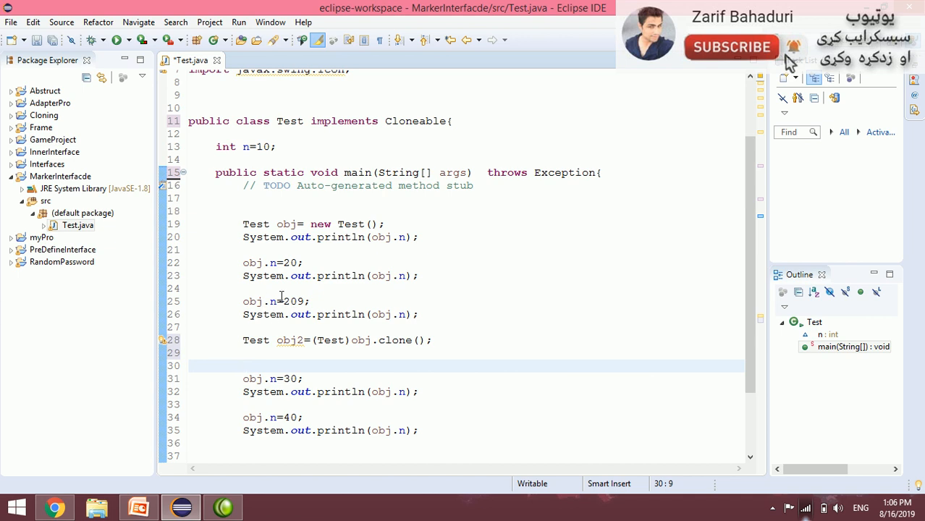
mouse_move(570, 371)
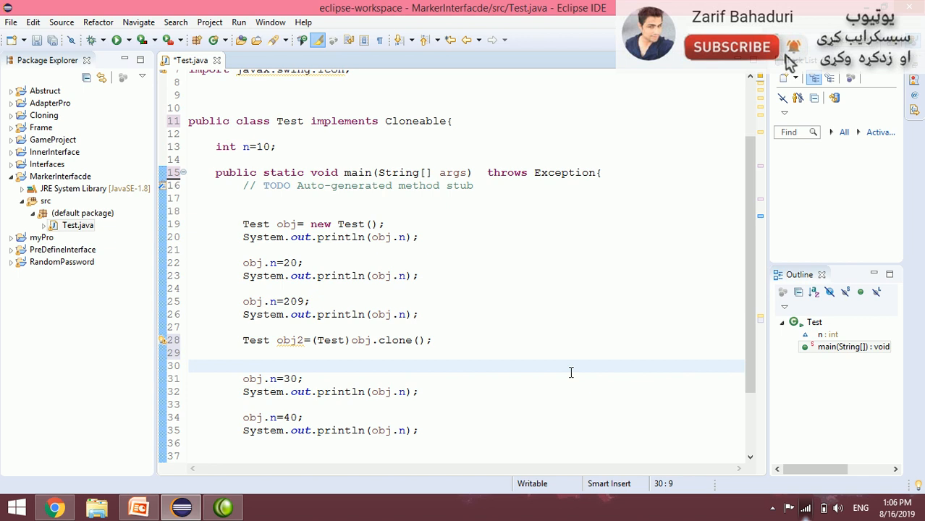
click(243, 364)
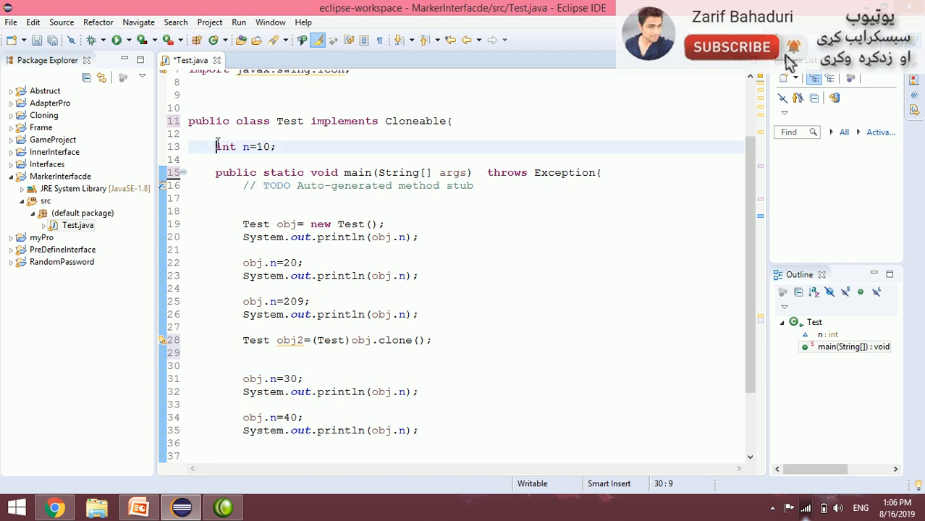
triple_click(244, 146)
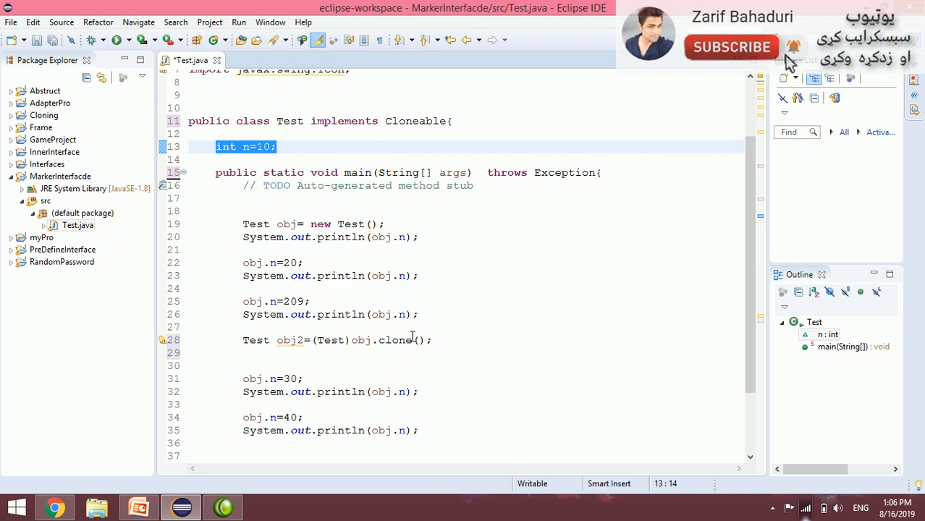
mouse_move(629, 366)
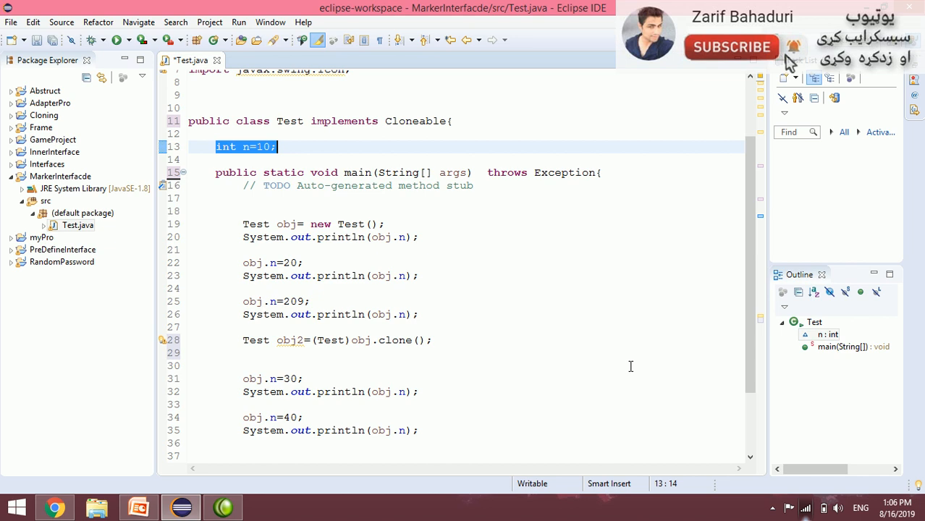
mouse_move(324, 356)
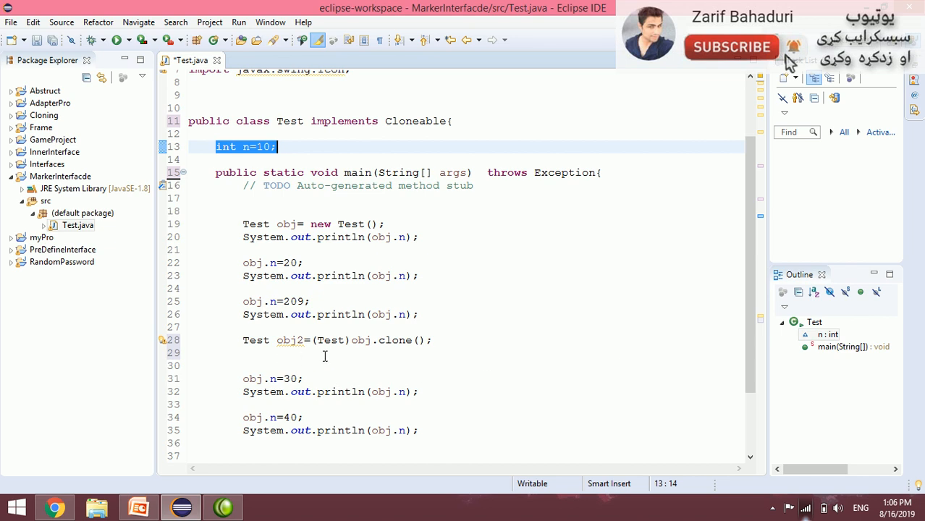
click(420, 430)
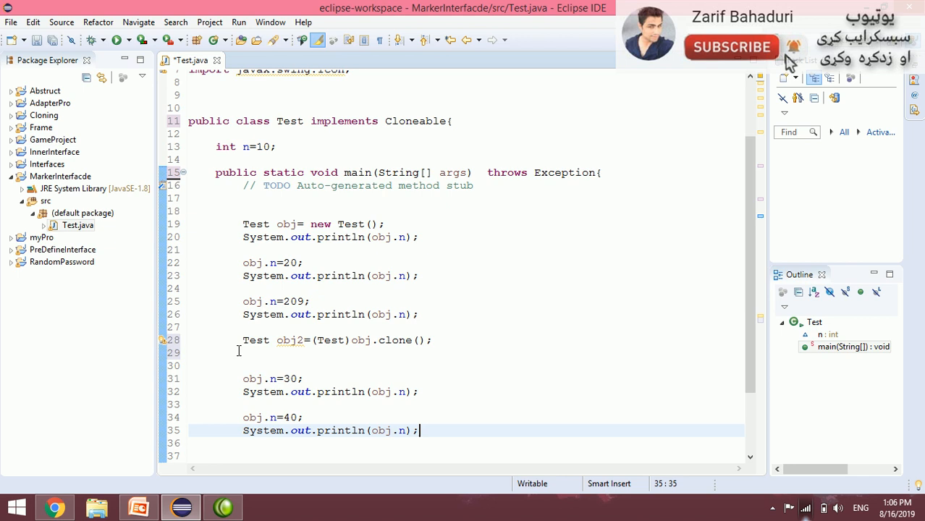
Comment the clone line with // cloning done, add a println of obj2.n, run, and go to YouTube.
text(//)
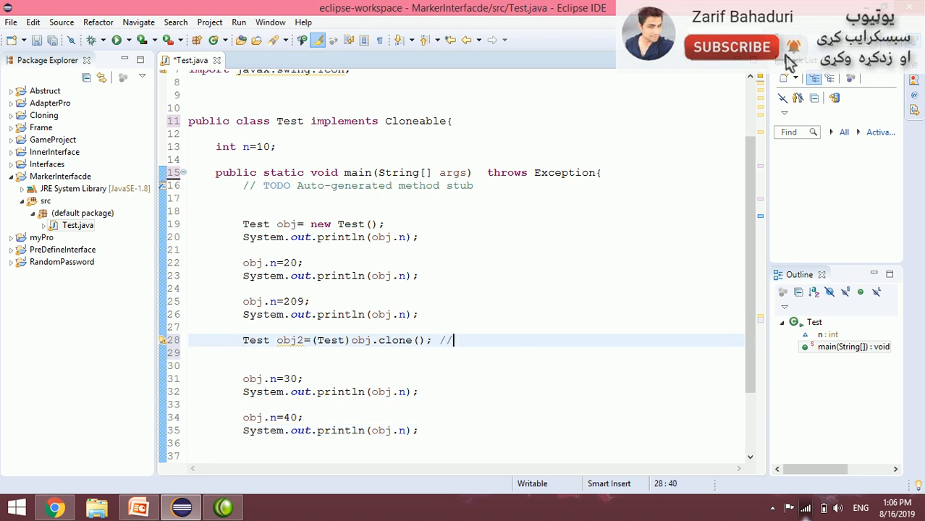
text(cloning d)
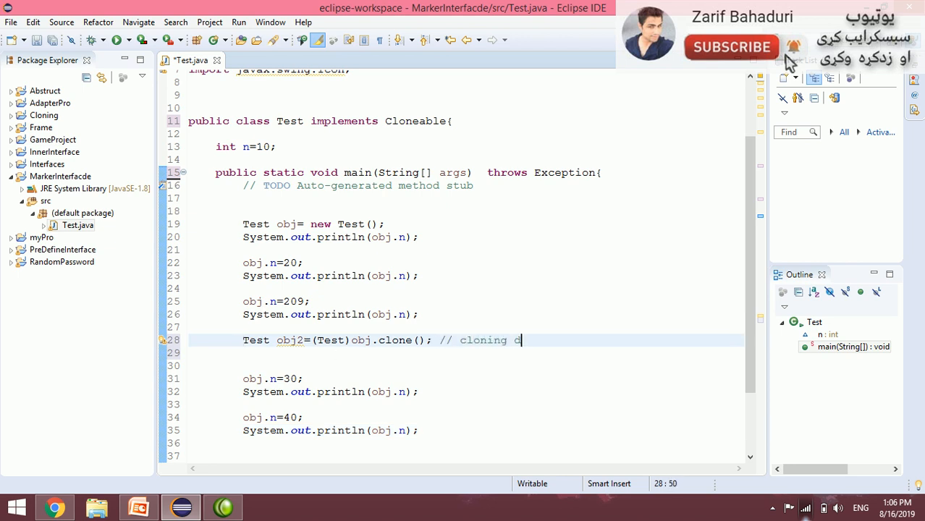
text(one)
click(466, 456)
text(System.out.println(obj2.n);)
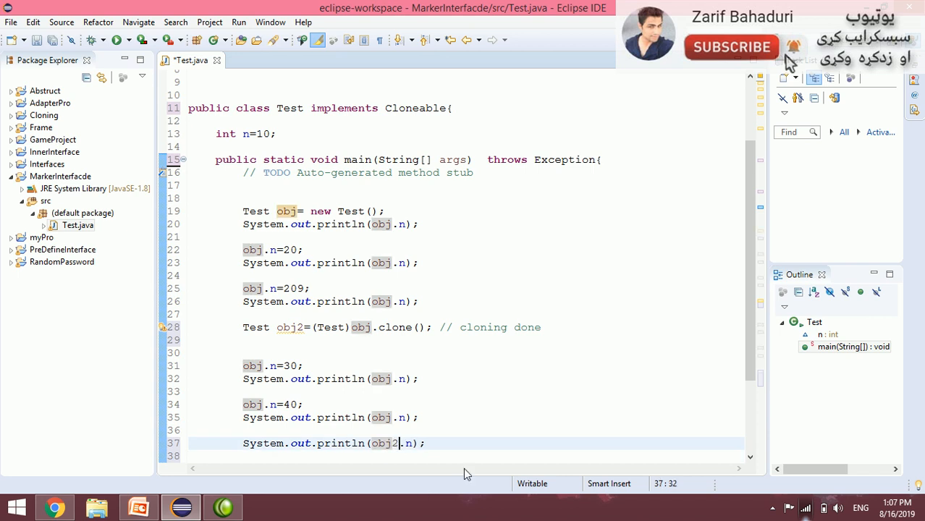
click(116, 41)
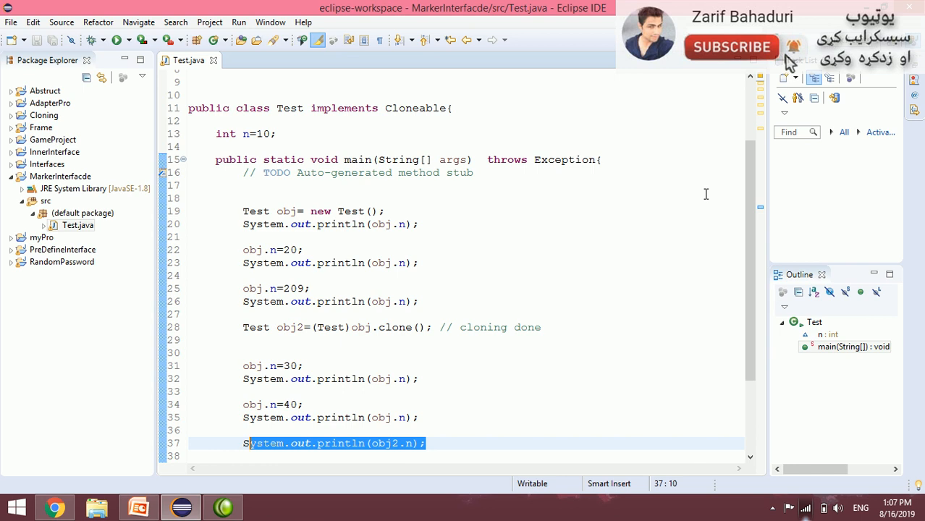
mouse_move(477, 412)
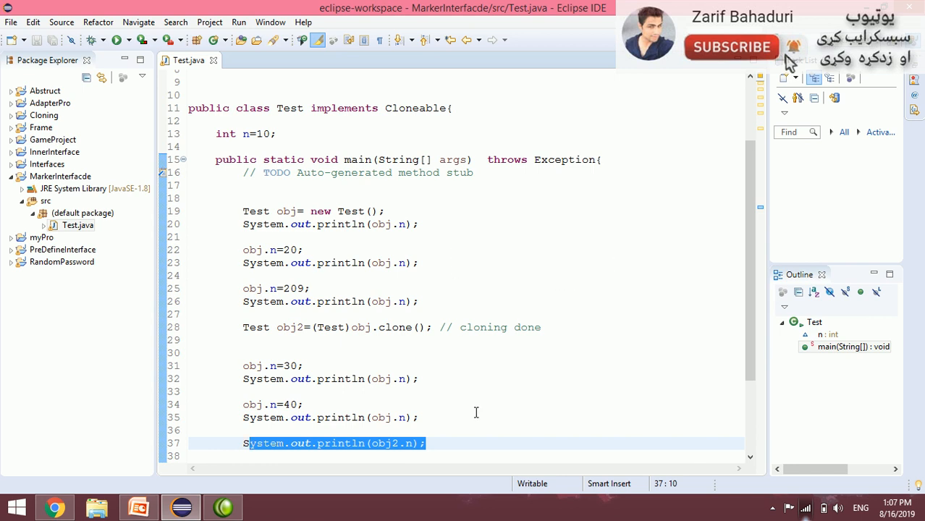
click(419, 417)
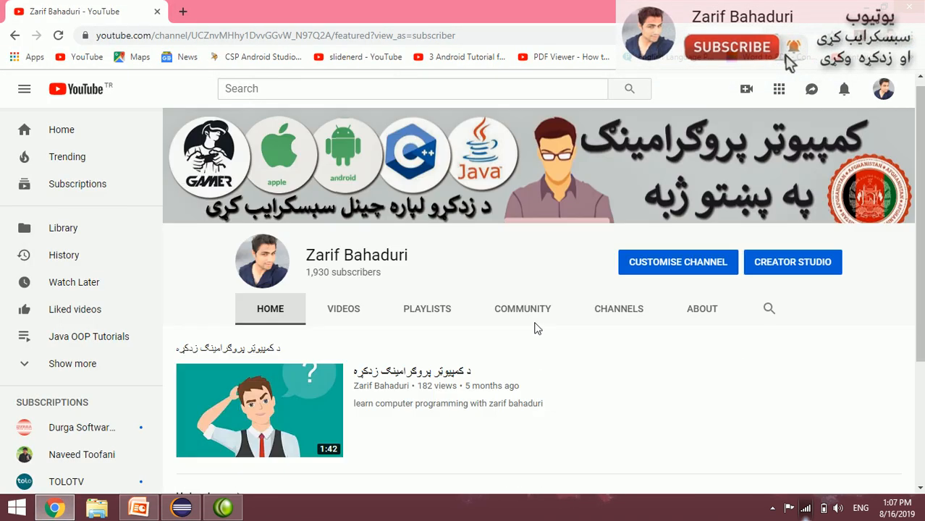
From the channel's Playlists, open Our game videos and play AC Afghan Colony 0.1.
click(426, 309)
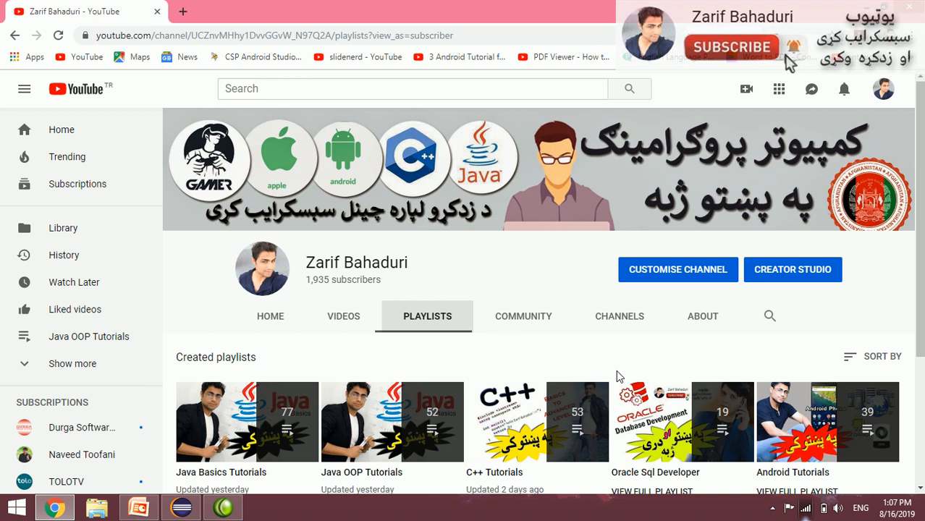
scroll(down, 3)
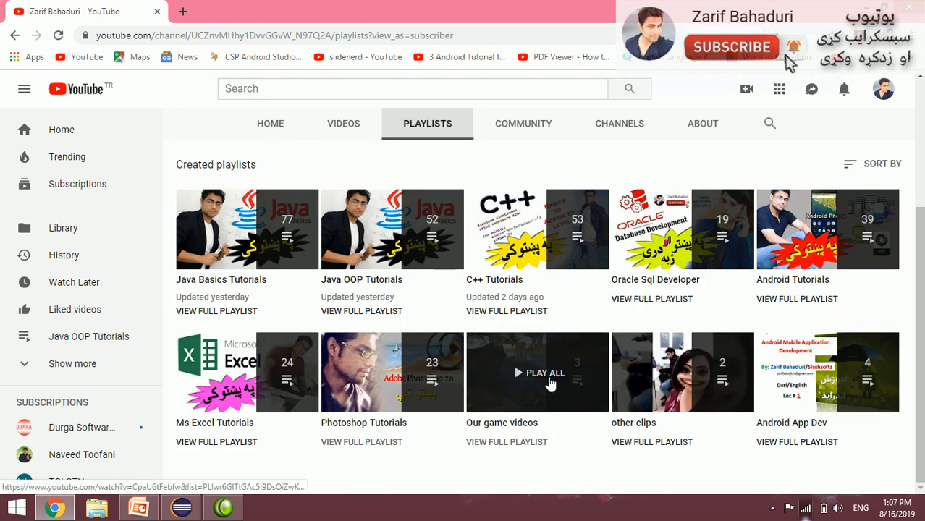
click(537, 372)
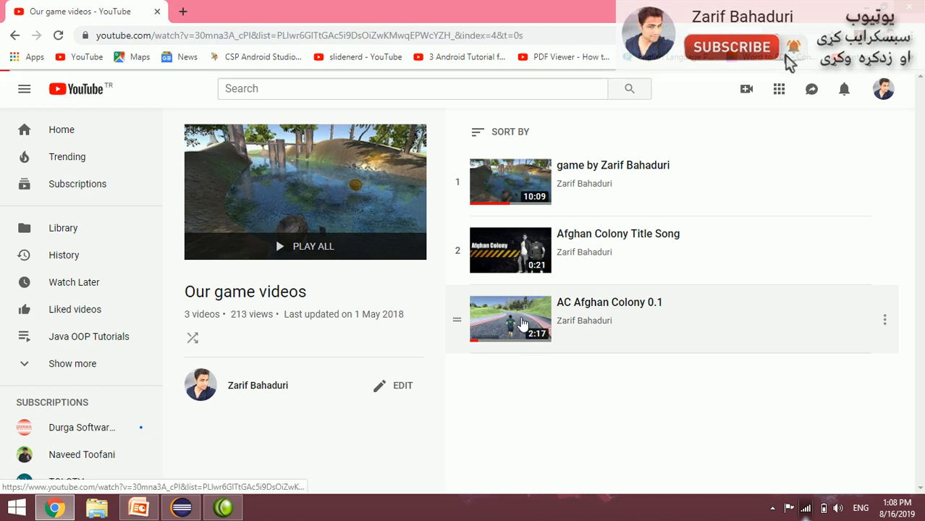
click(509, 320)
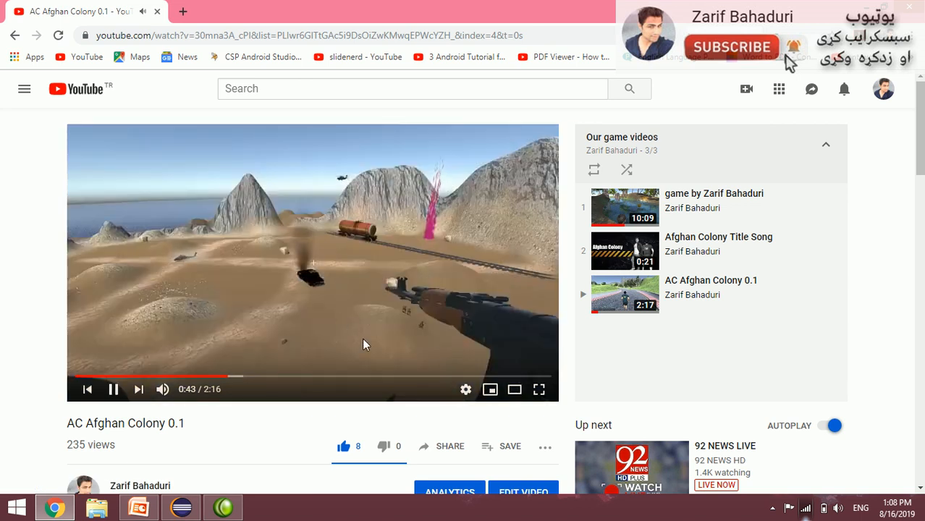
Seek to several points in the AC Afghan Colony 0.1 video, then pause it.
click(101, 376)
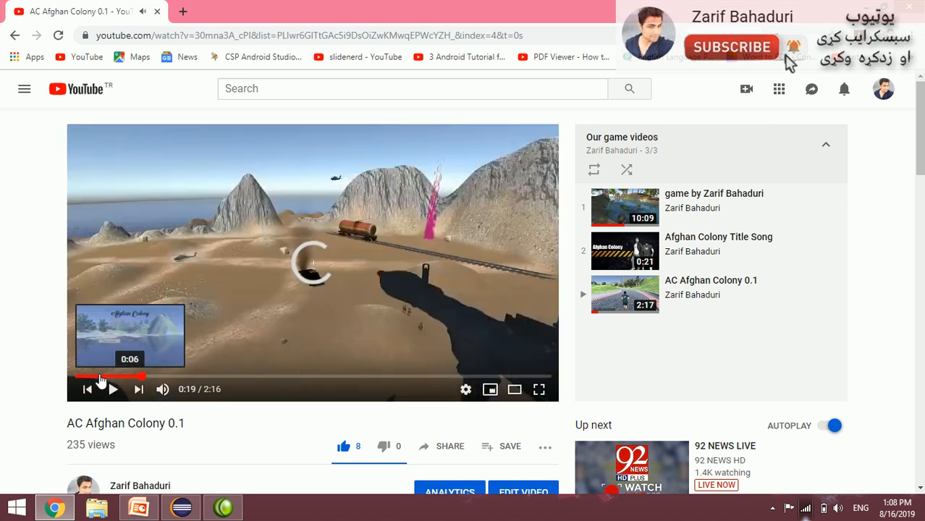
click(113, 389)
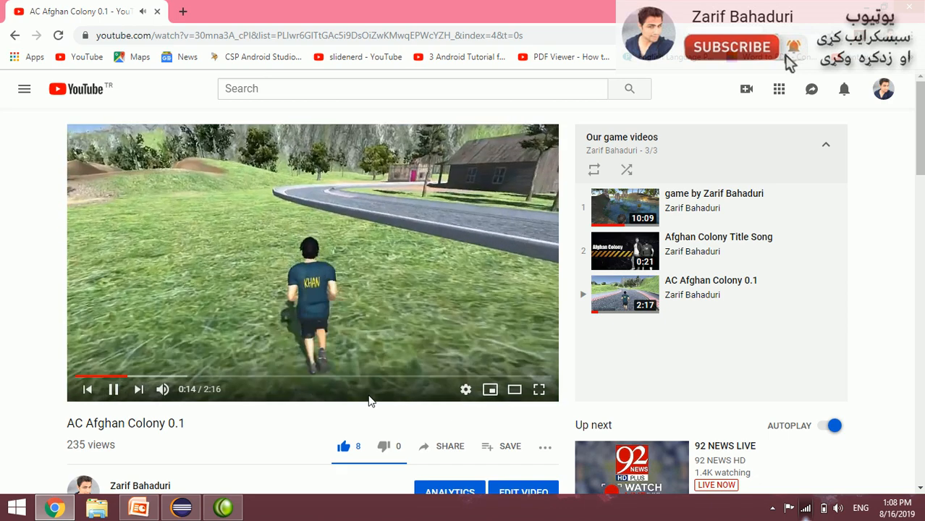
click(451, 378)
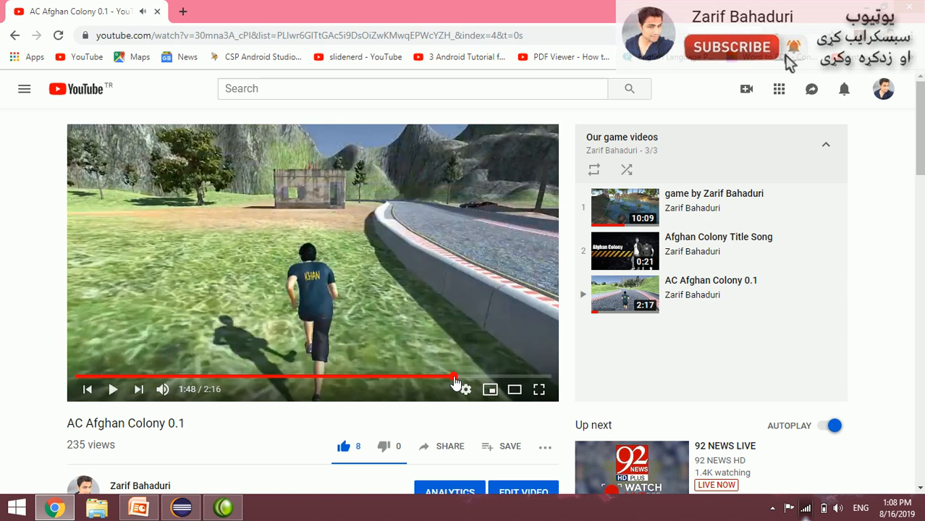
click(113, 389)
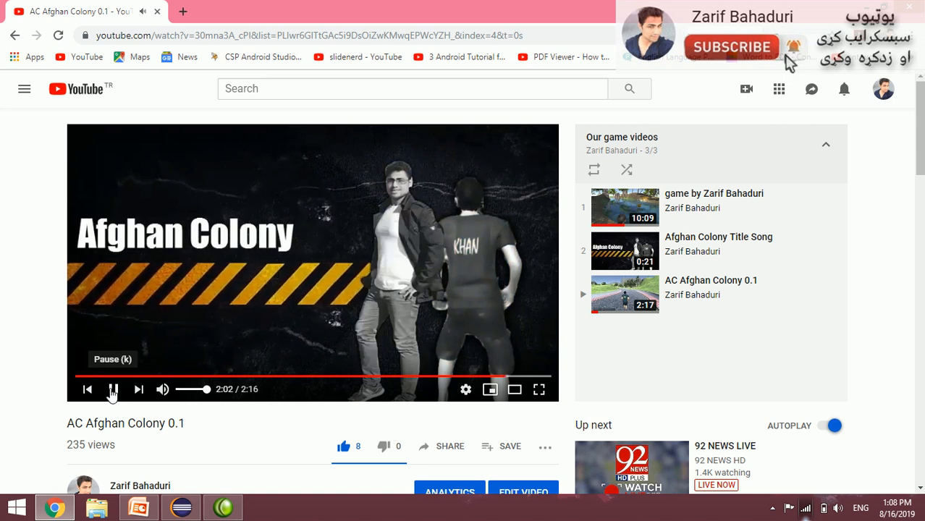
click(179, 507)
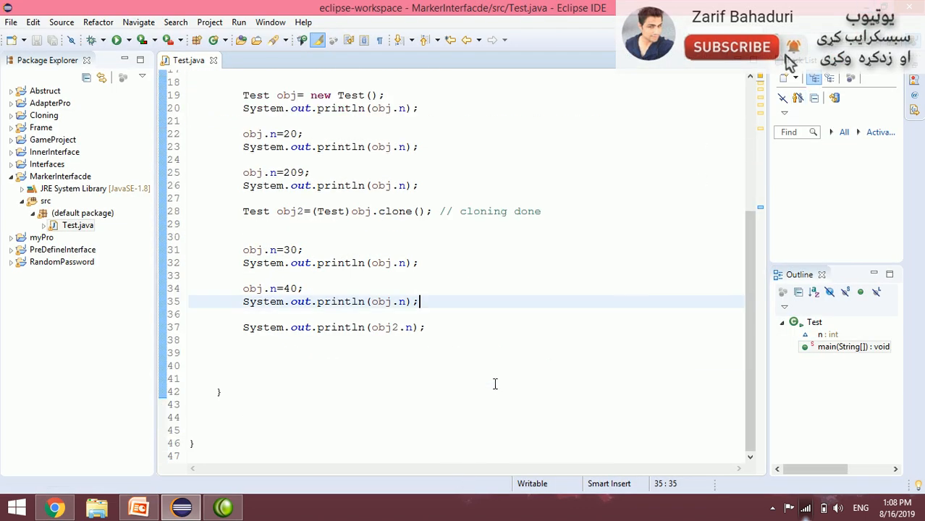
scroll(up, 3)
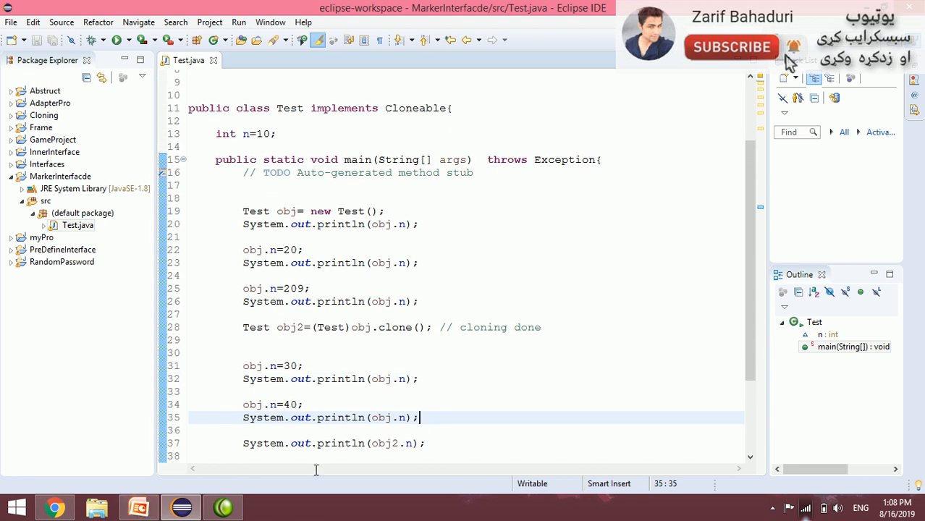
click(137, 507)
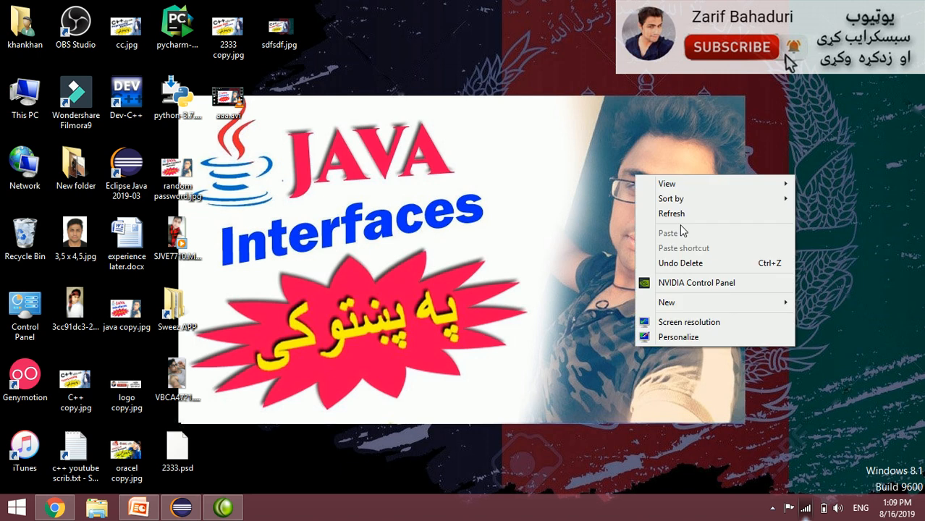
click(579, 243)
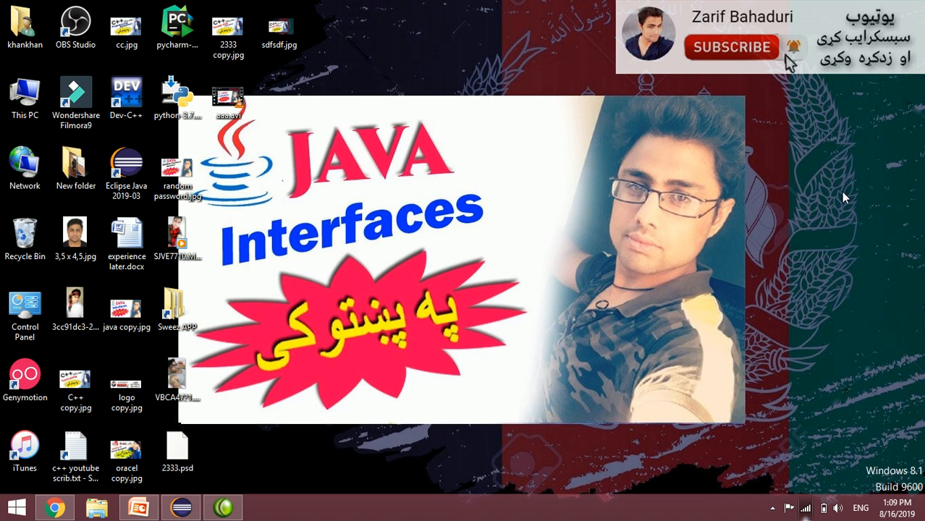
mouse_move(333, 270)
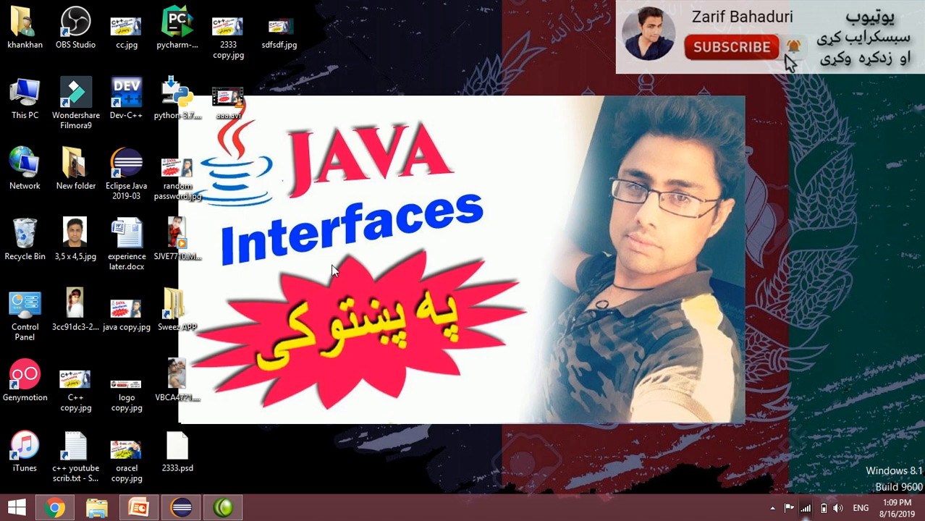
click(55, 506)
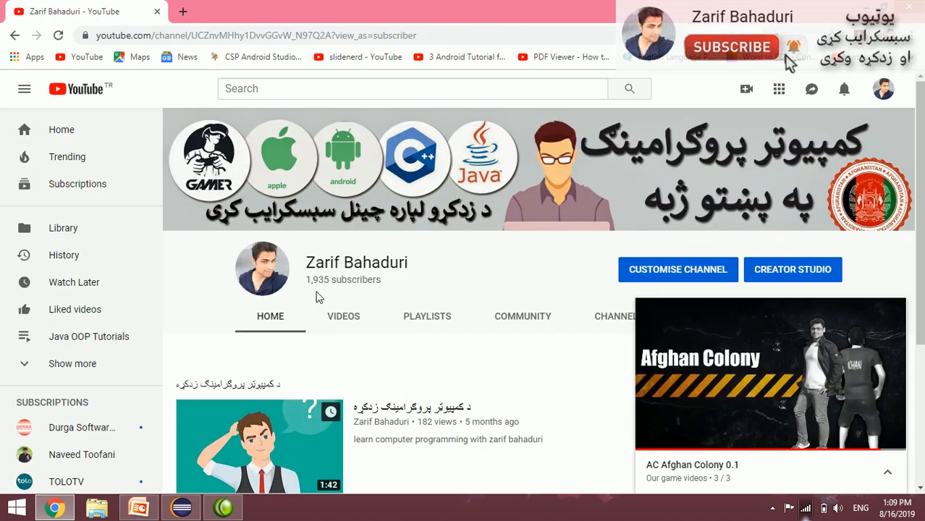
scroll(down, 3)
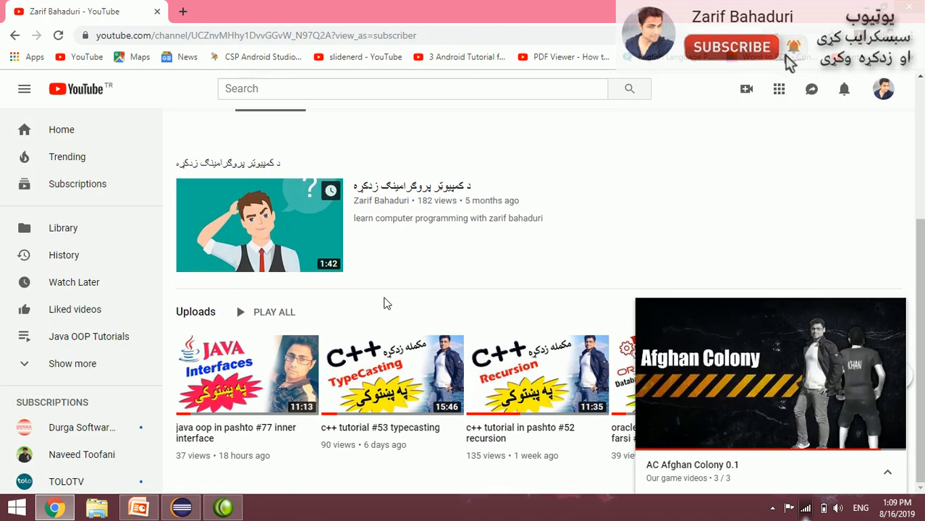
mouse_move(908, 317)
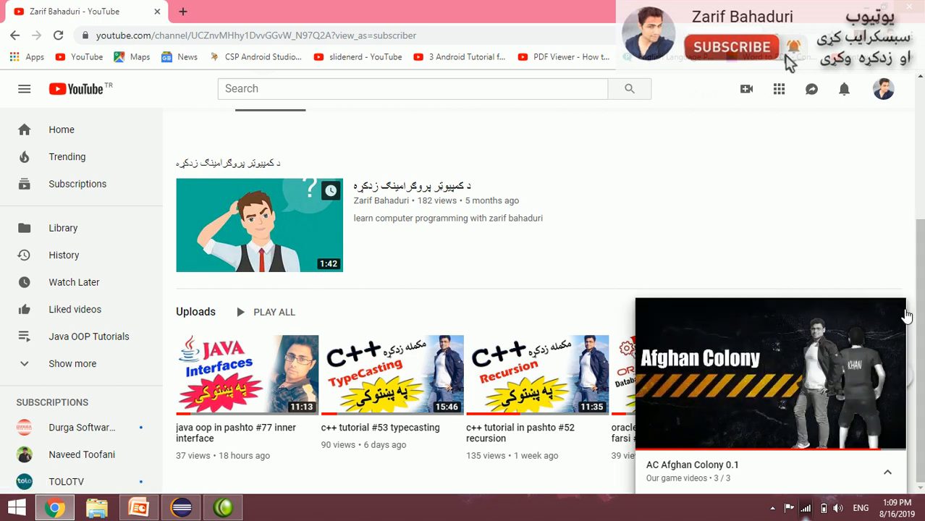